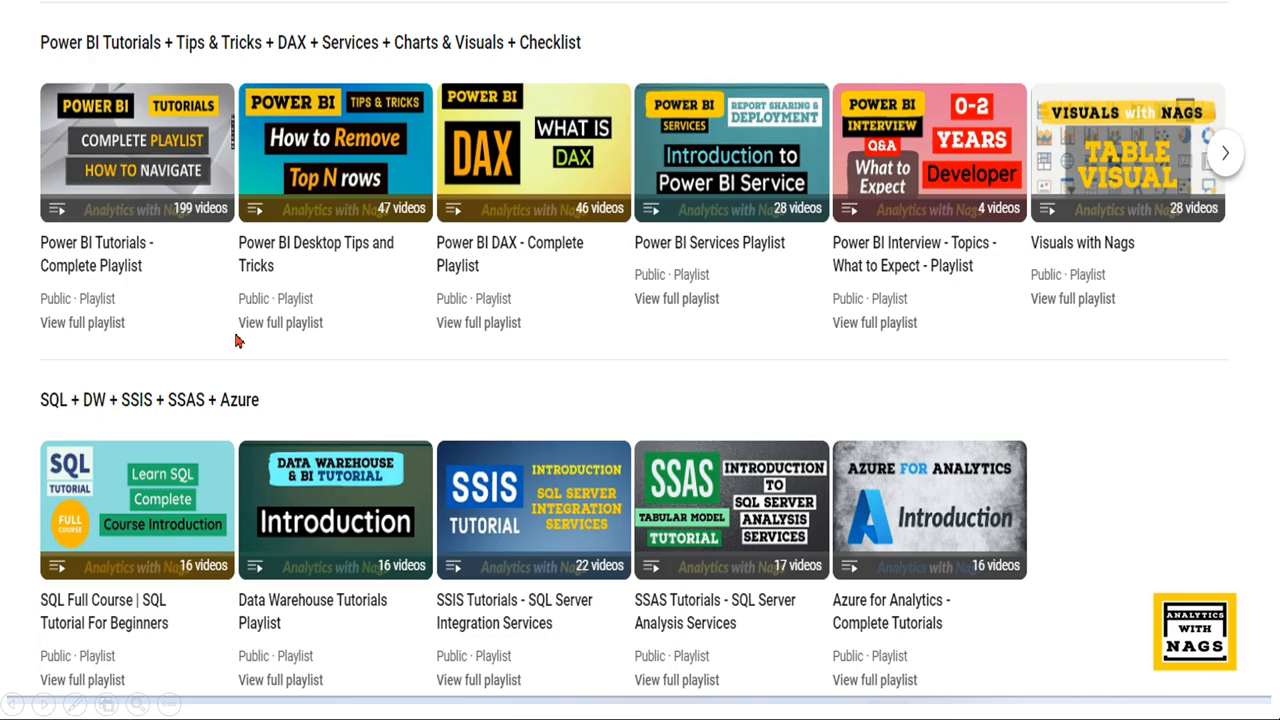
{"action": "mouse_move", "coordinate": [1086, 518]}
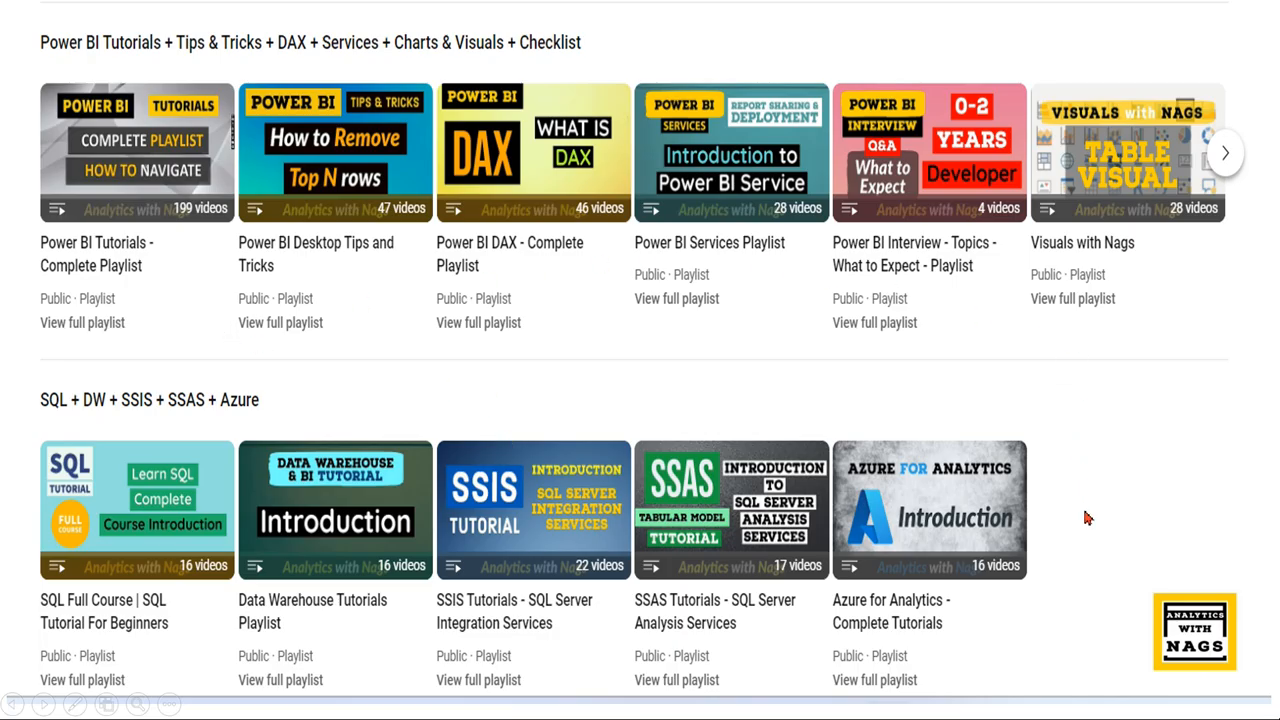
{"action": "mouse_move", "coordinate": [1032, 672]}
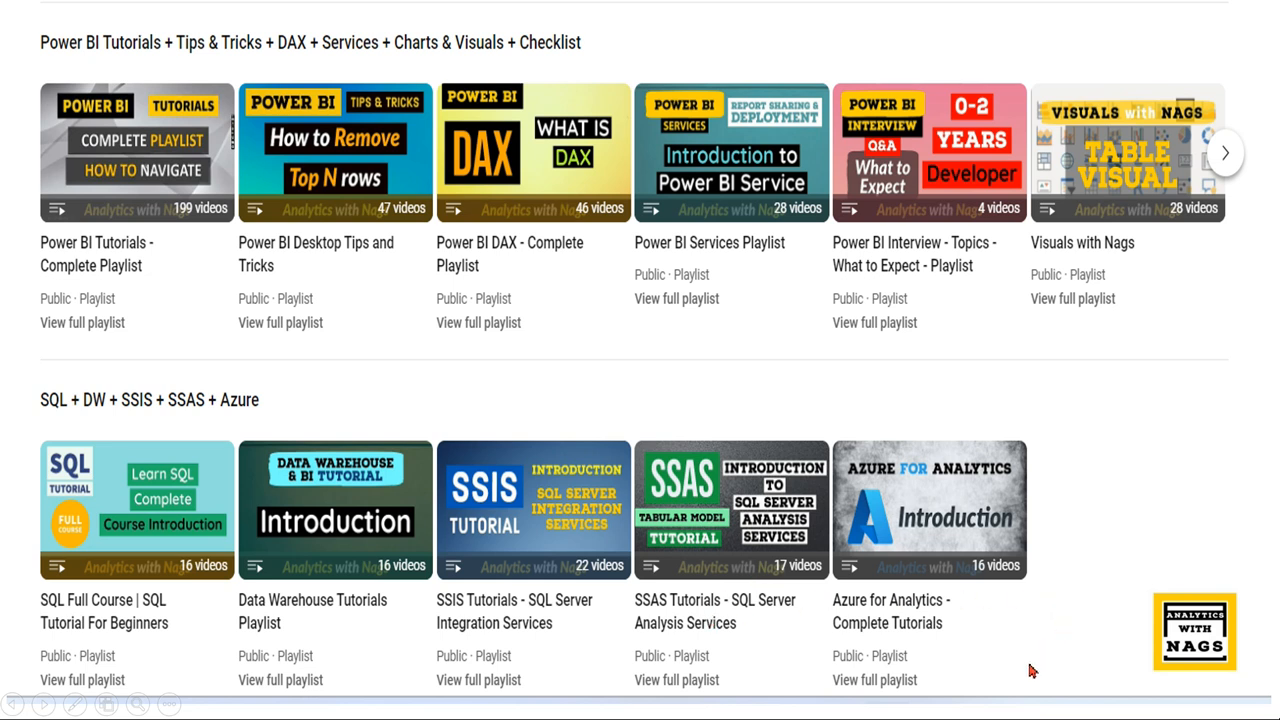
{"action": "mouse_move", "coordinate": [1124, 320]}
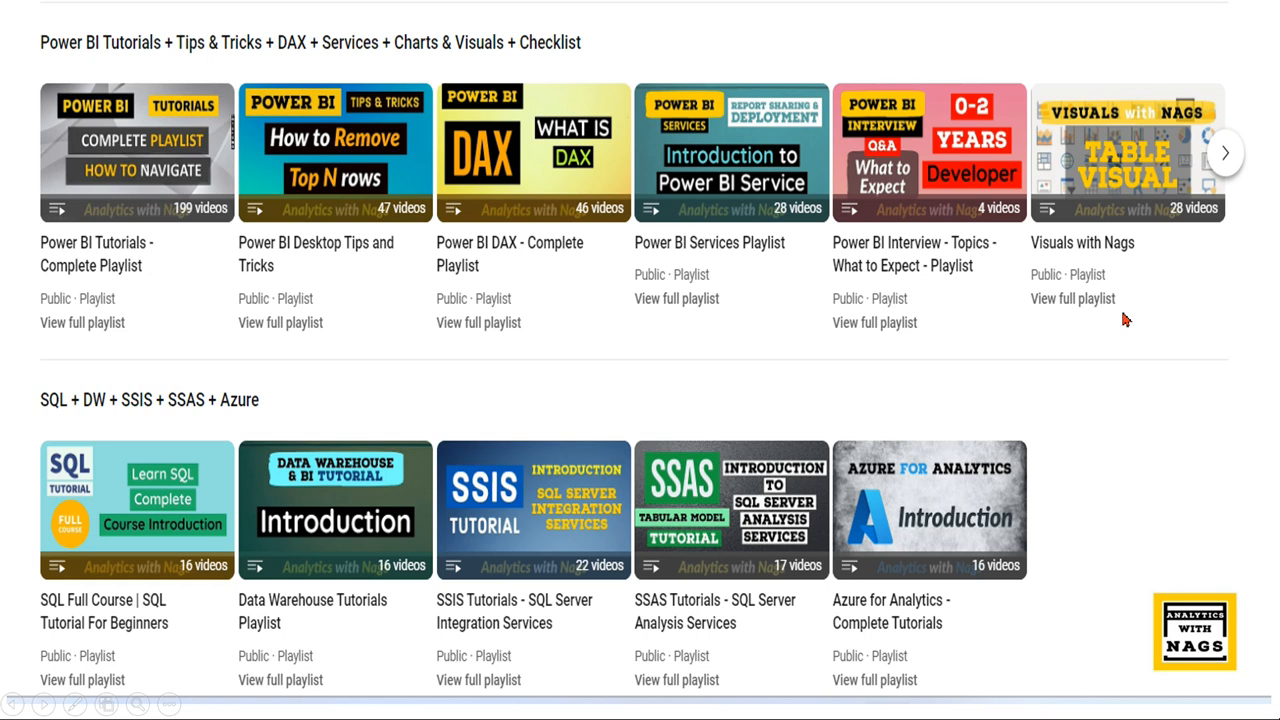
{"action": "mouse_move", "coordinate": [802, 374]}
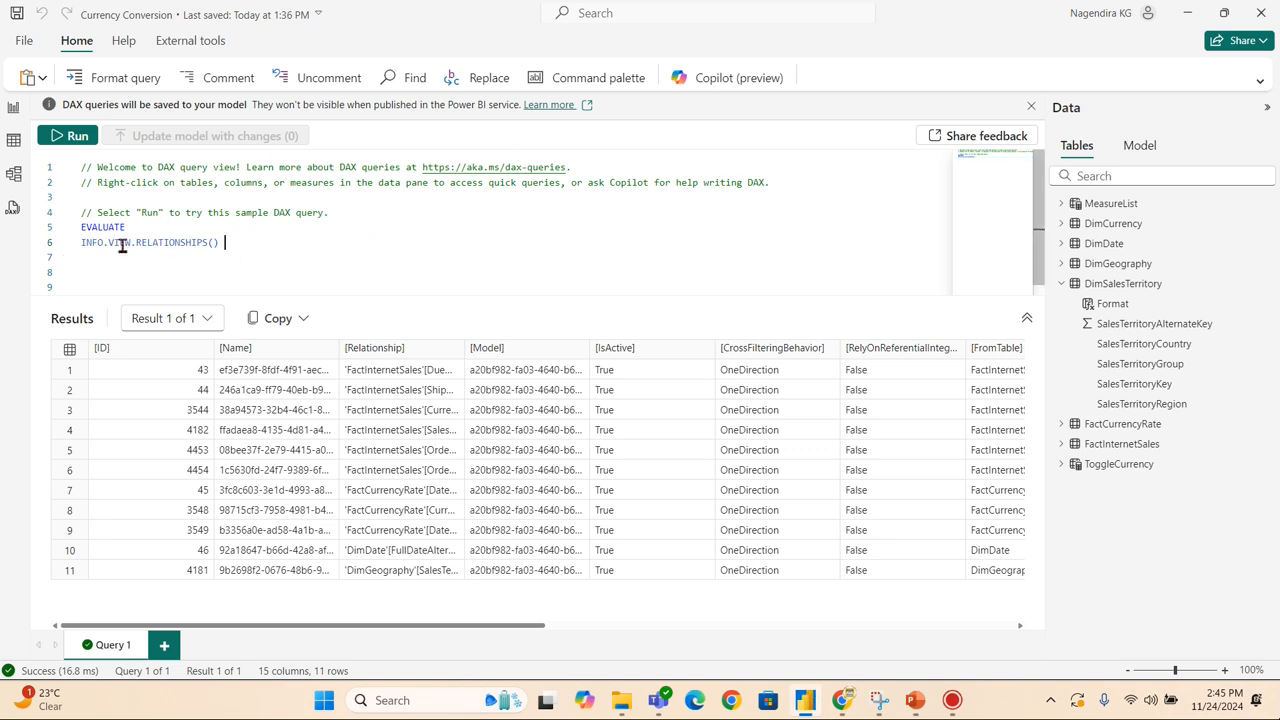
Replace the INFO.VIEW.RELATIONSHIPS() line with EVALUATE info. and browse the INFO function suggestions
{"action": "triple_click", "coordinate": [156, 244]}
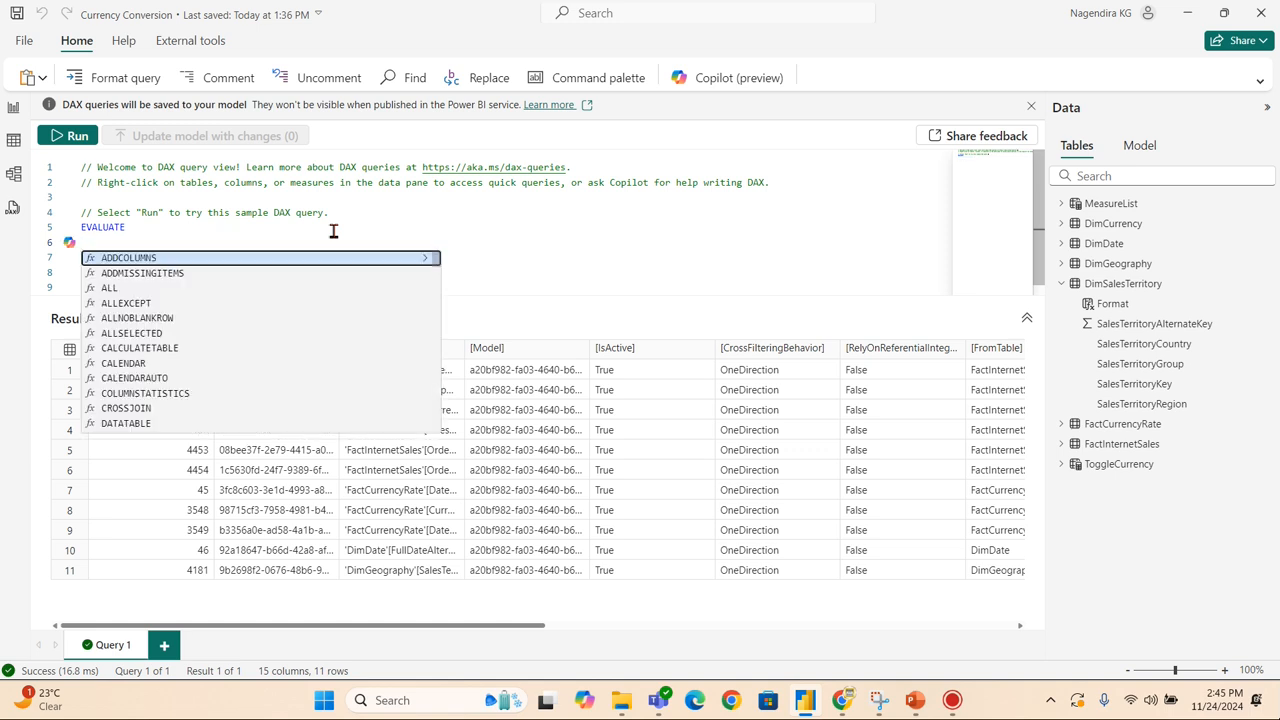
{"action": "type", "text": "info"}
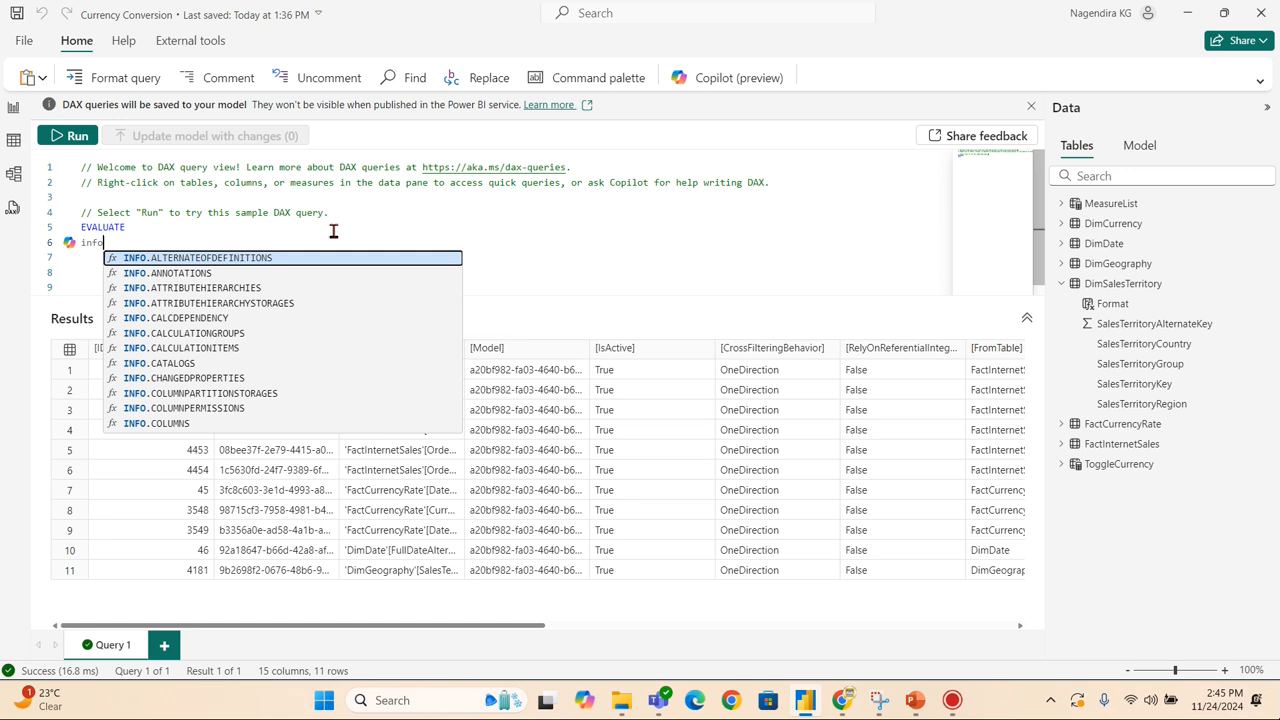
{"action": "type", "text": "."}
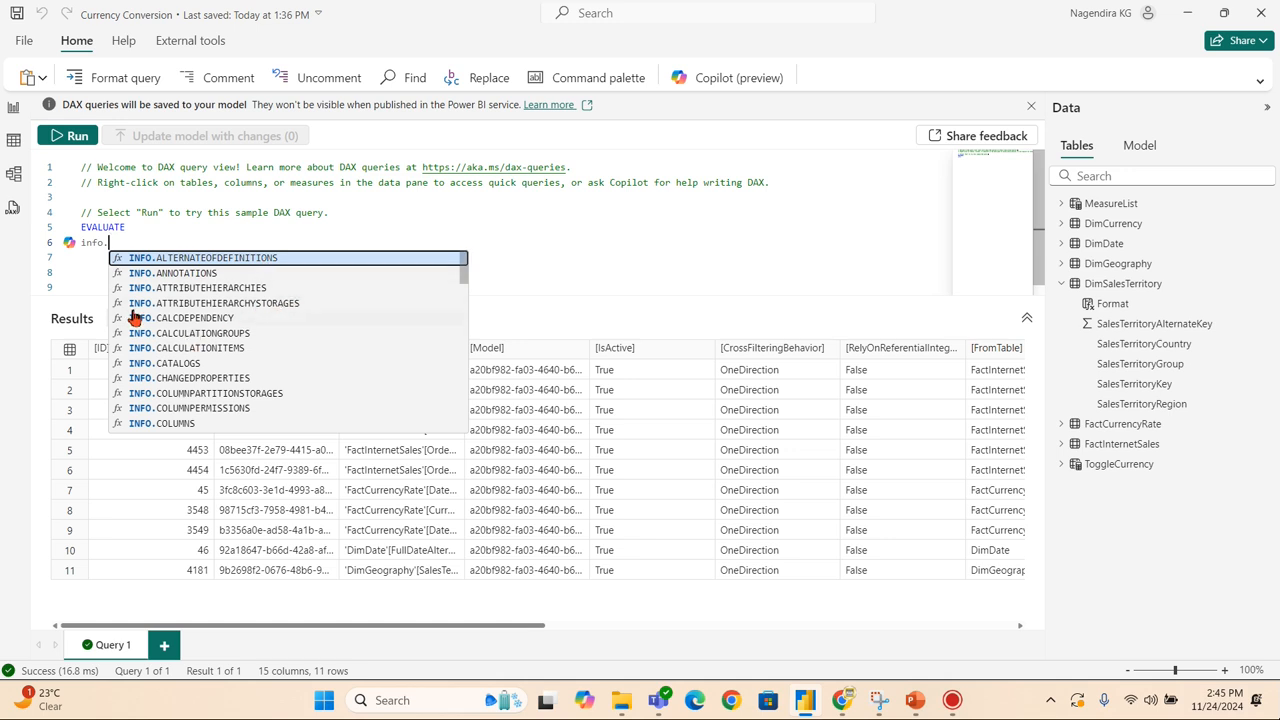
{"action": "mouse_move", "coordinate": [248, 320]}
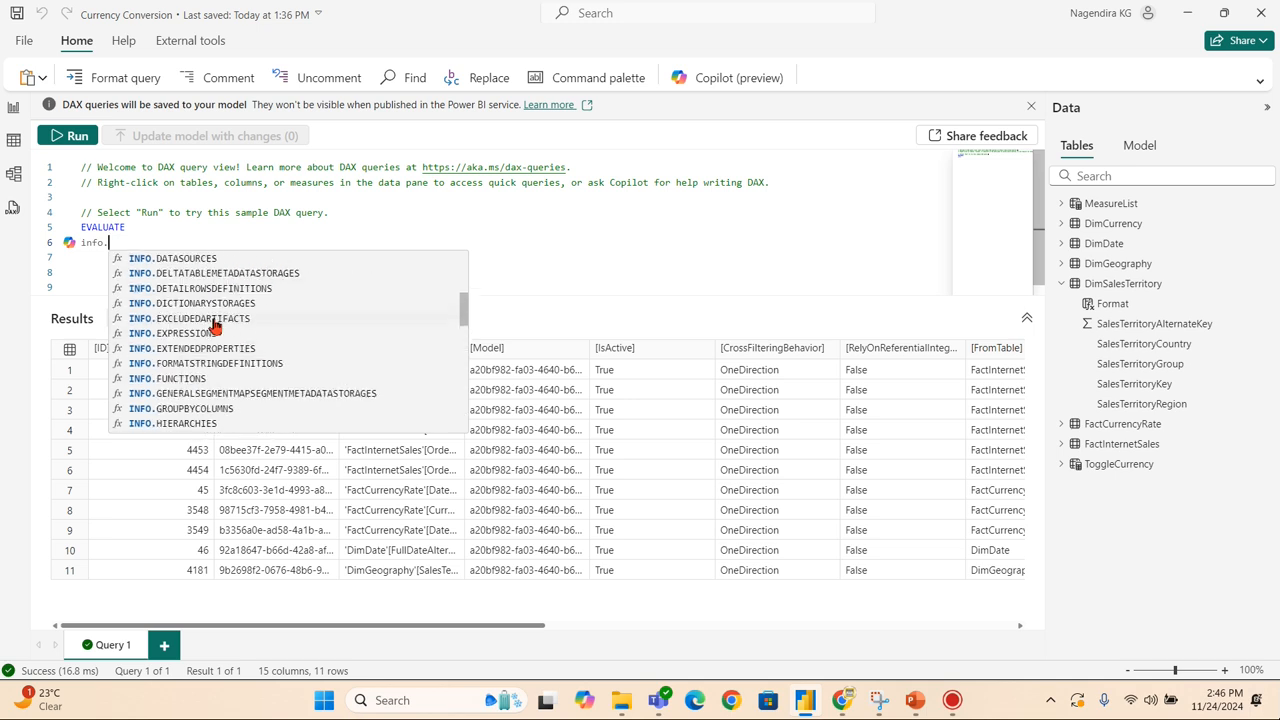
{"action": "scroll", "scroll_direction": "down", "scroll_amount": 3}
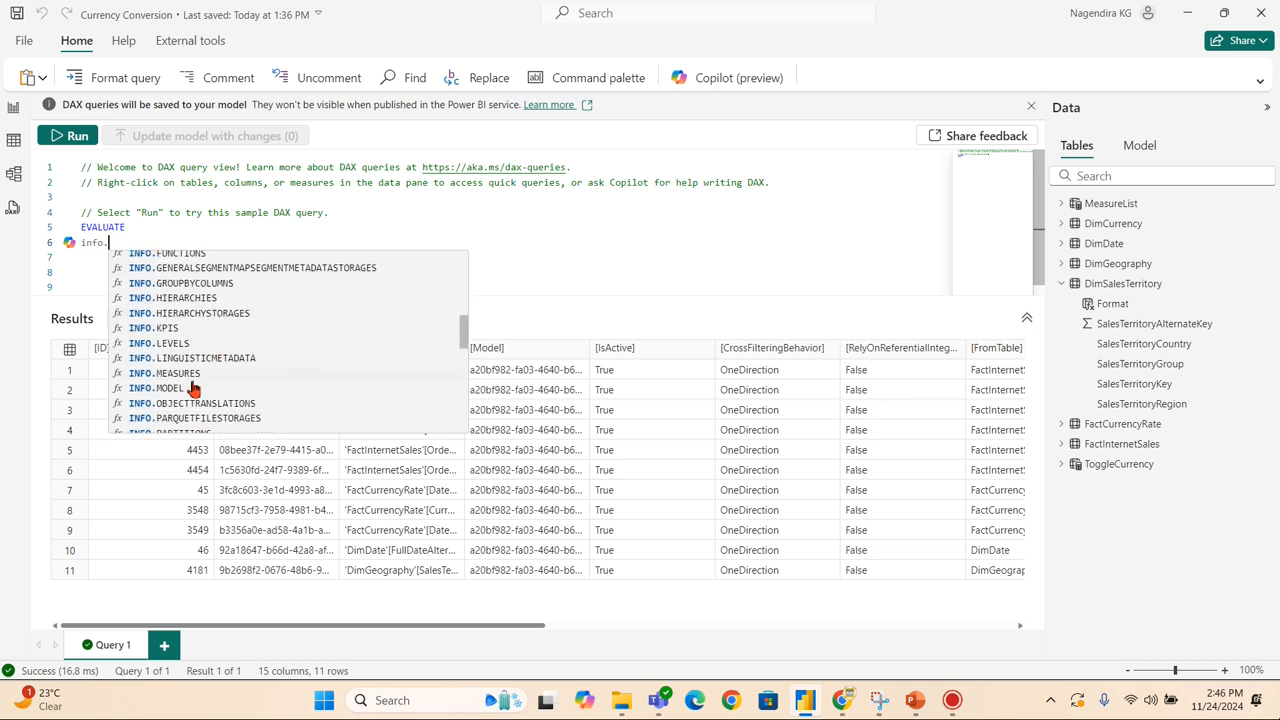
{"action": "scroll", "scroll_direction": "down", "scroll_amount": 3}
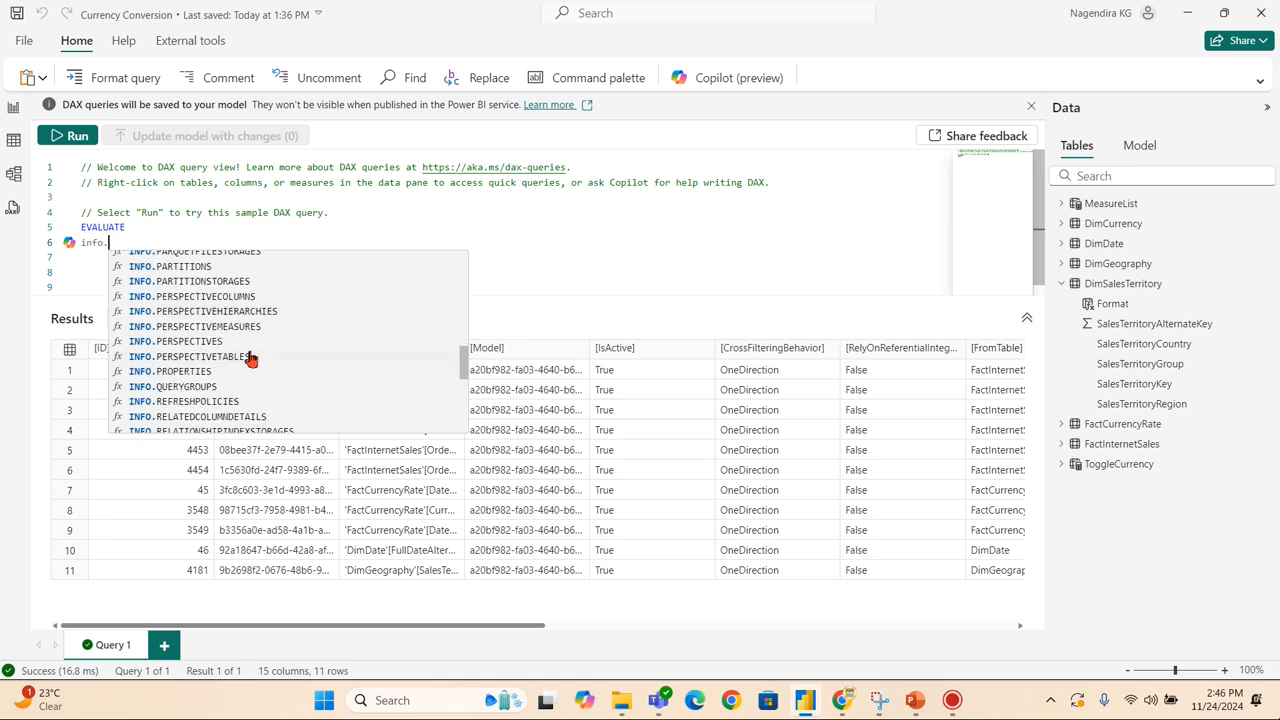
{"action": "mouse_move", "coordinate": [184, 386]}
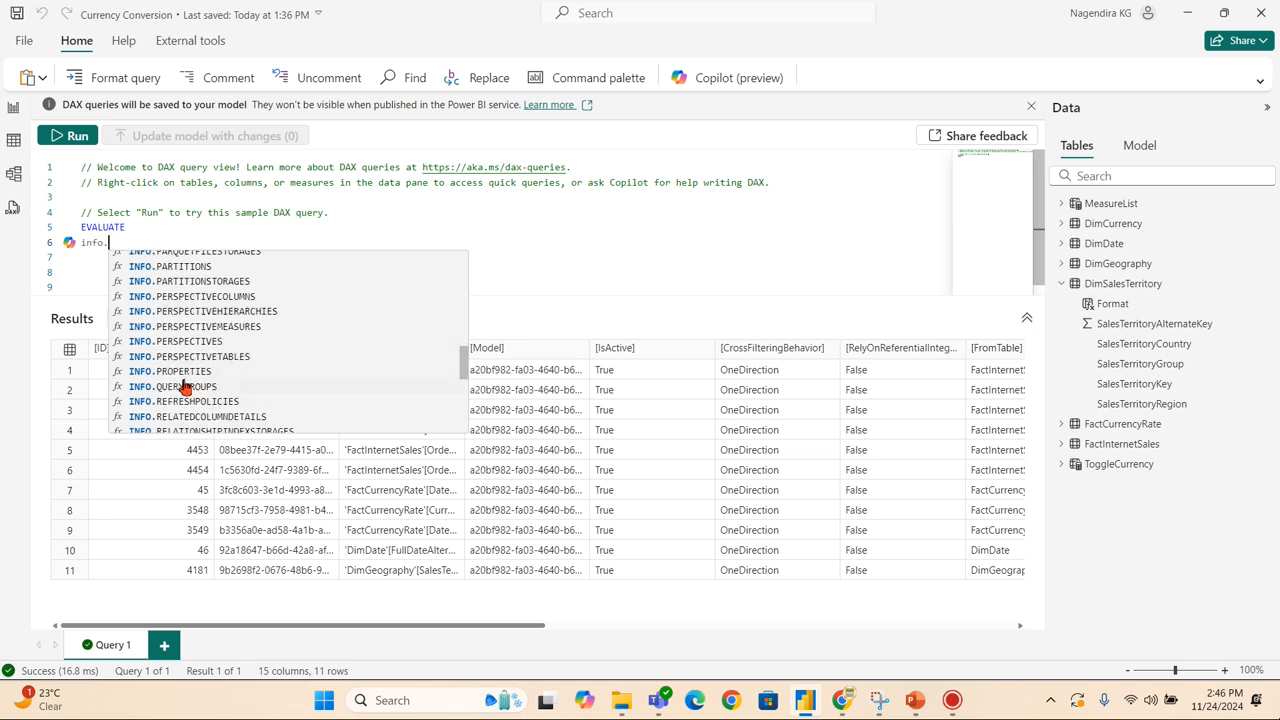
{"action": "mouse_move", "coordinate": [1112, 264]}
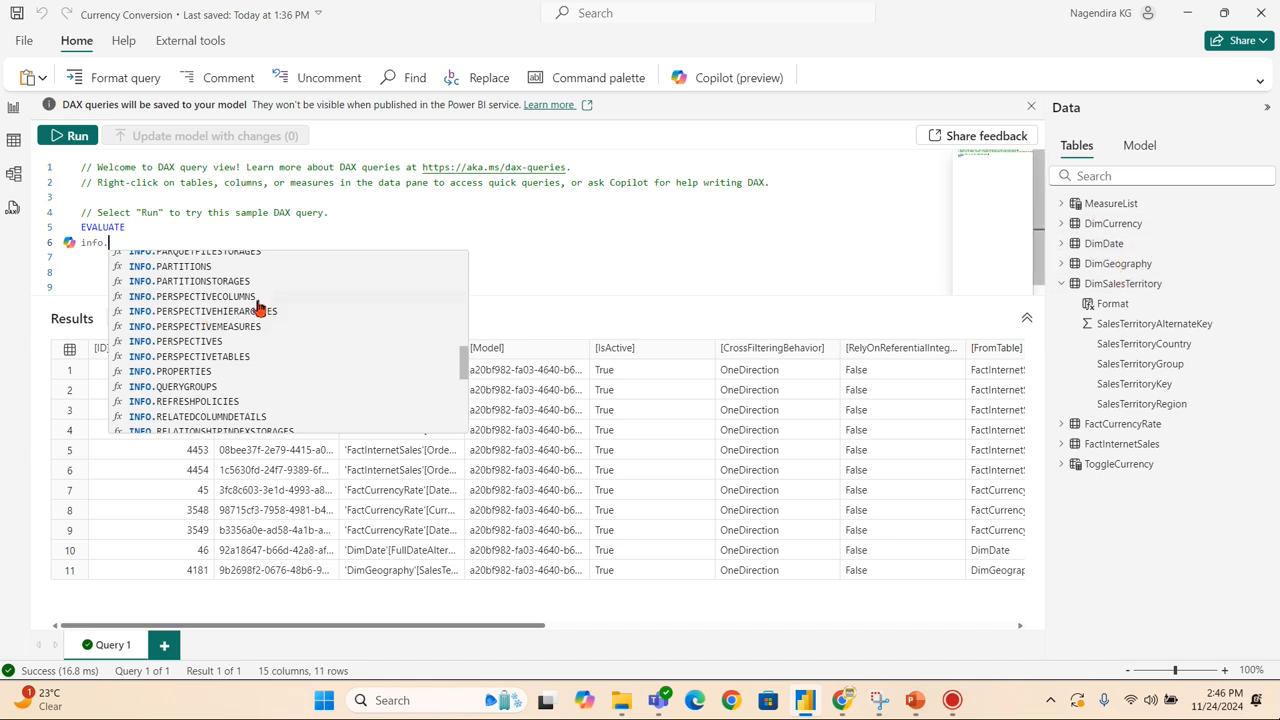
{"action": "mouse_move", "coordinate": [260, 320]}
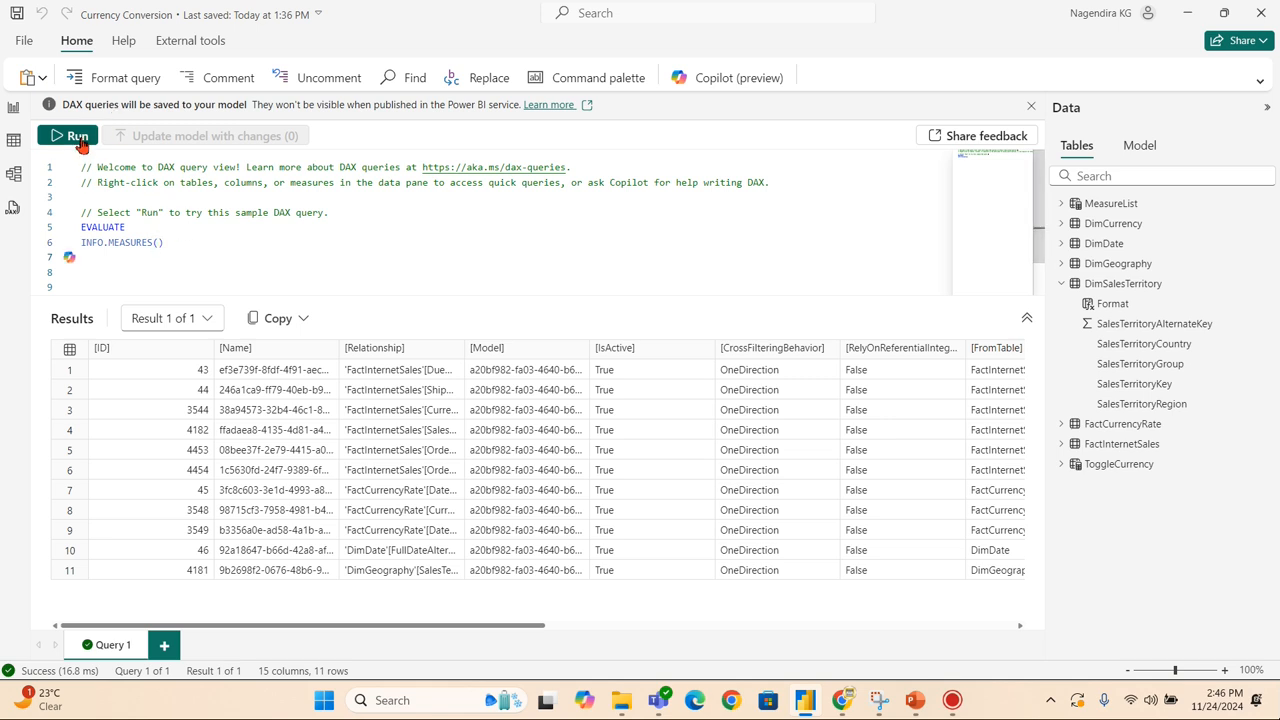
Run INFO.MEASURES() to list the 3 measures, then show the six-table model diagram
{"action": "left_click", "coordinate": [68, 136]}
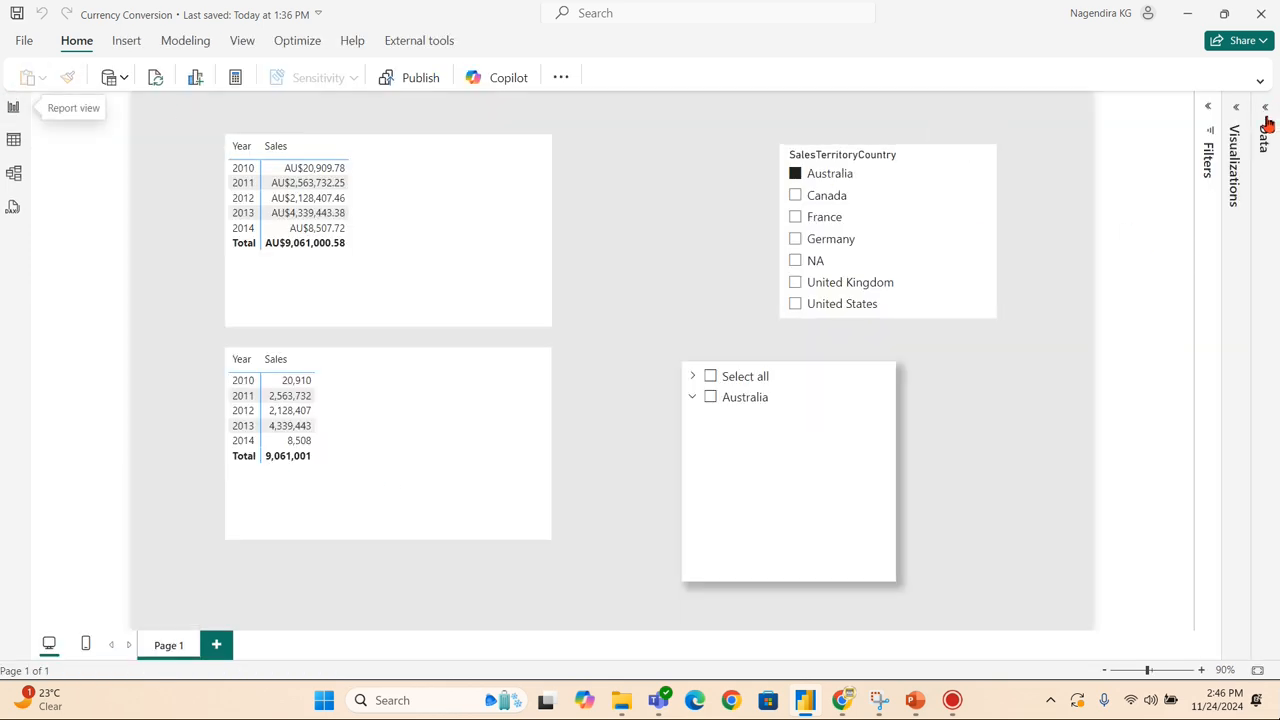
{"action": "left_click", "coordinate": [1268, 108]}
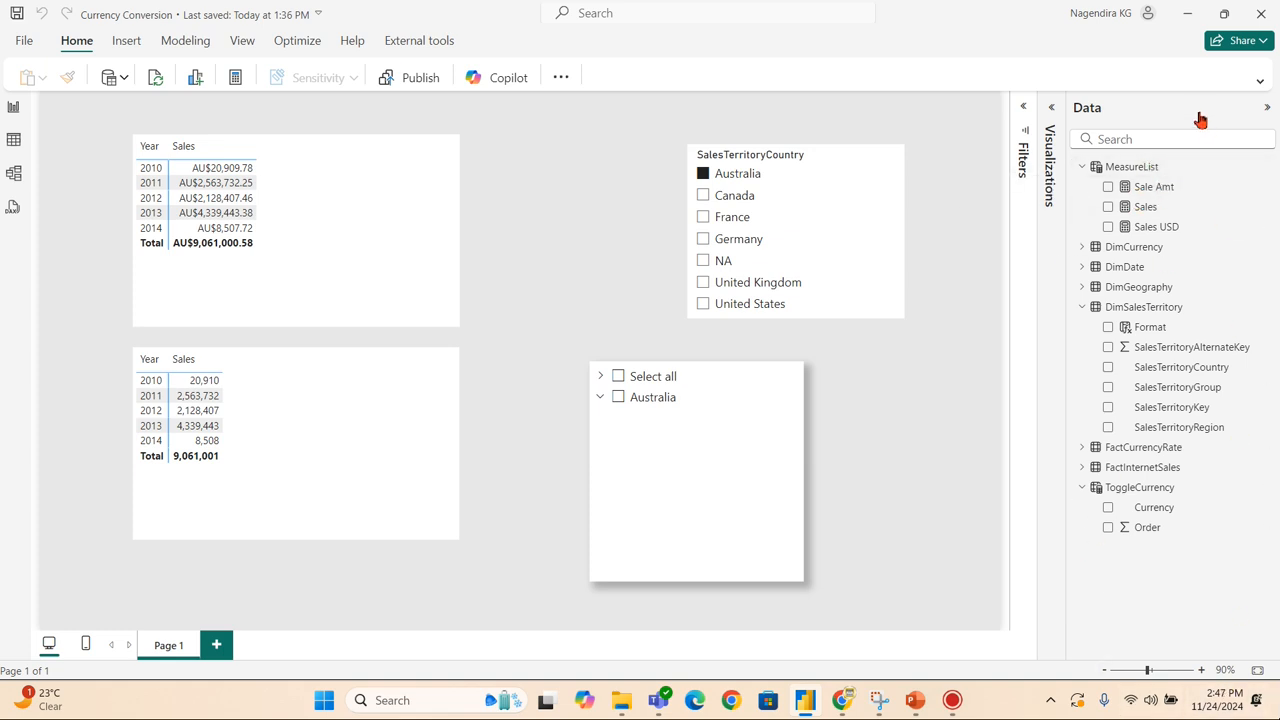
{"action": "mouse_move", "coordinate": [12, 176]}
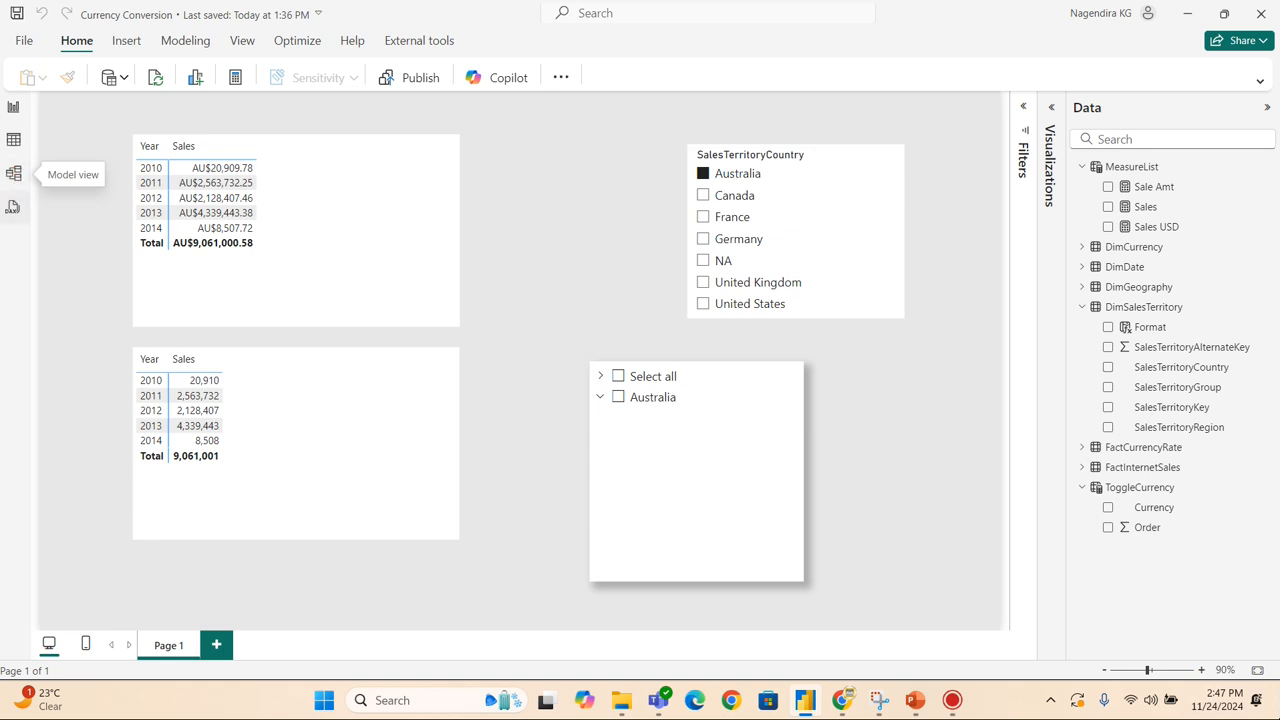
{"action": "left_click", "coordinate": [14, 206]}
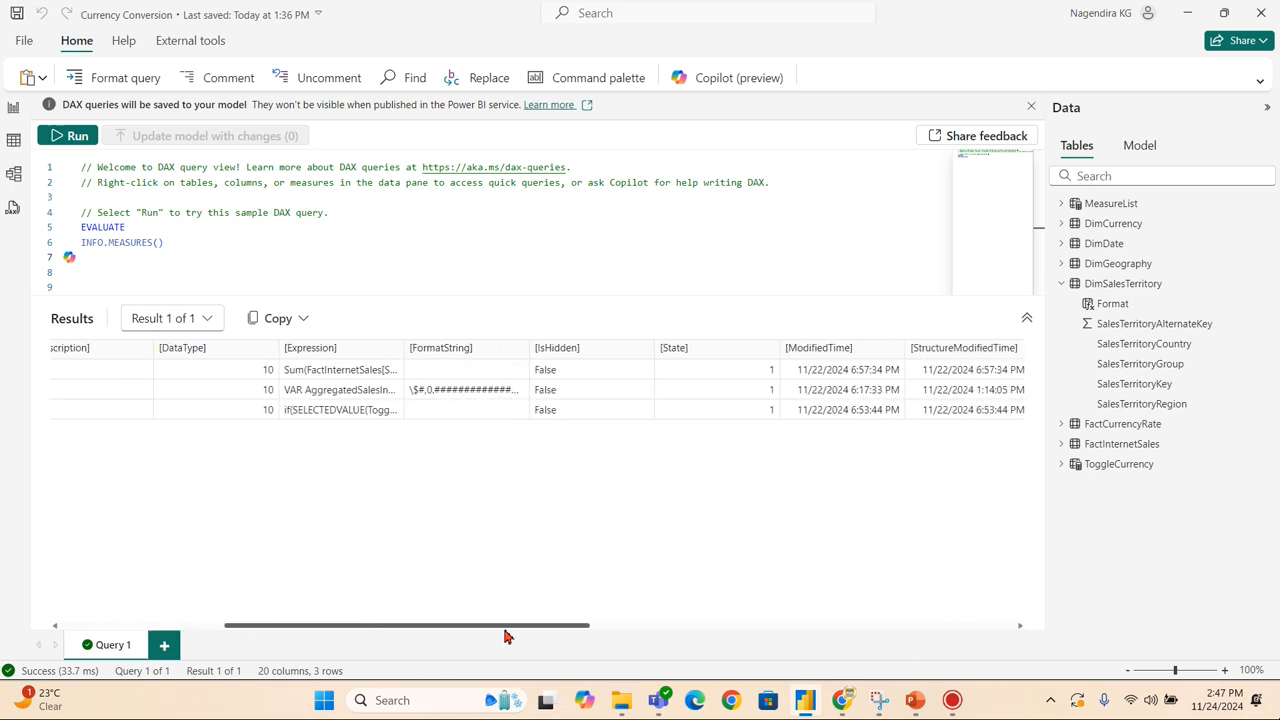
{"action": "left_click_drag", "start_coordinate": [504, 626], "coordinate": [550, 626]}
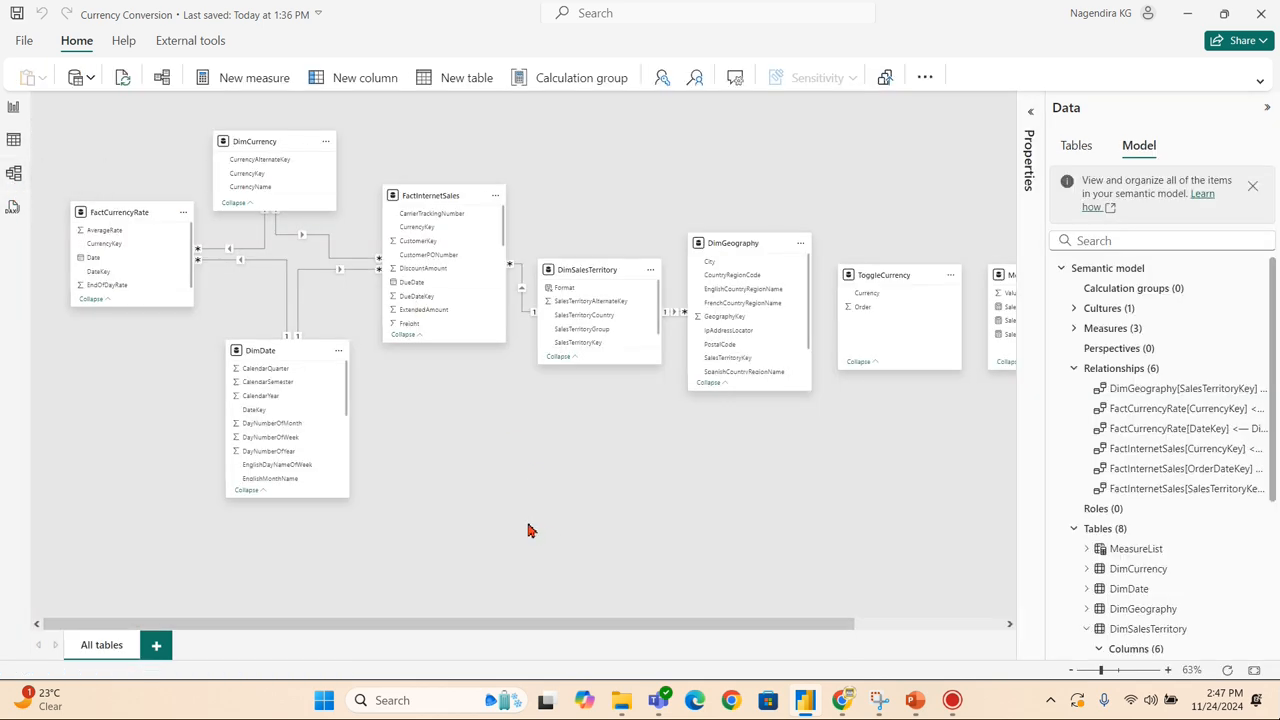
{"action": "mouse_move", "coordinate": [526, 524]}
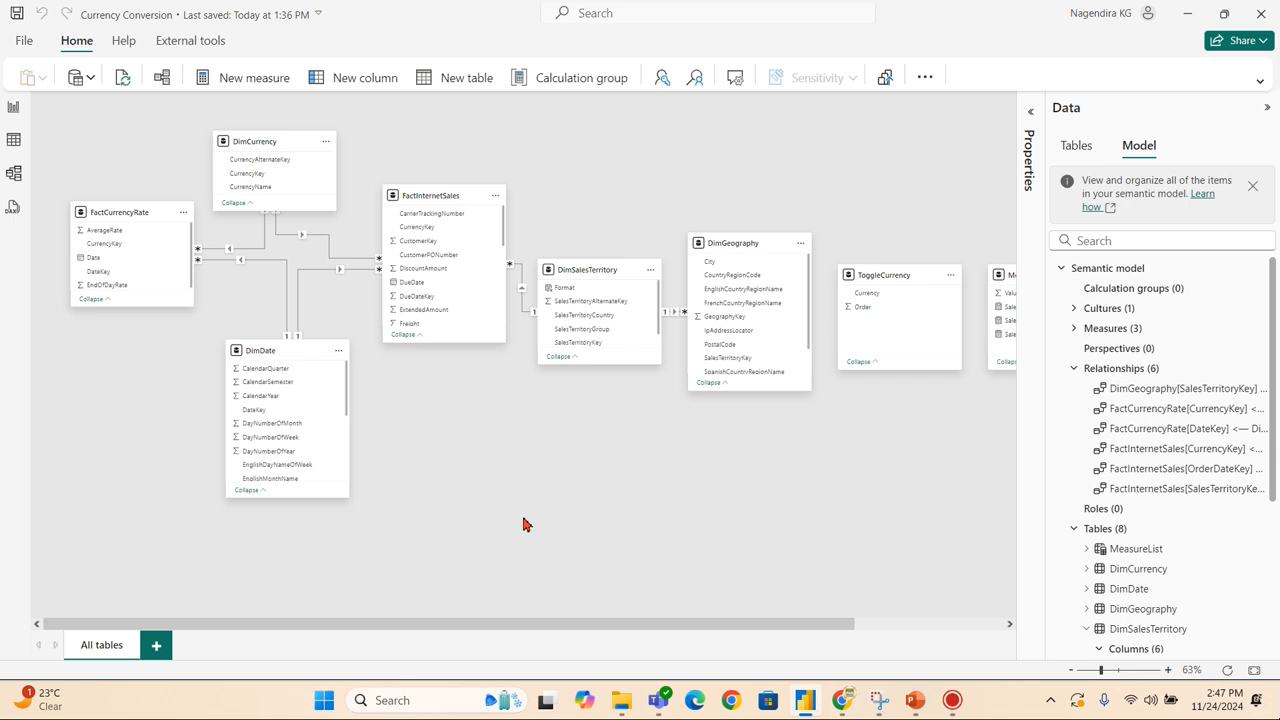
{"action": "mouse_move", "coordinate": [498, 652]}
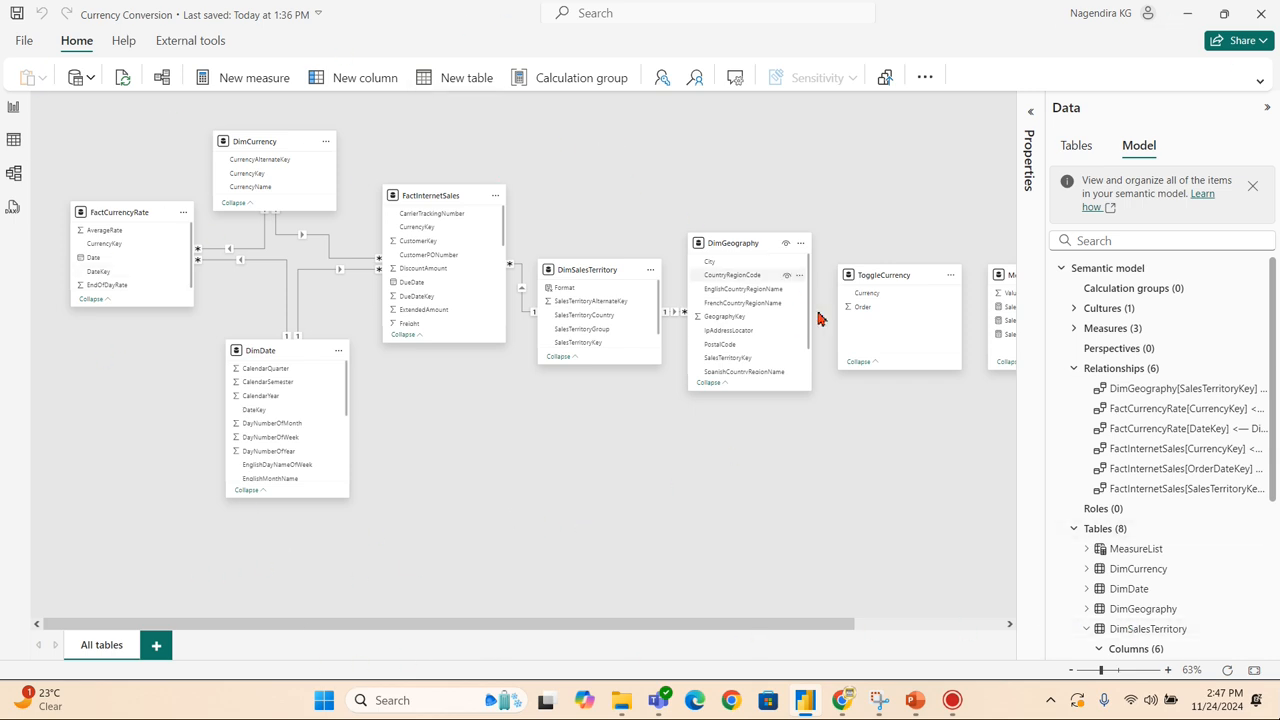
{"action": "mouse_move", "coordinate": [884, 446]}
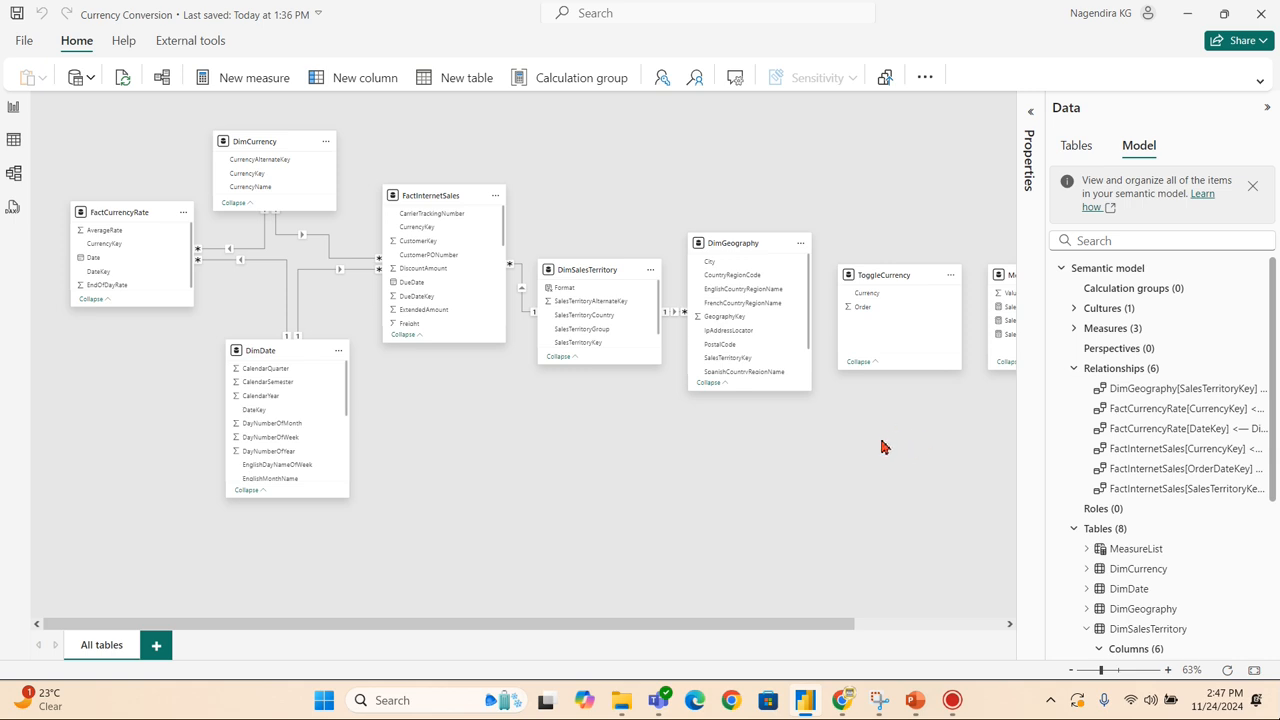
{"action": "mouse_move", "coordinate": [808, 374]}
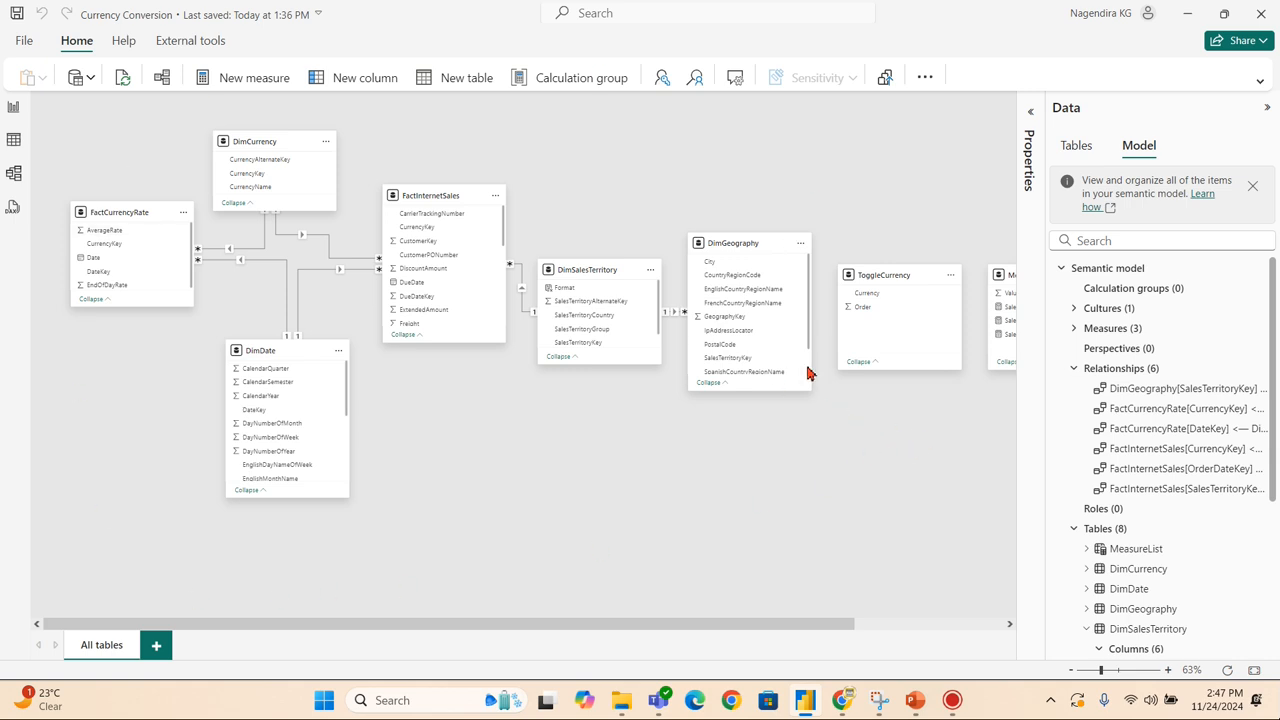
{"action": "mouse_move", "coordinate": [262, 352]}
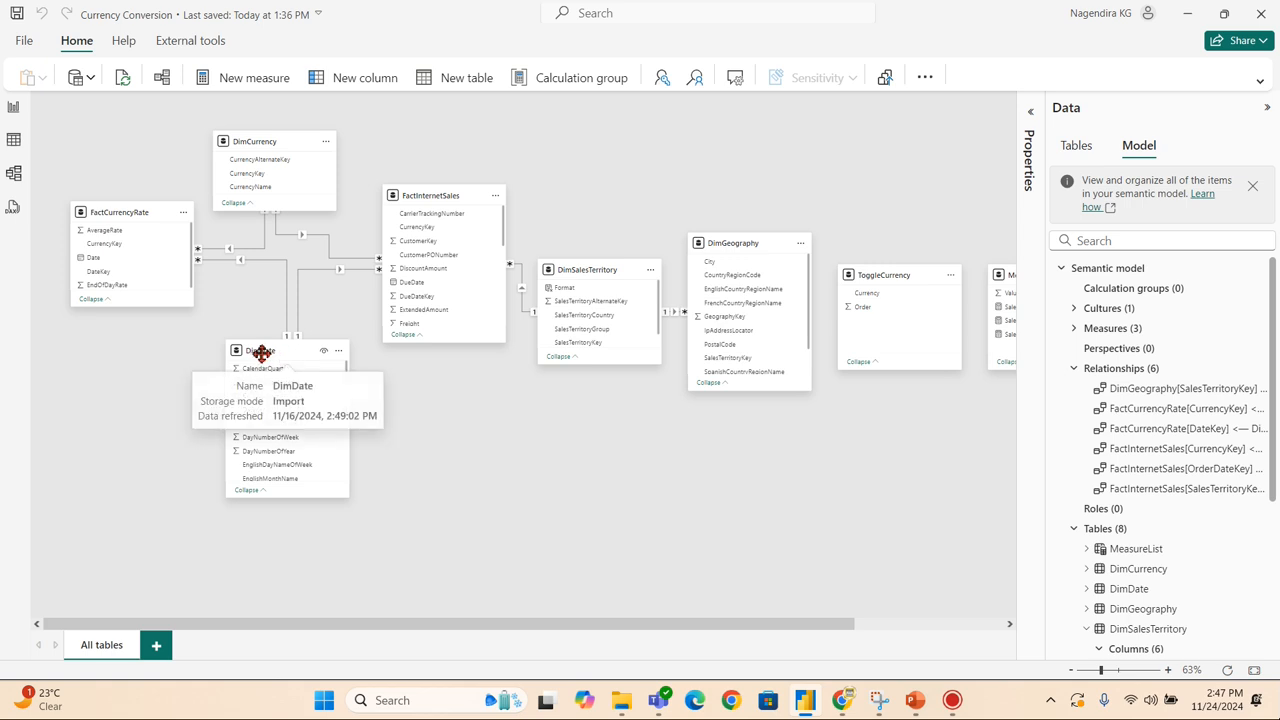
{"action": "left_click", "coordinate": [1128, 456]}
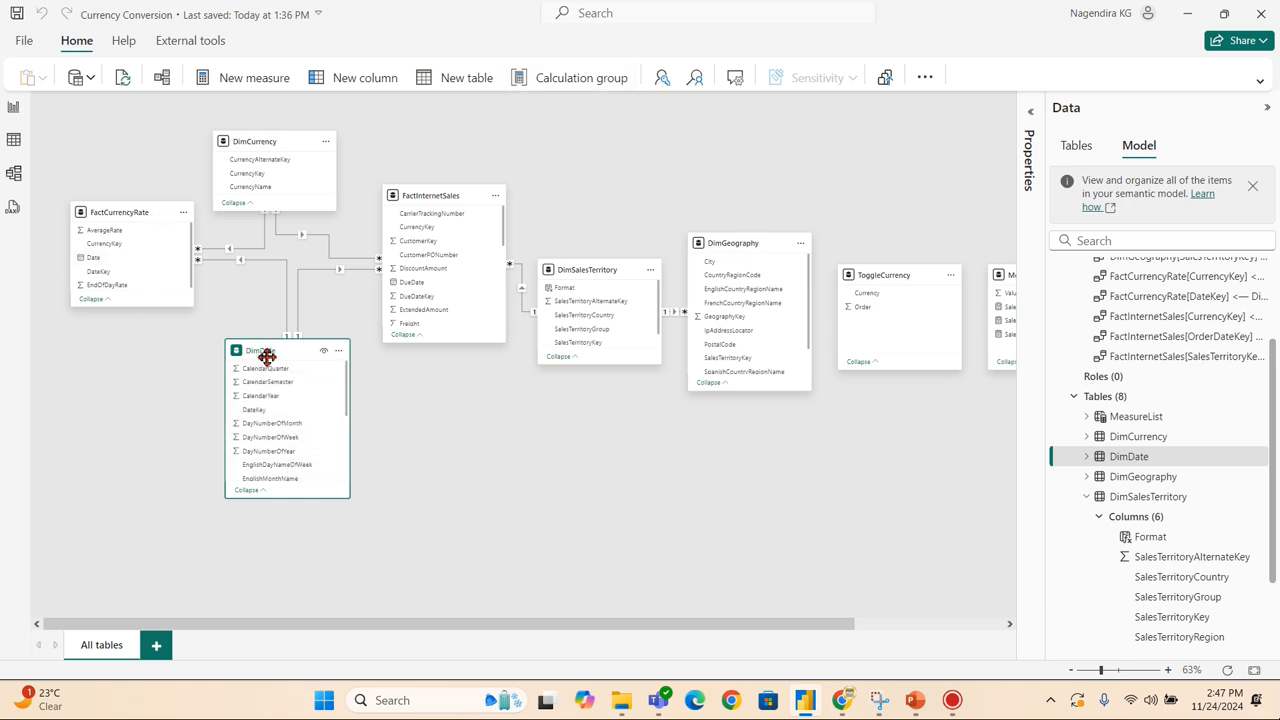
{"action": "mouse_move", "coordinate": [596, 156]}
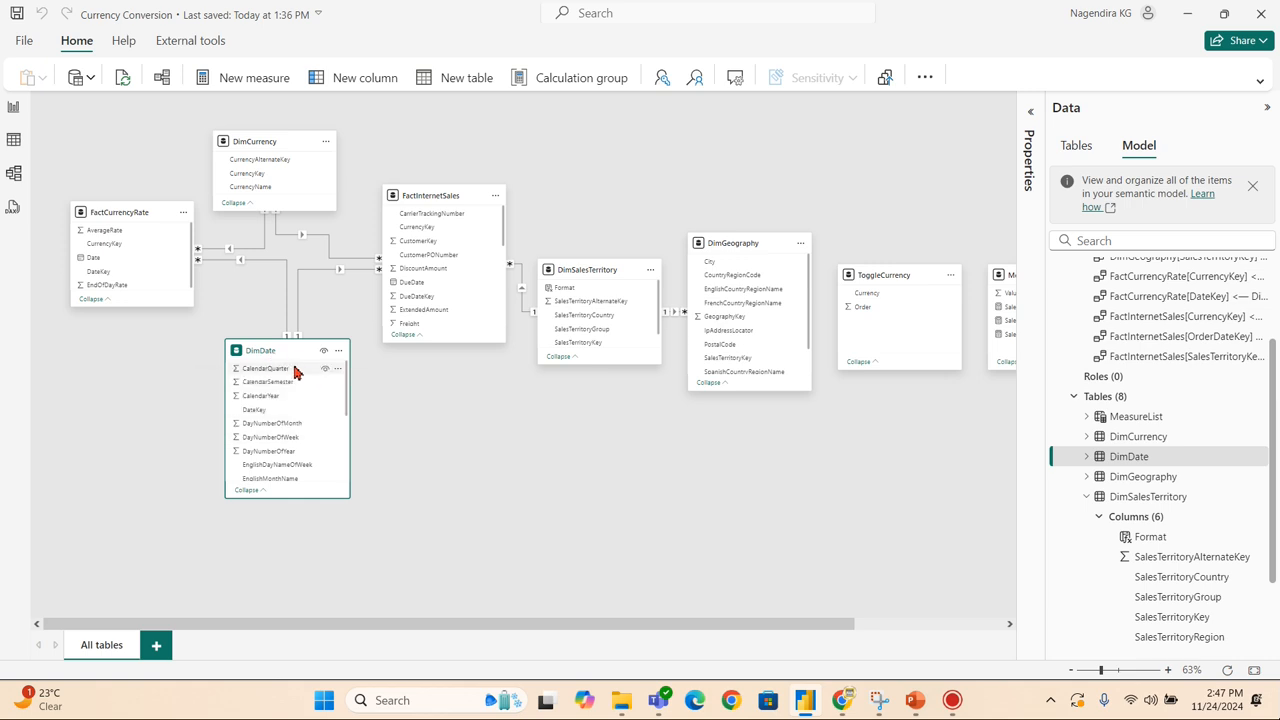
{"action": "mouse_move", "coordinate": [532, 180]}
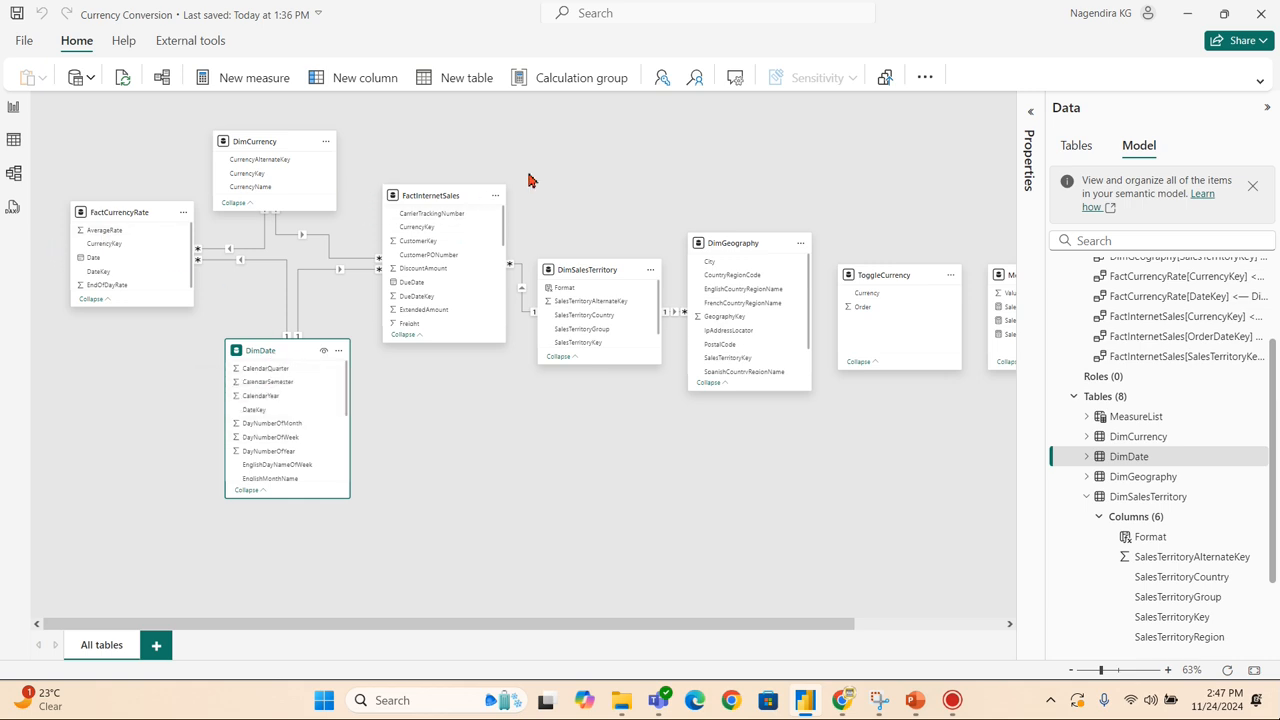
{"action": "mouse_move", "coordinate": [14, 140]}
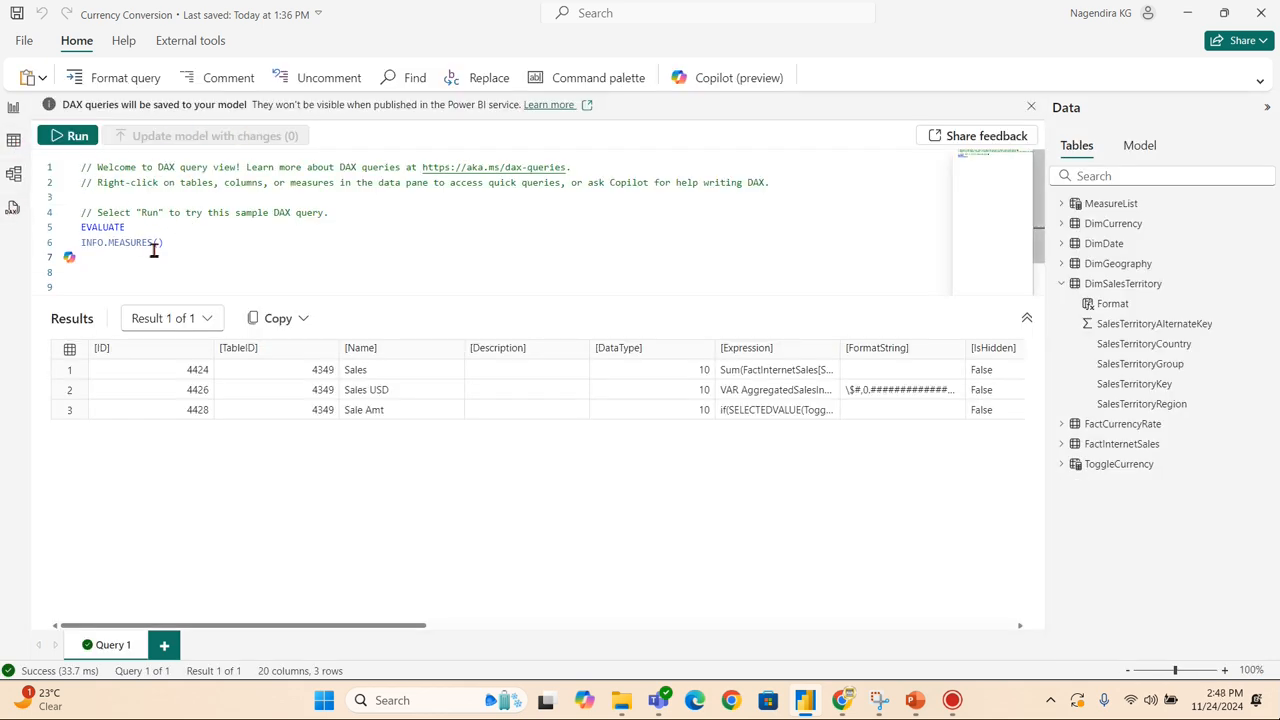
Evaluate INFO.RELATIONSHIPS() instead, returning 11 relationship rows across 20 columns
{"action": "double_click", "coordinate": [136, 242]}
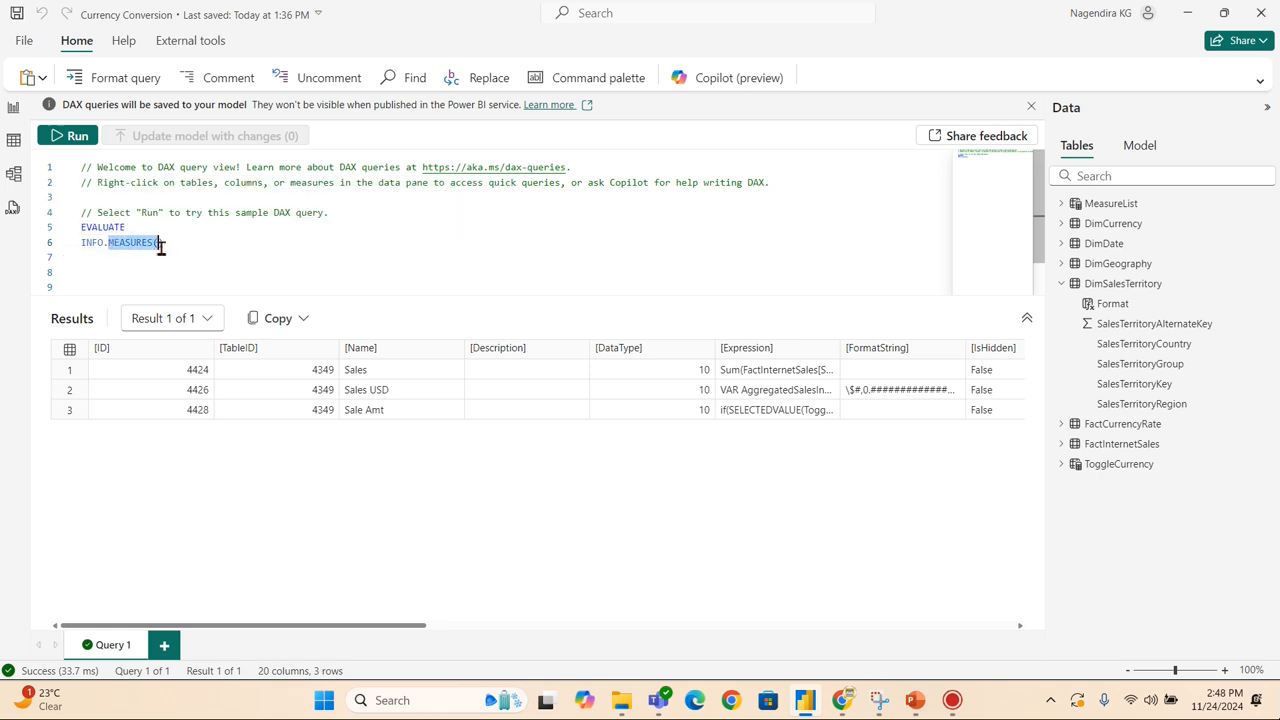
{"action": "type", "text": "Rel"}
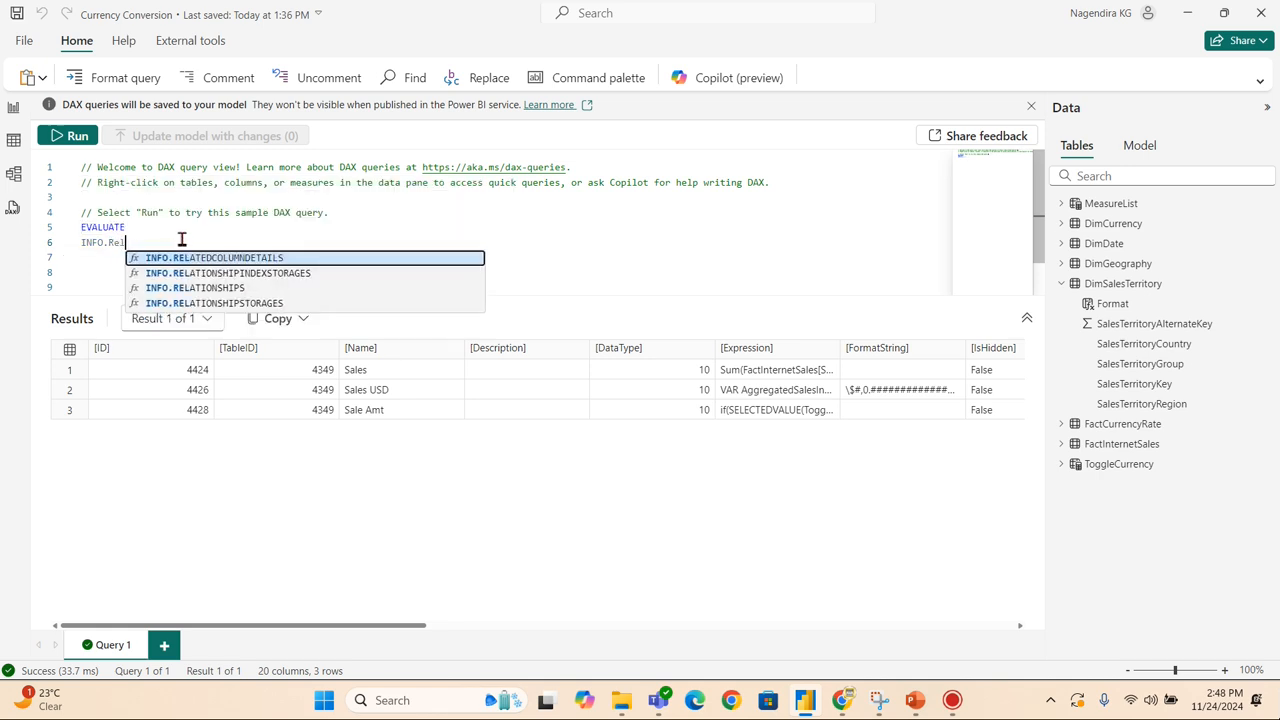
{"action": "left_click", "coordinate": [194, 288]}
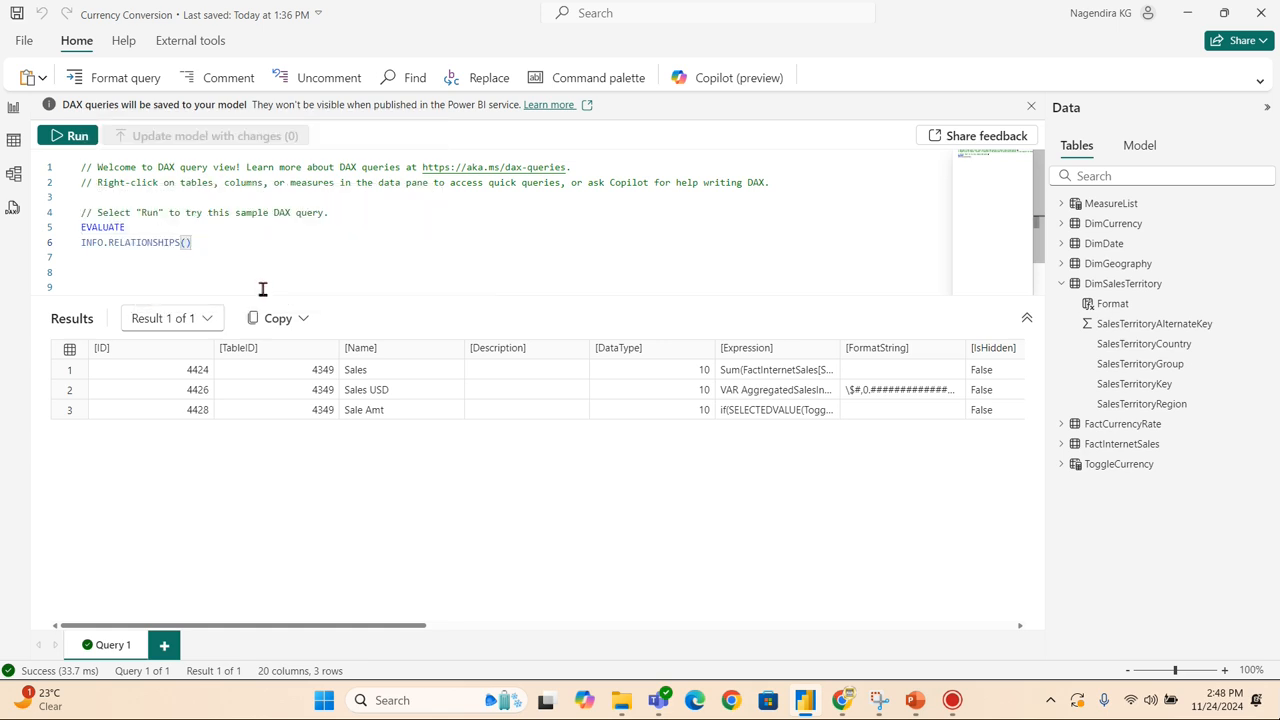
{"action": "left_click", "coordinate": [68, 136]}
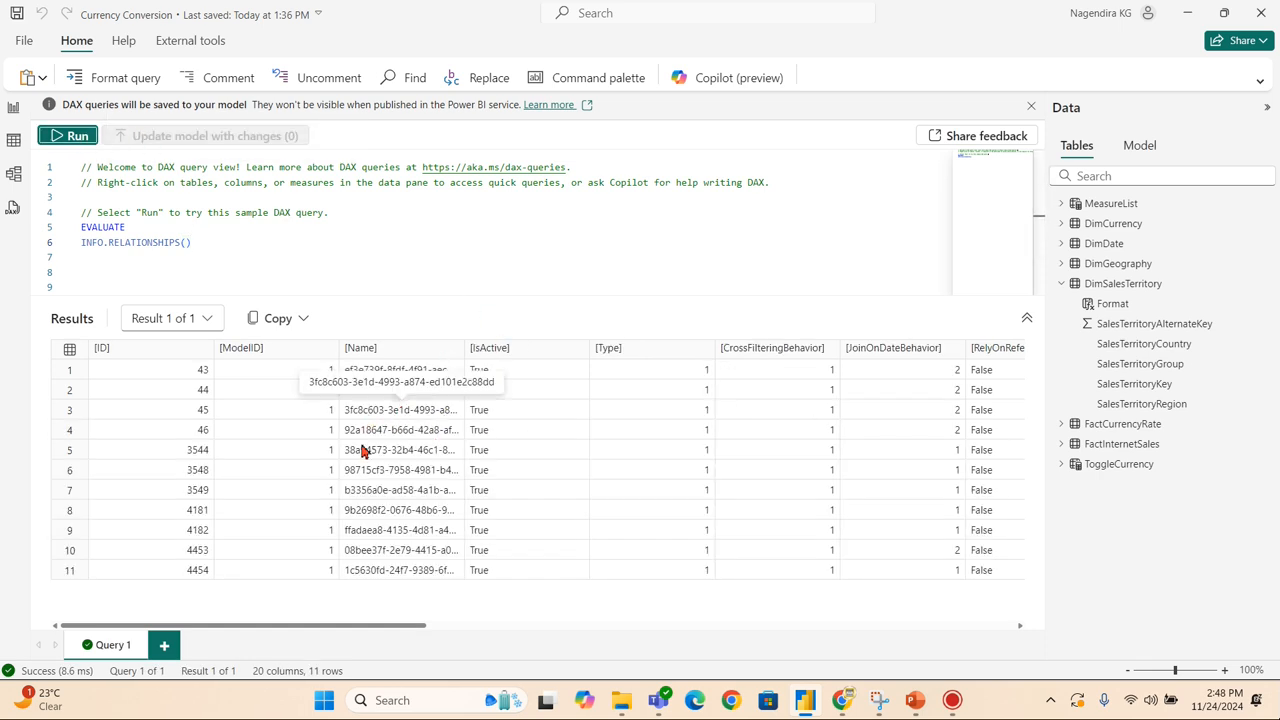
{"action": "scroll", "scroll_direction": "right", "scroll_amount": 3}
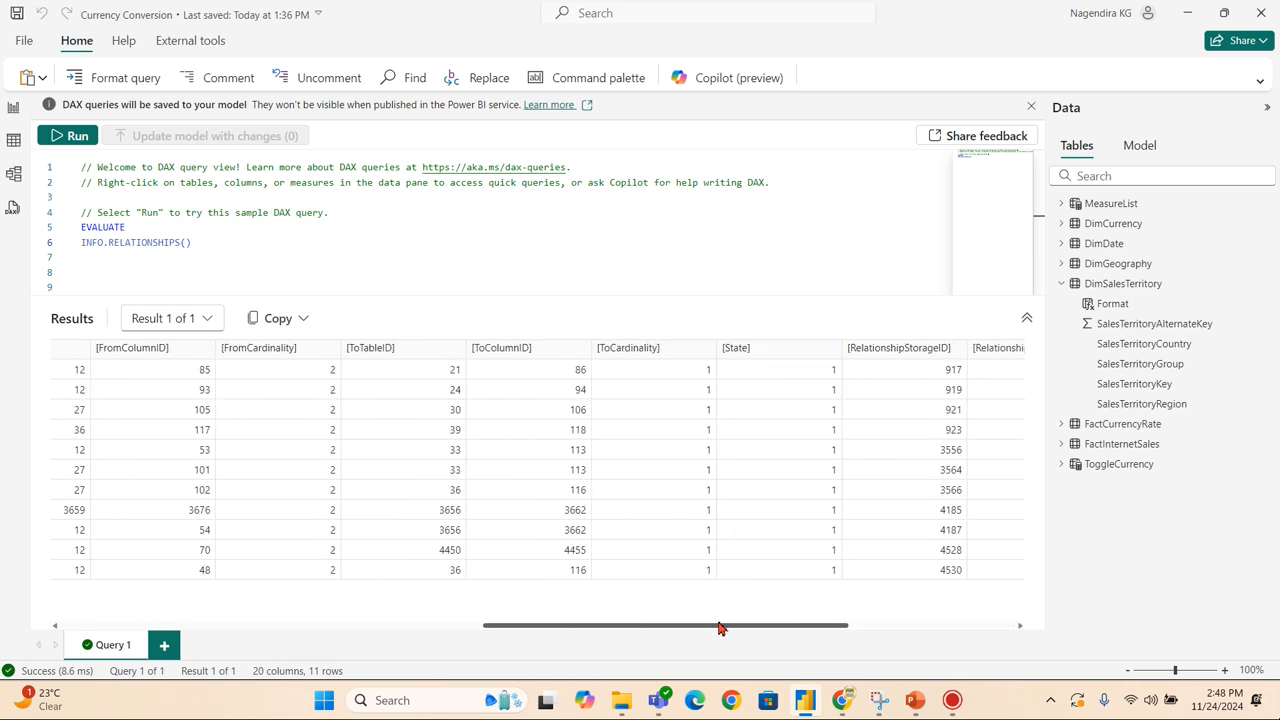
{"action": "scroll", "scroll_direction": "left", "scroll_amount": 3}
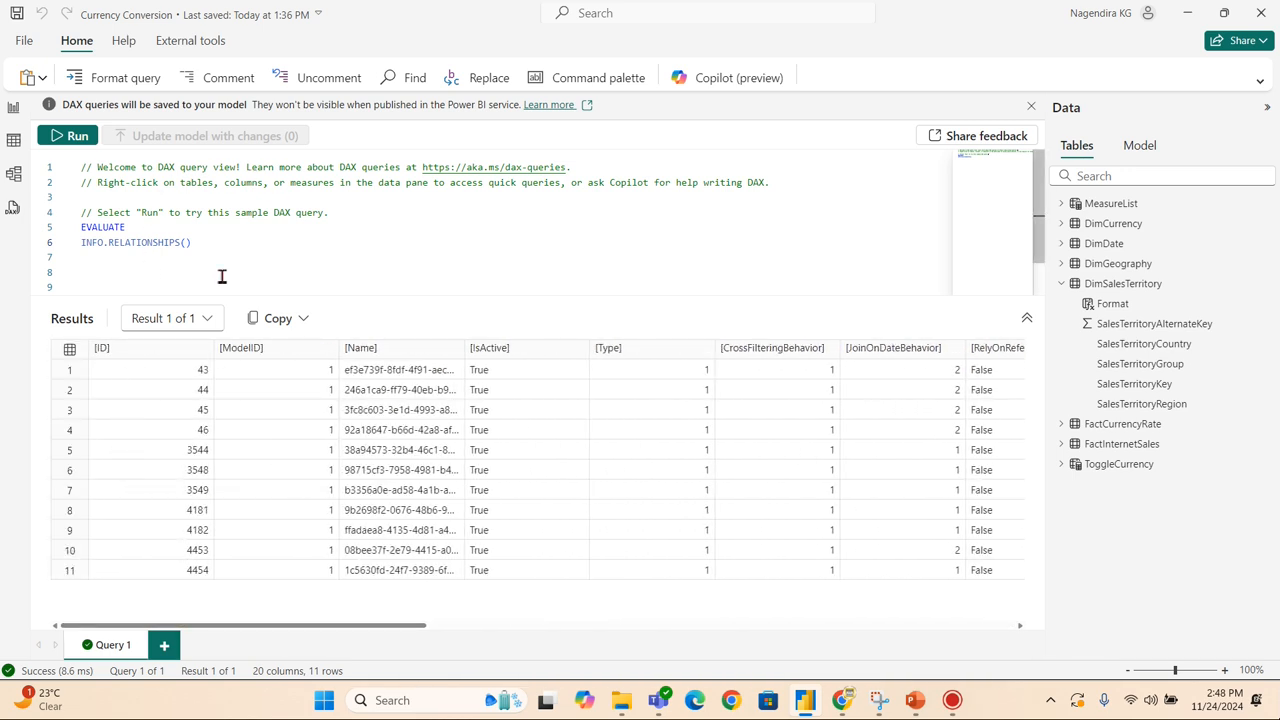
{"action": "mouse_move", "coordinate": [372, 422]}
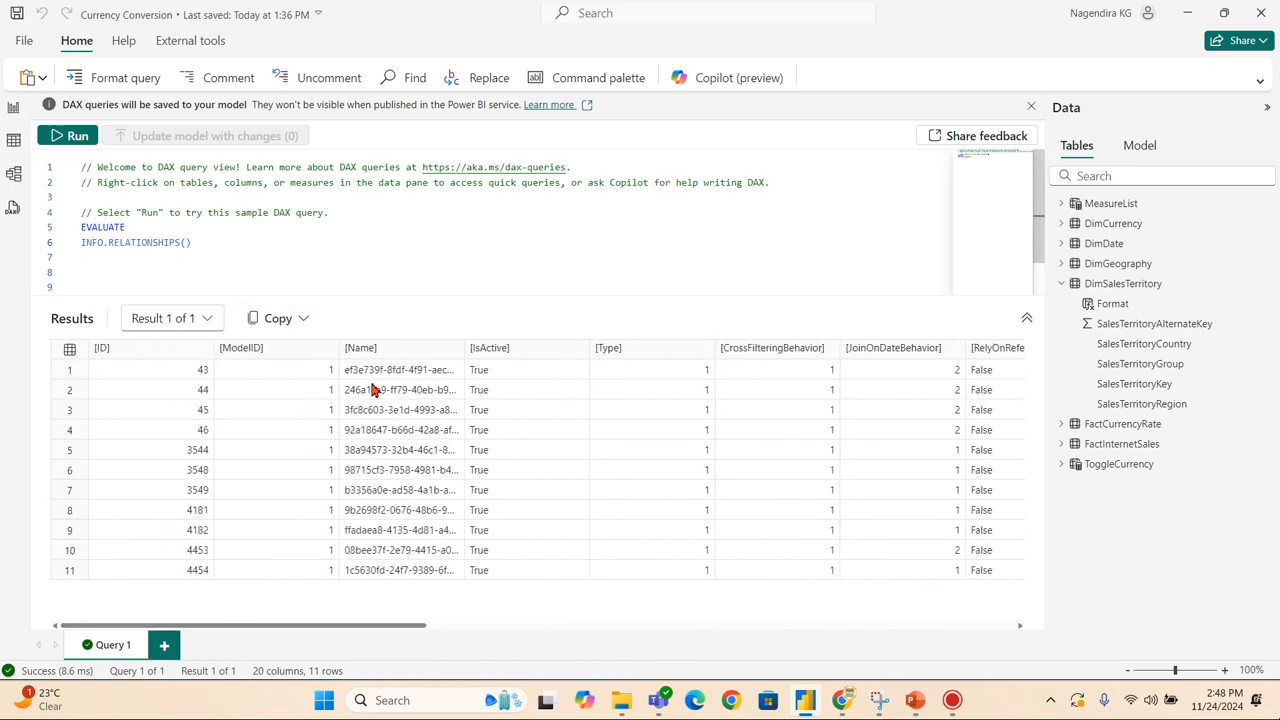
{"action": "mouse_move", "coordinate": [402, 428]}
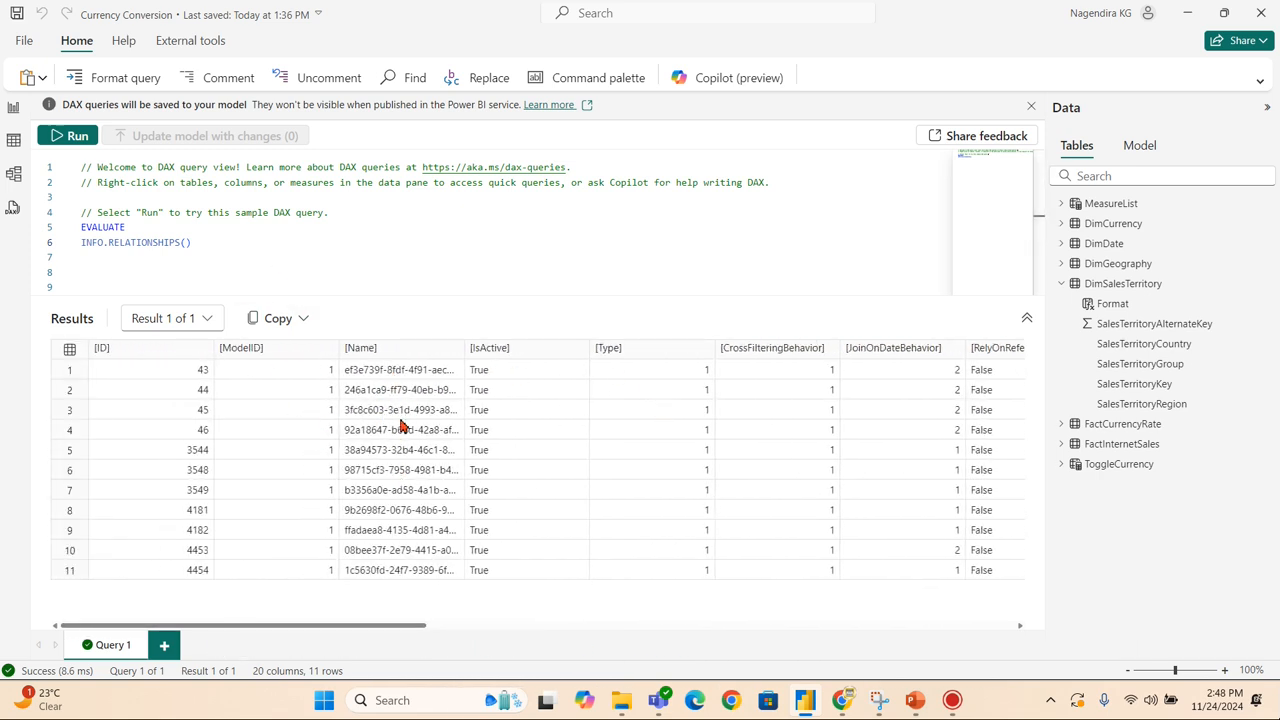
{"action": "mouse_move", "coordinate": [384, 370]}
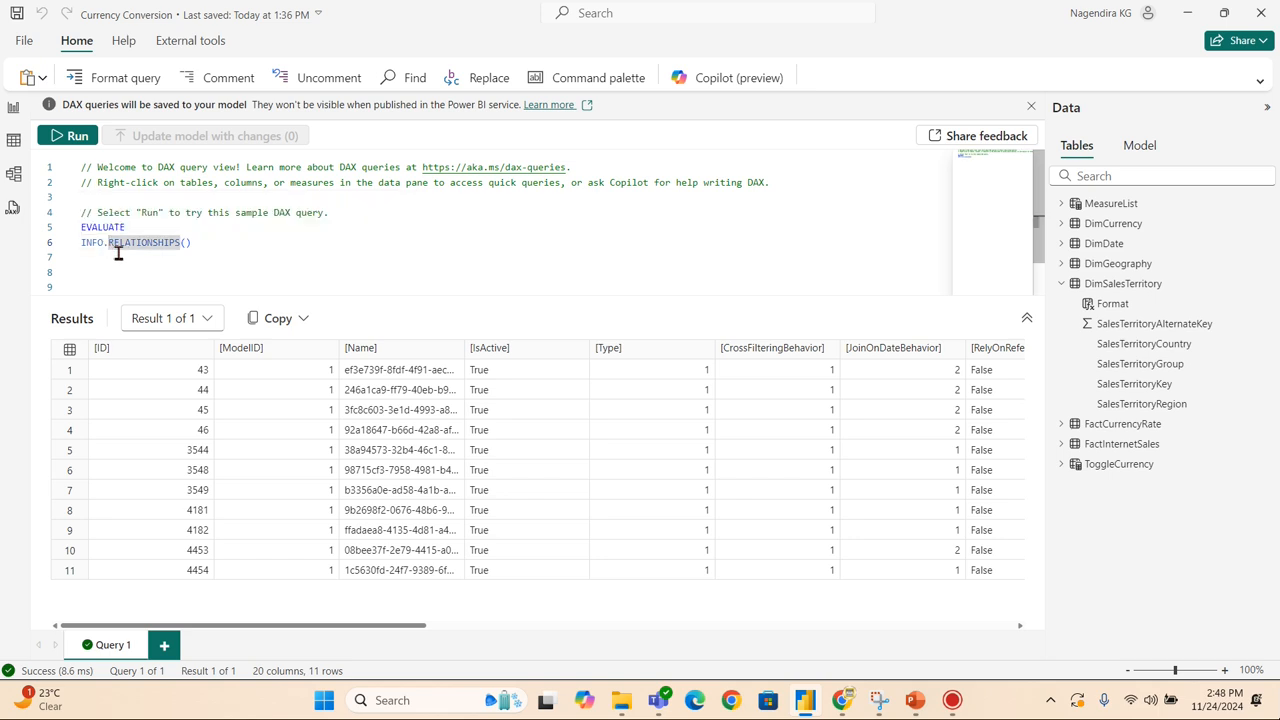
Switch to INFO.VIEW.RELATIONSHIPS() and begin wrapping it in FILTER( … , [ToTable] = …)
{"action": "type", "text": "INFO.VIEW"}
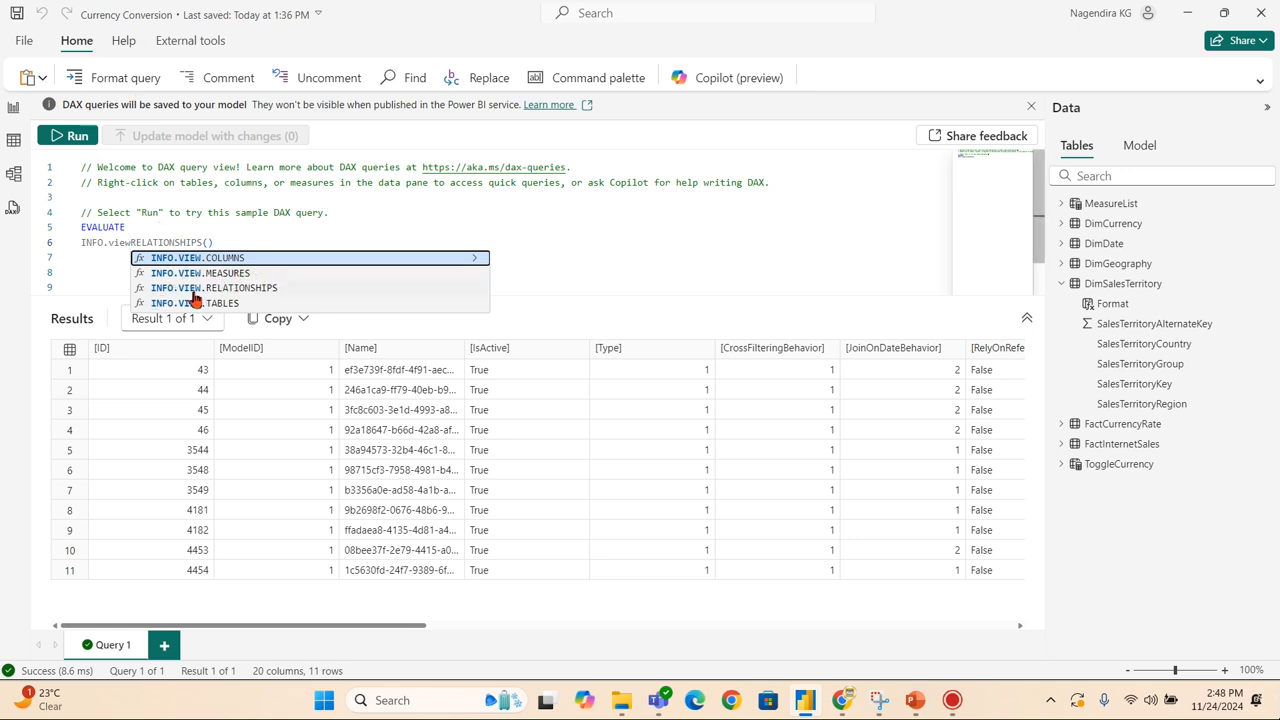
{"action": "mouse_move", "coordinate": [282, 304]}
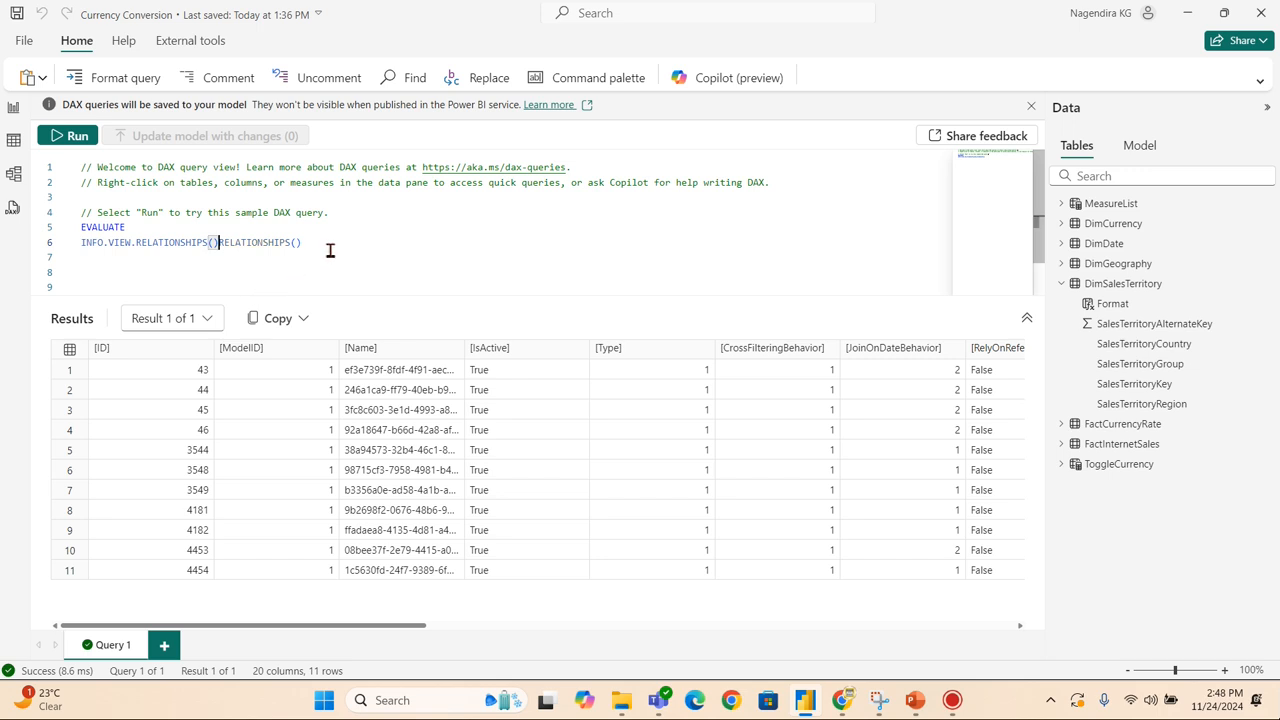
{"action": "left_click_drag", "start_coordinate": [216, 242], "coordinate": [300, 242]}
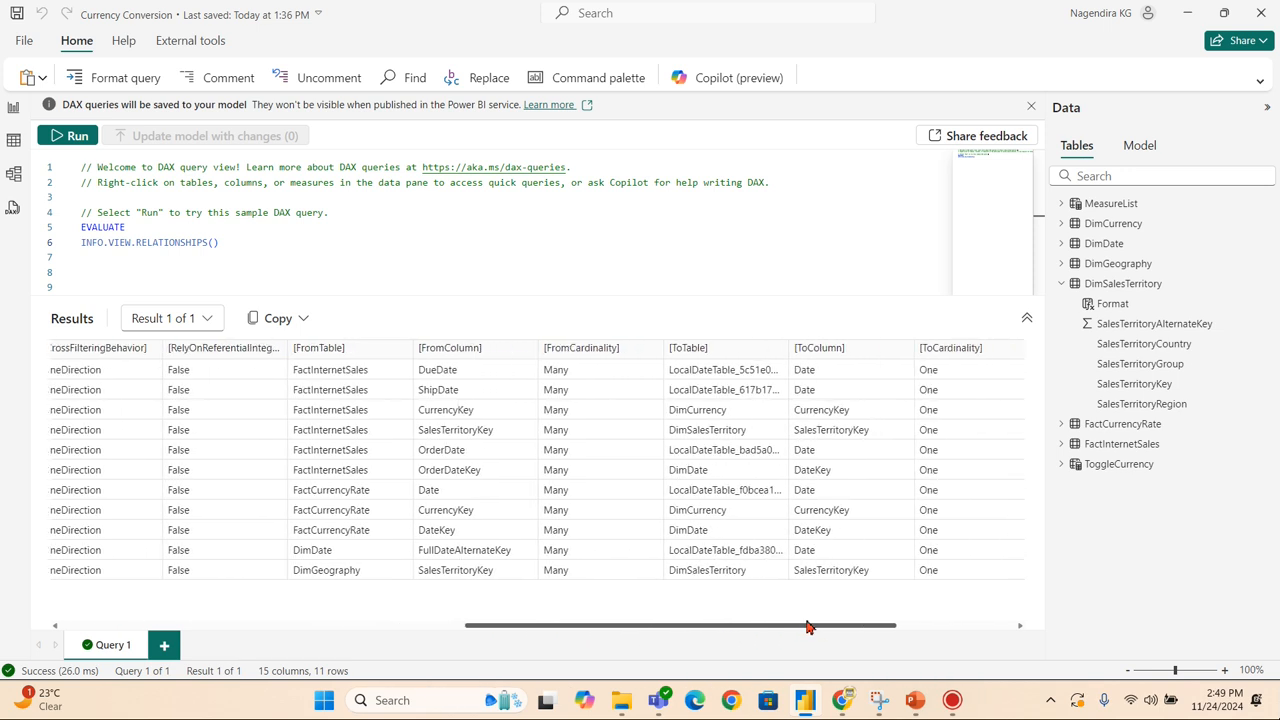
{"action": "mouse_move", "coordinate": [464, 552]}
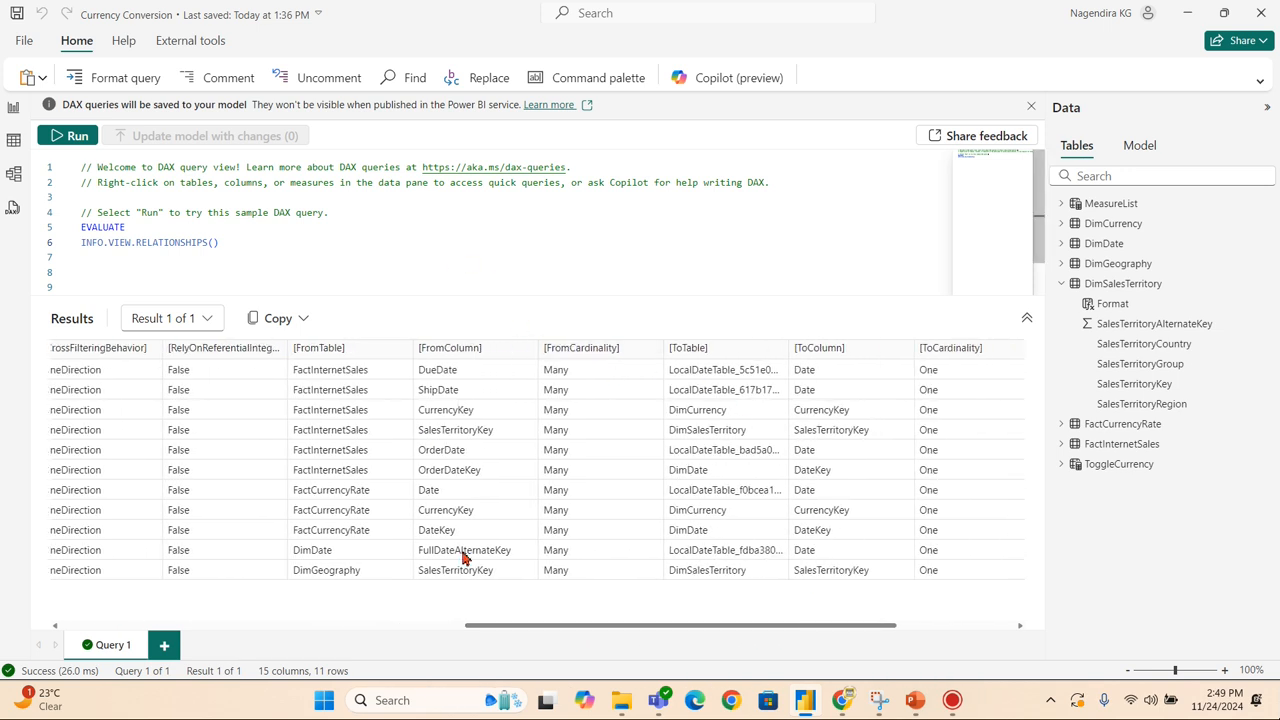
{"action": "mouse_move", "coordinate": [810, 500]}
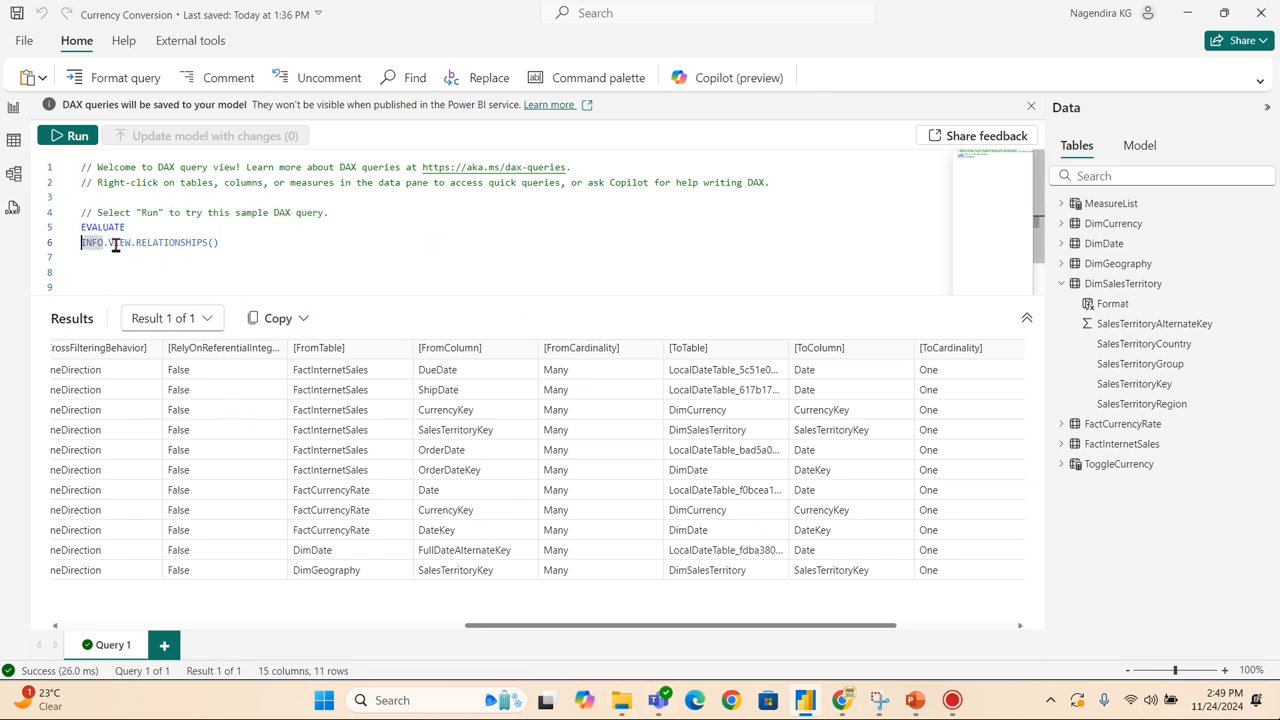
{"action": "type", "text": "filter("}
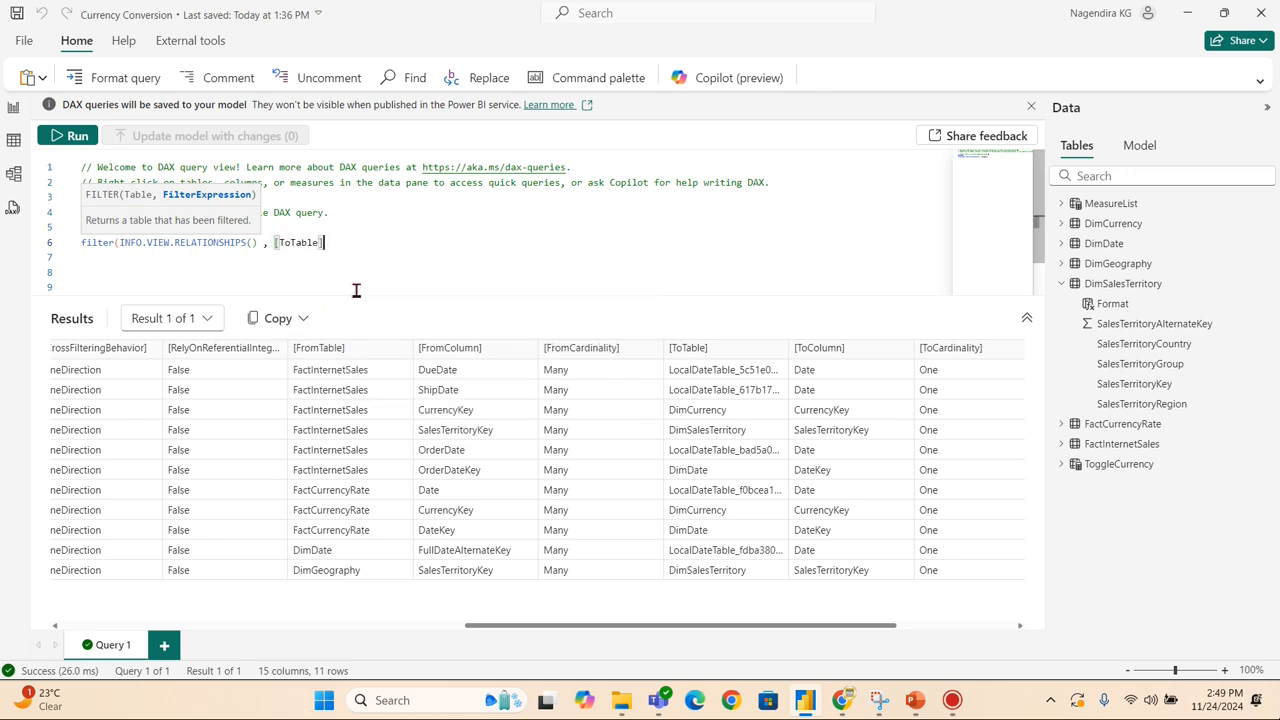
{"action": "type", "text": "="}
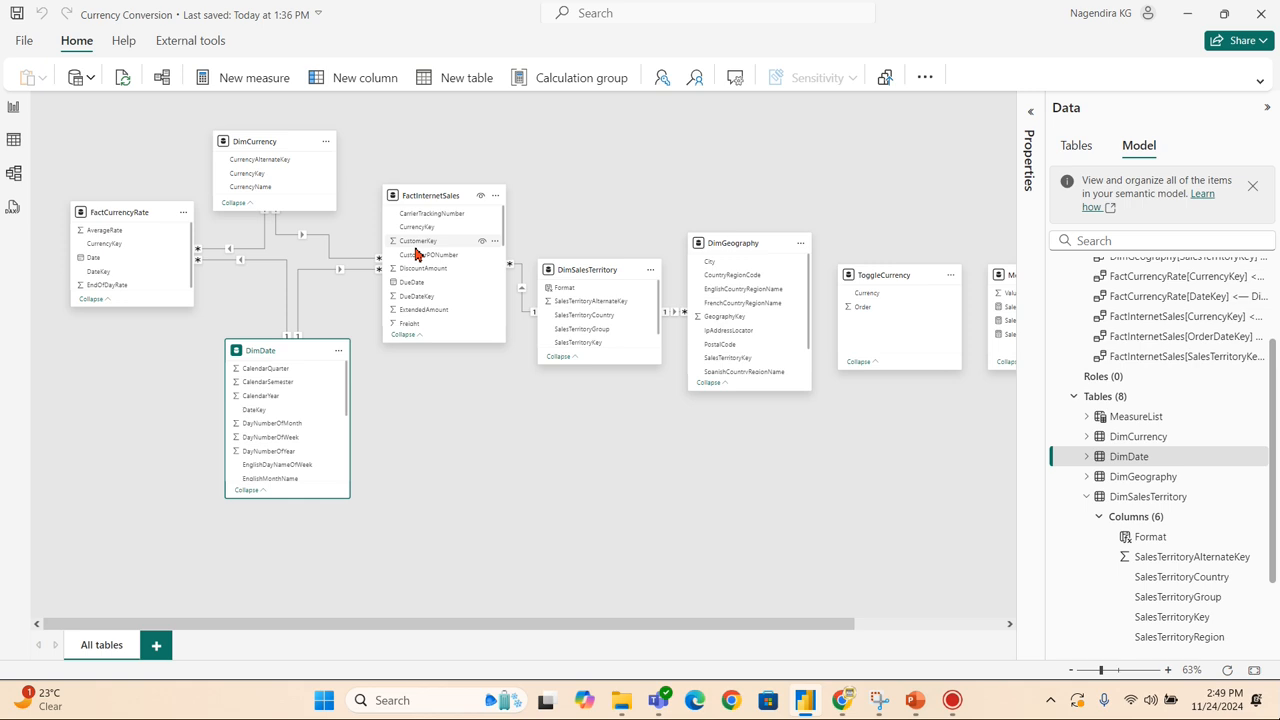
{"action": "mouse_move", "coordinate": [12, 206]}
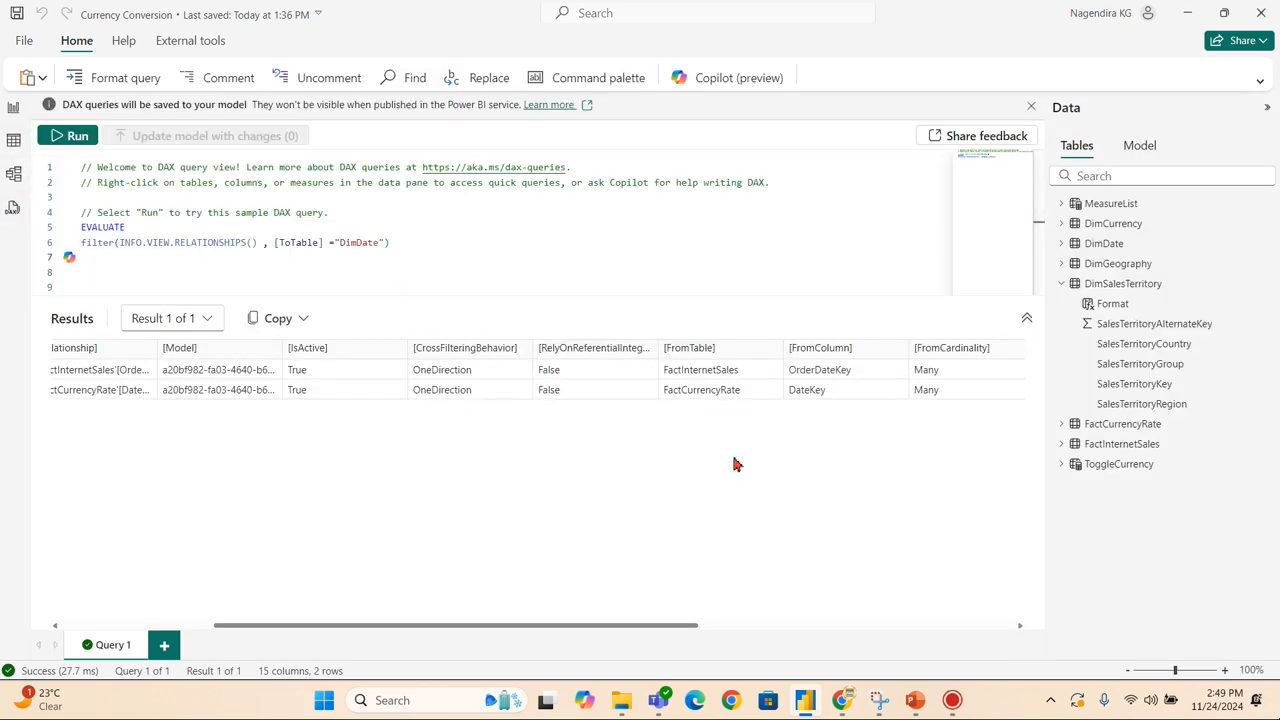
{"action": "mouse_move", "coordinate": [552, 348]}
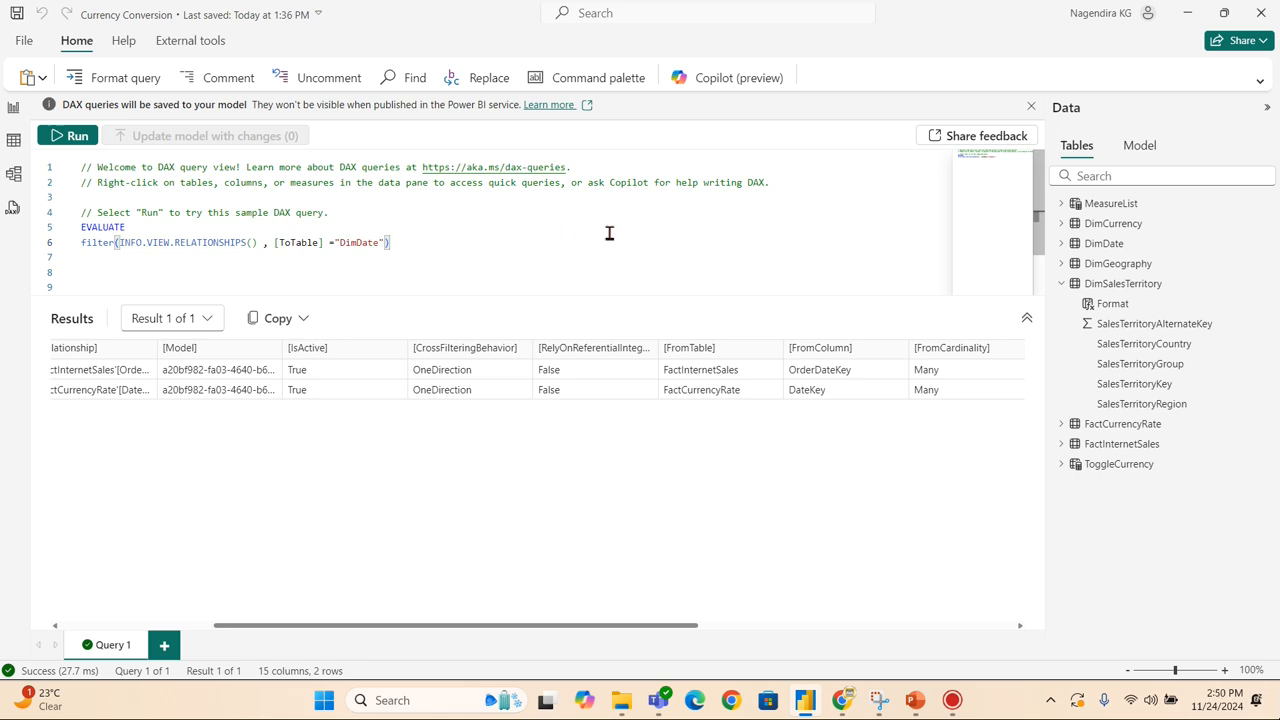
{"action": "mouse_move", "coordinate": [616, 234]}
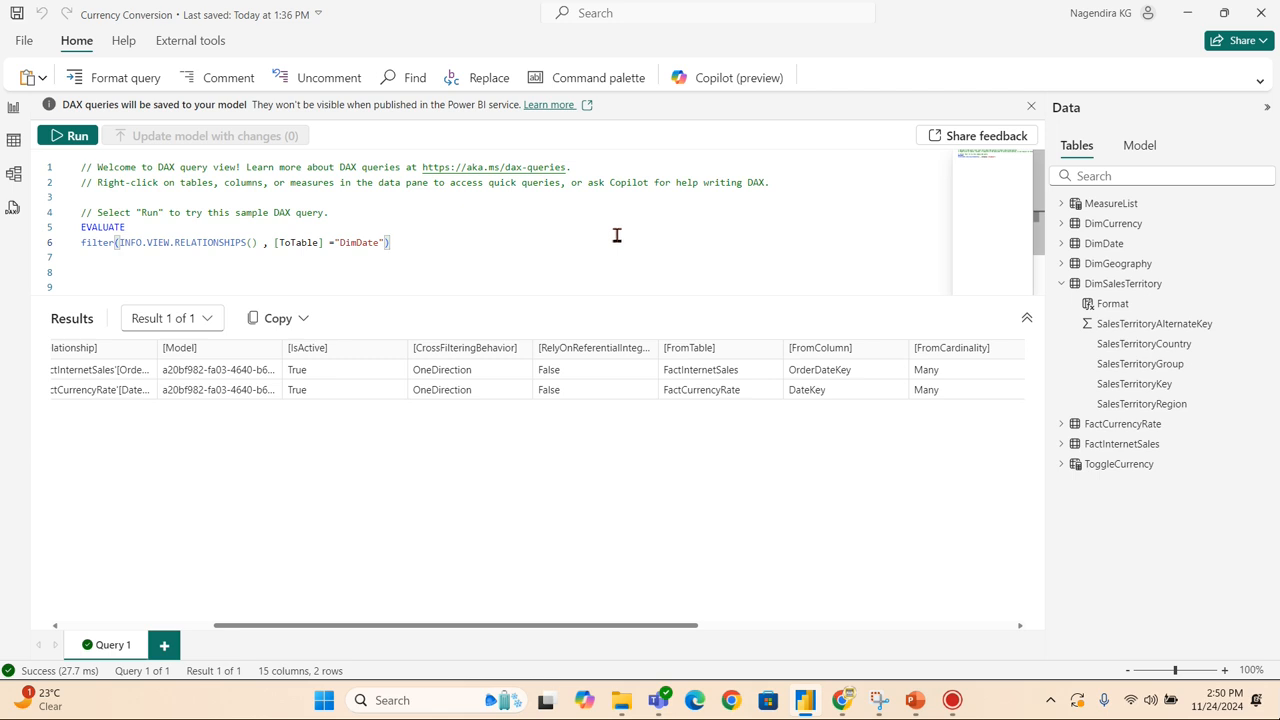
{"action": "mouse_move", "coordinate": [160, 242]}
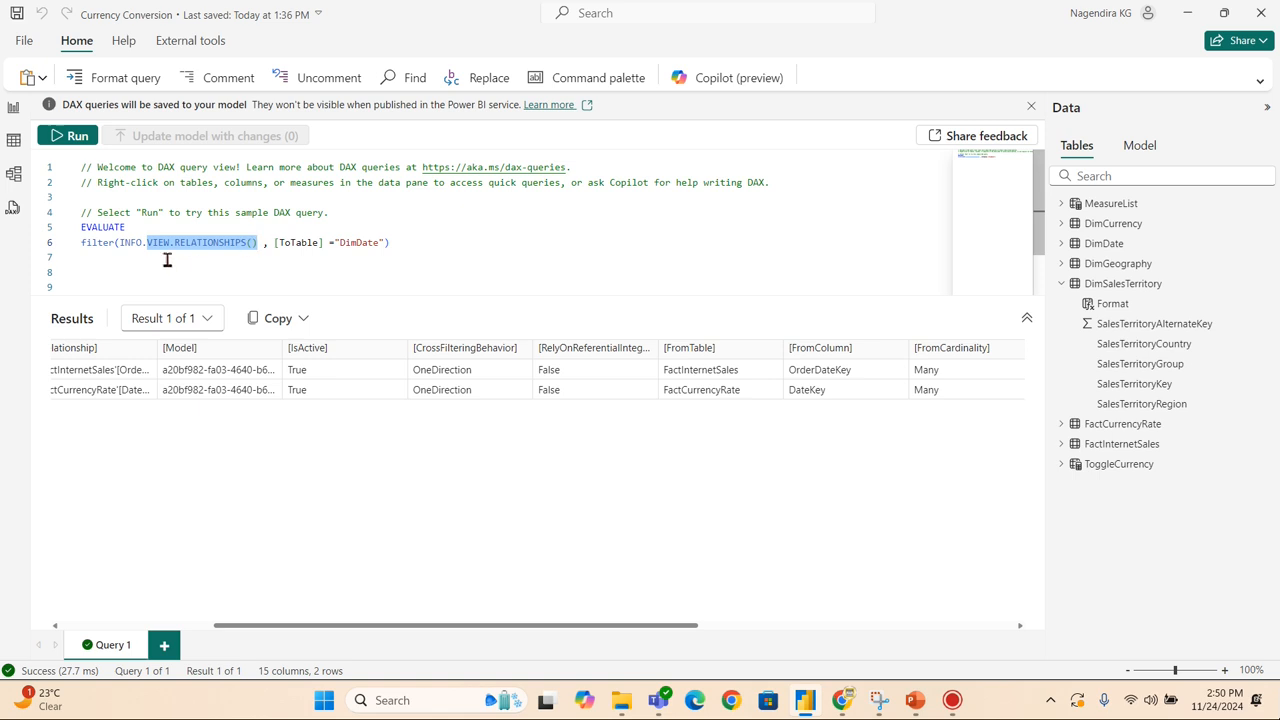
Replace the filter query with INFO.VIEW.COLUMNS() and run it, returning 129 column rows
{"action": "key", "text": "Delete"}
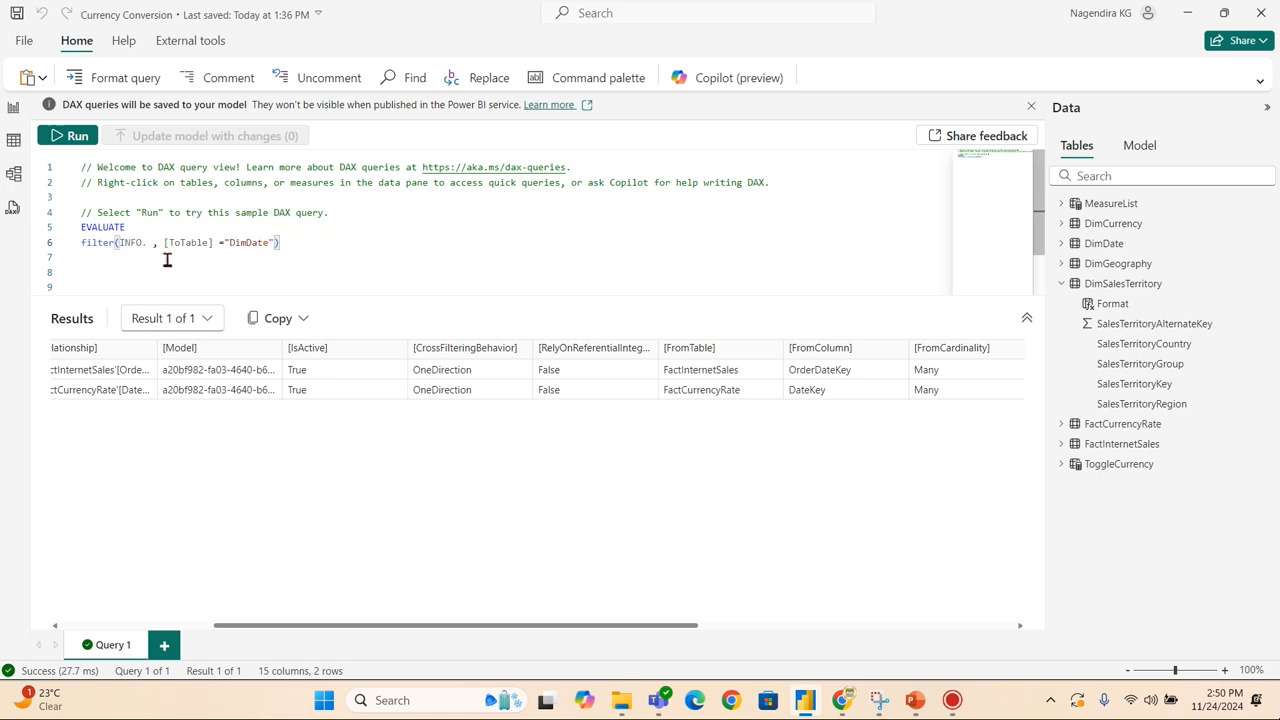
{"action": "triple_click", "coordinate": [164, 242]}
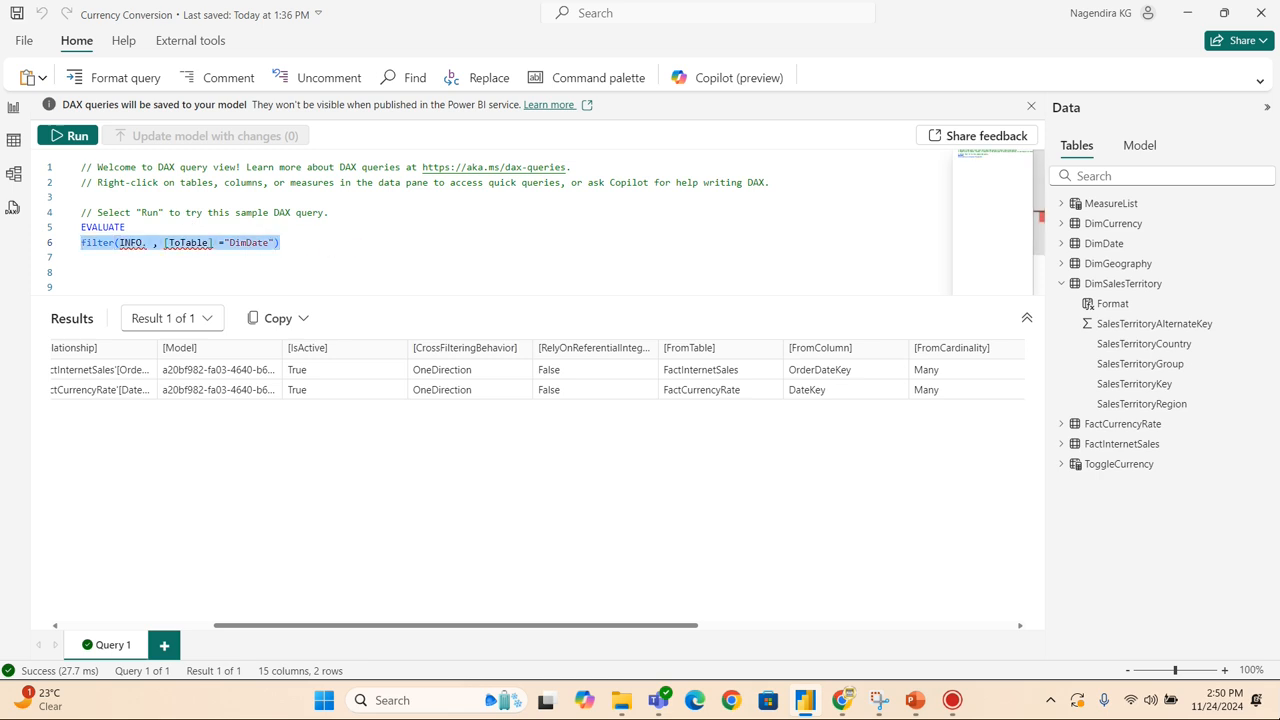
{"action": "type", "text": "info."}
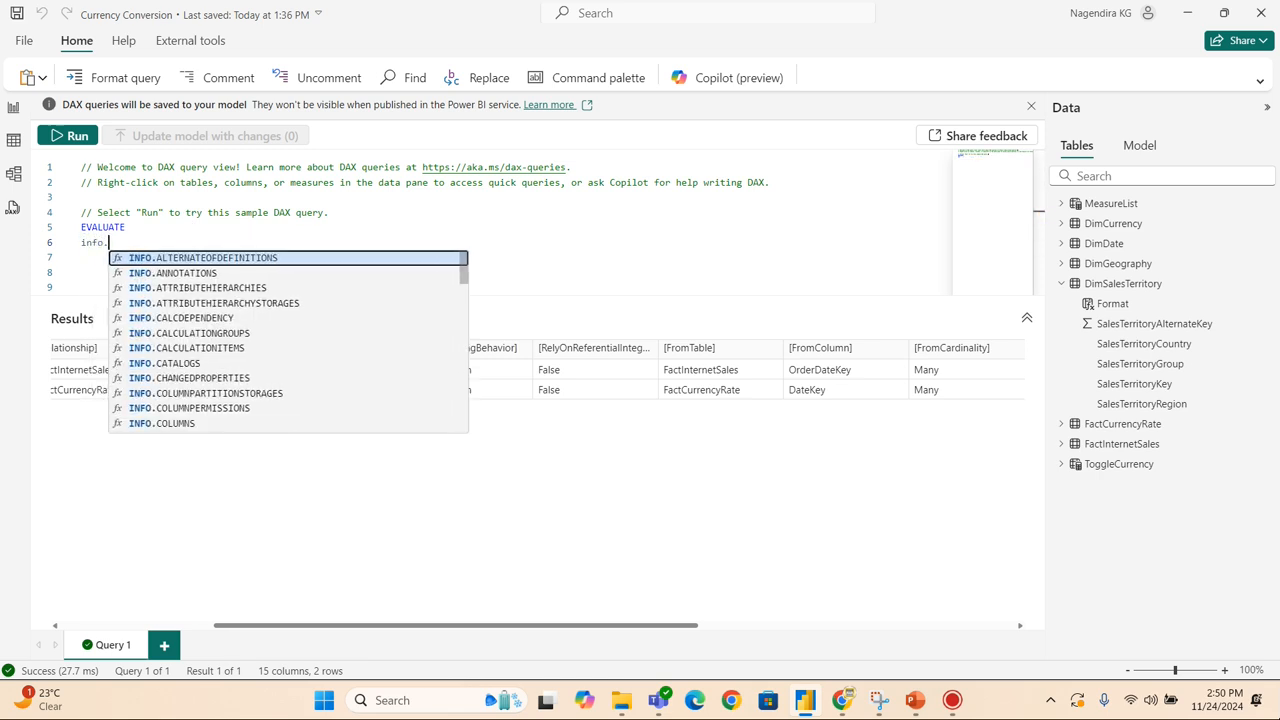
{"action": "type", "text": "Column"}
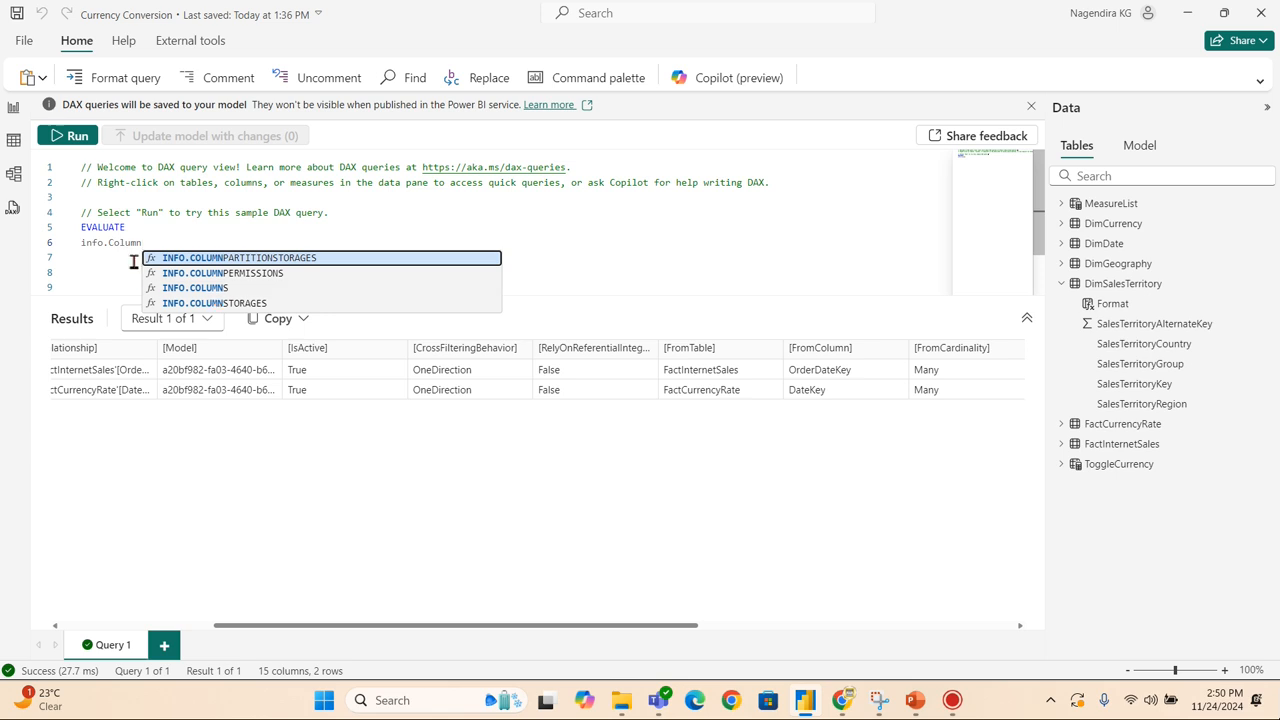
{"action": "left_click", "coordinate": [196, 288]}
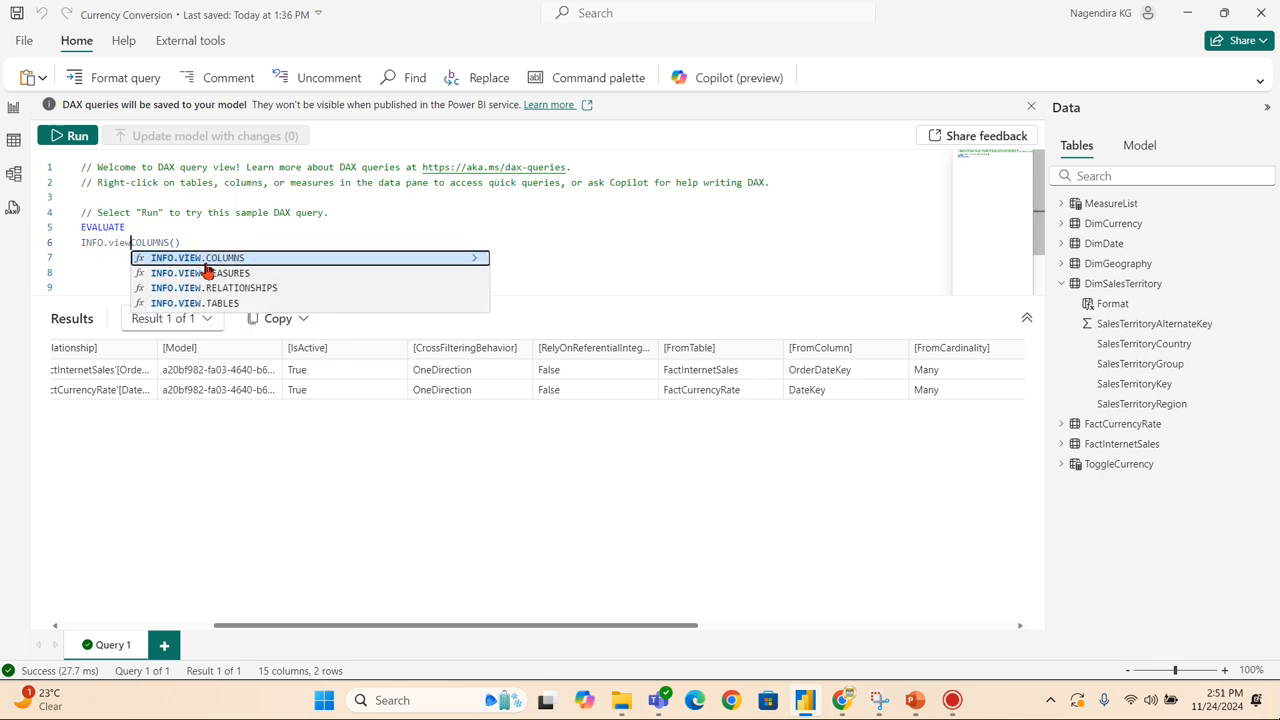
{"action": "mouse_move", "coordinate": [212, 272]}
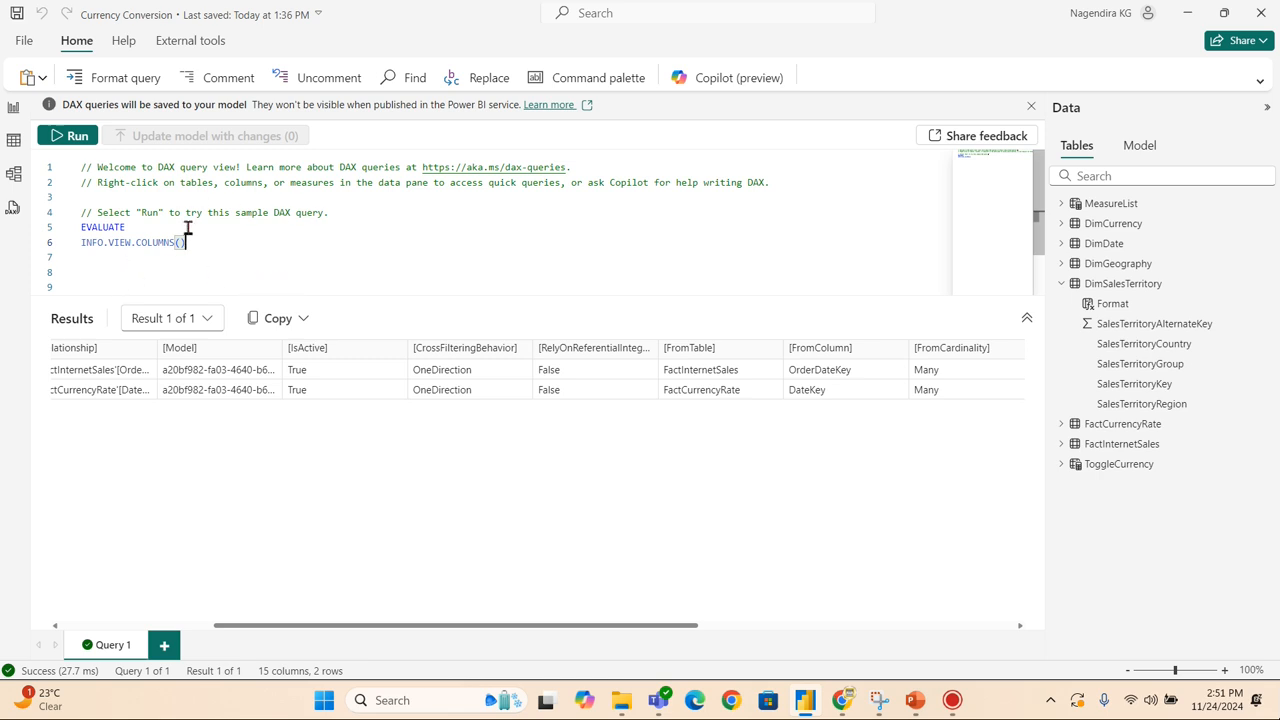
{"action": "left_click", "coordinate": [68, 136]}
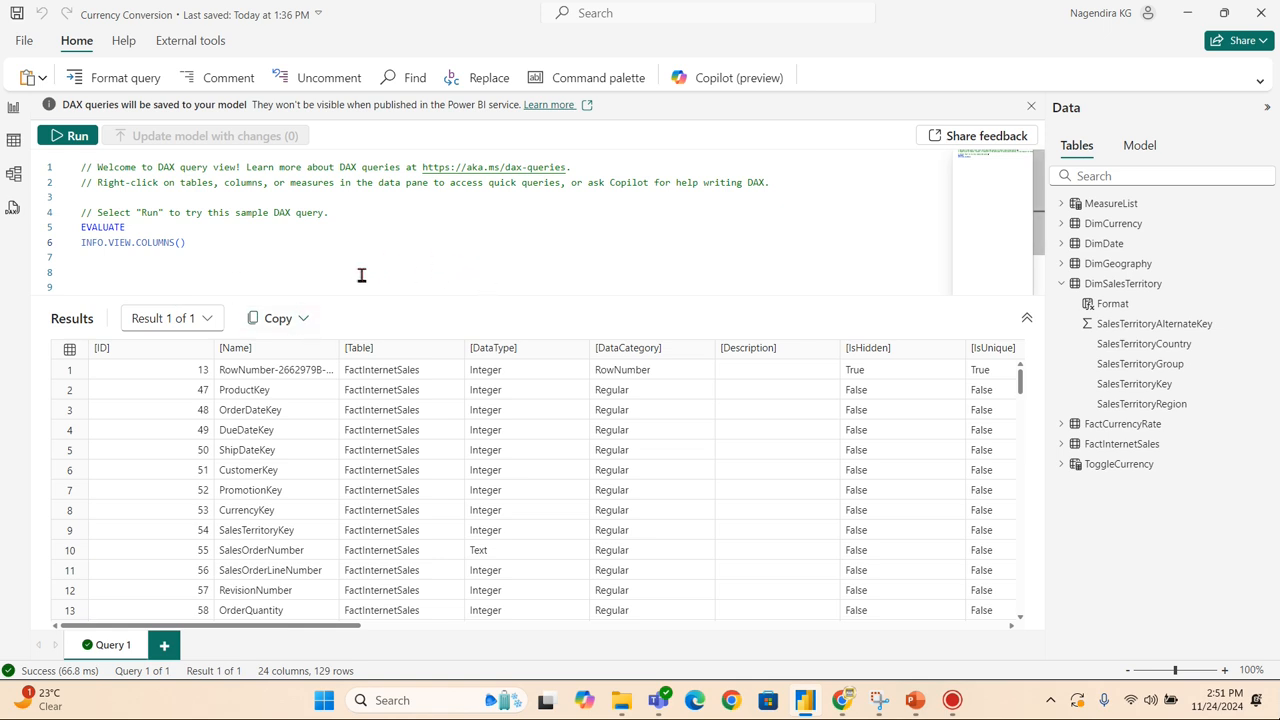
{"action": "mouse_move", "coordinate": [108, 242]}
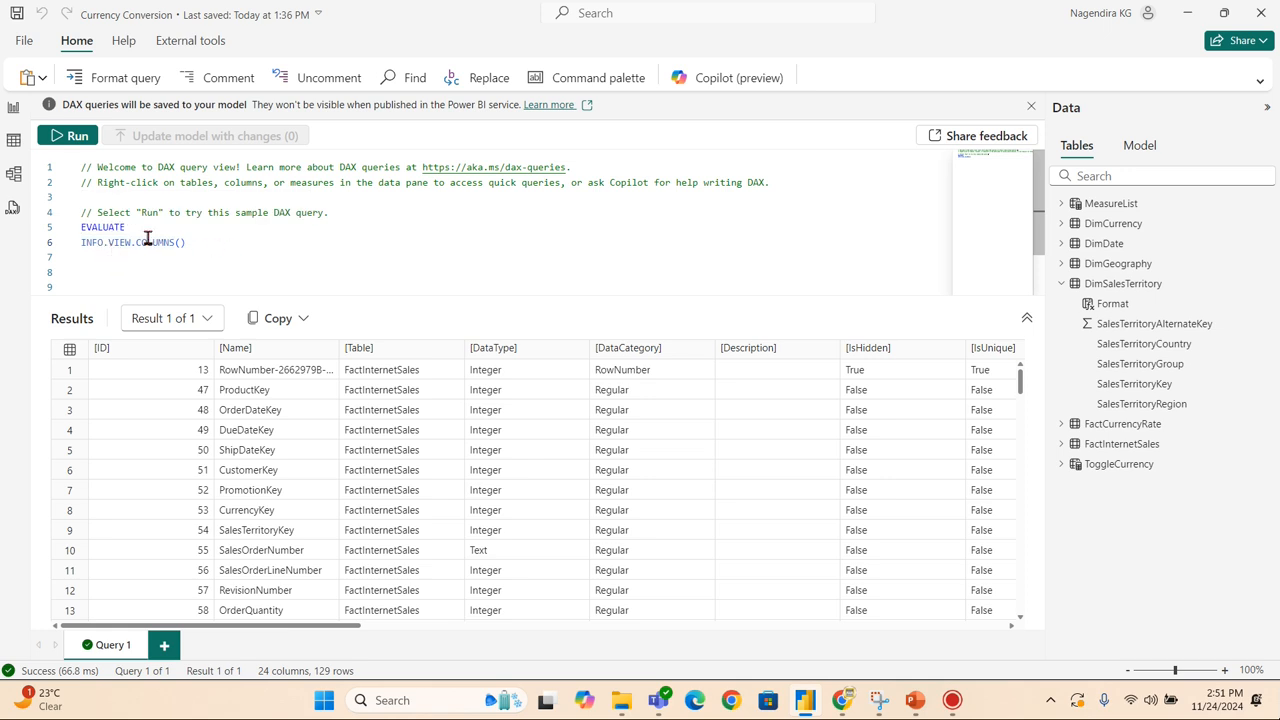
{"action": "mouse_move", "coordinate": [160, 612]}
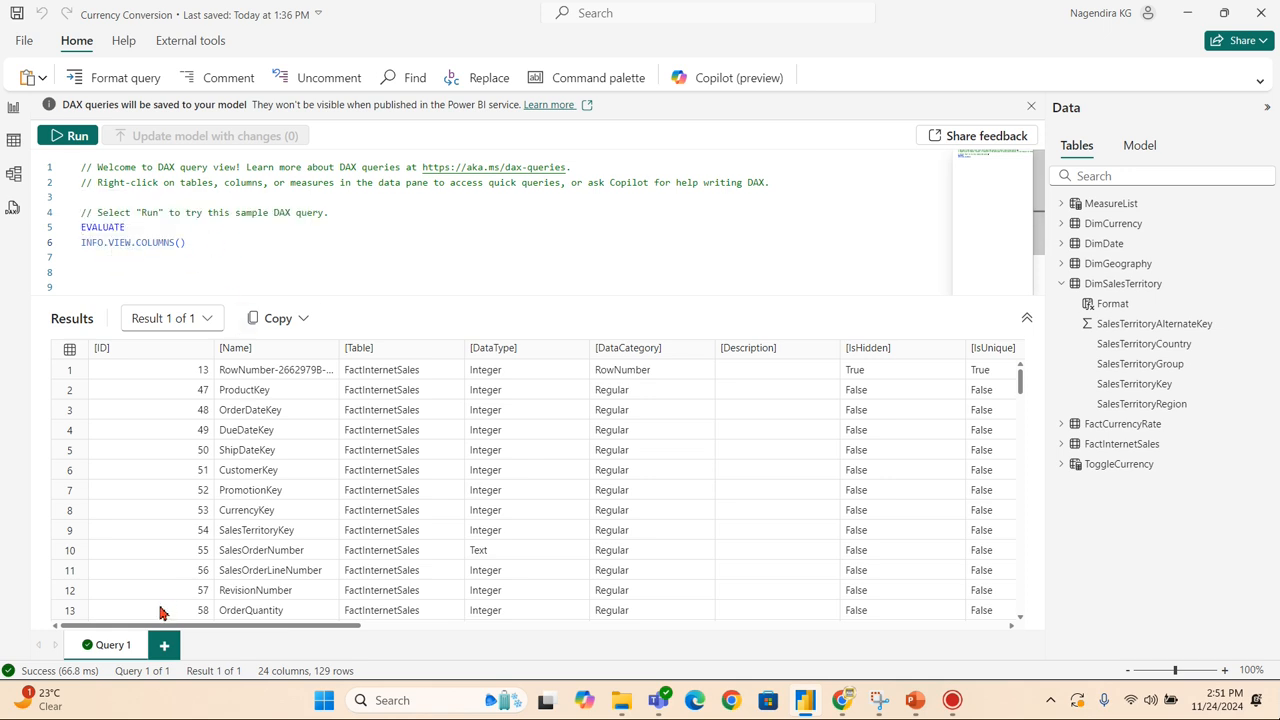
{"action": "mouse_move", "coordinate": [576, 326]}
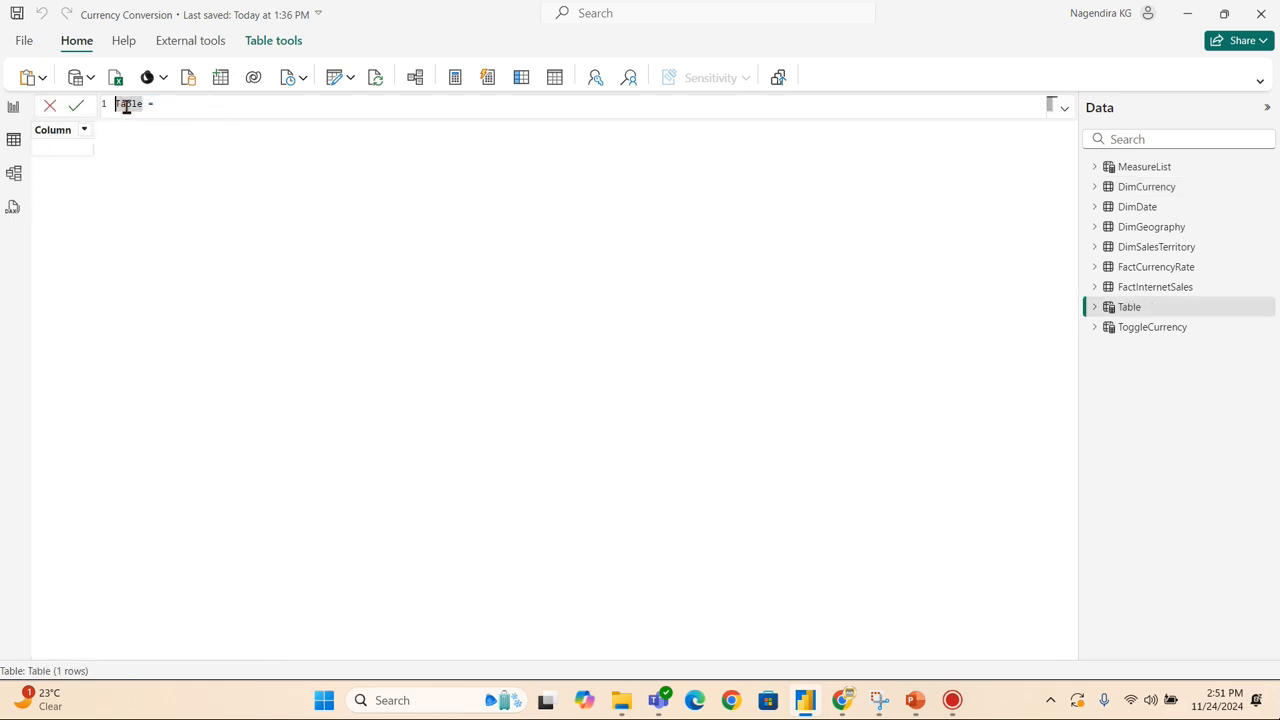
Rename the new table entireColumnList and set its expression to INFO.COLUMNS()
{"action": "double_click", "coordinate": [128, 104]}
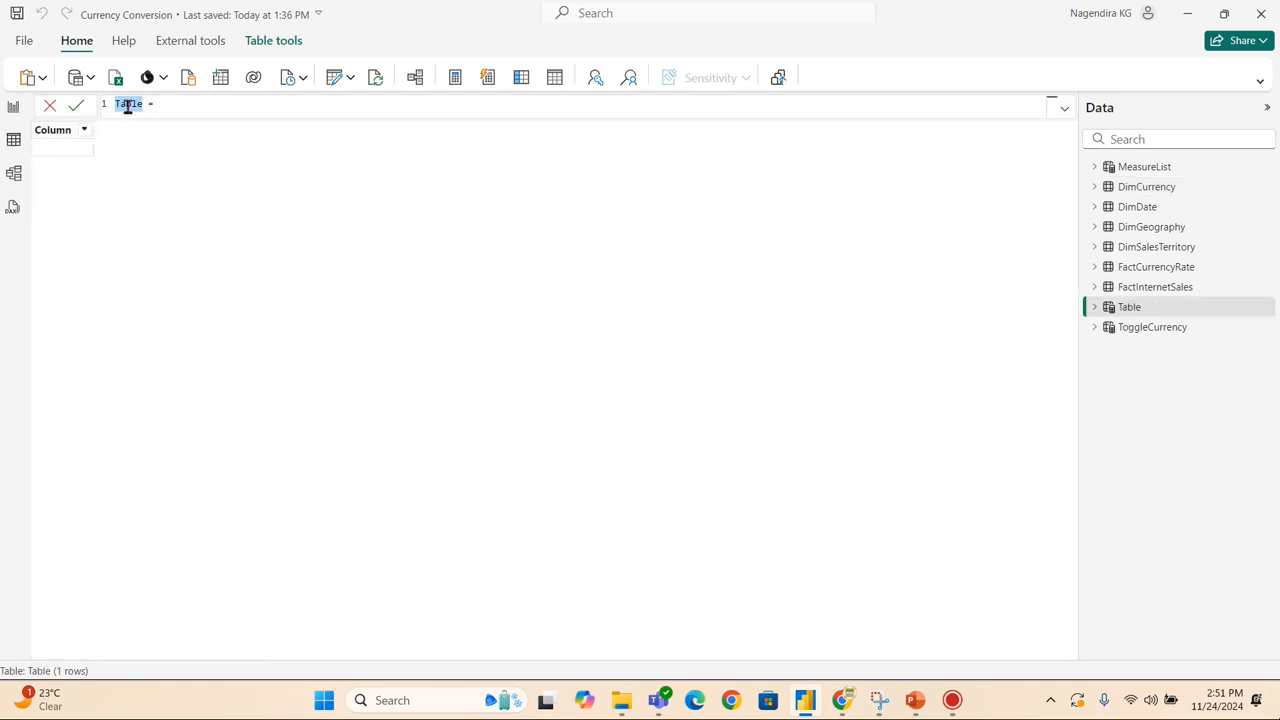
{"action": "key", "text": "Delete"}
{"action": "type", "text": "entire"}
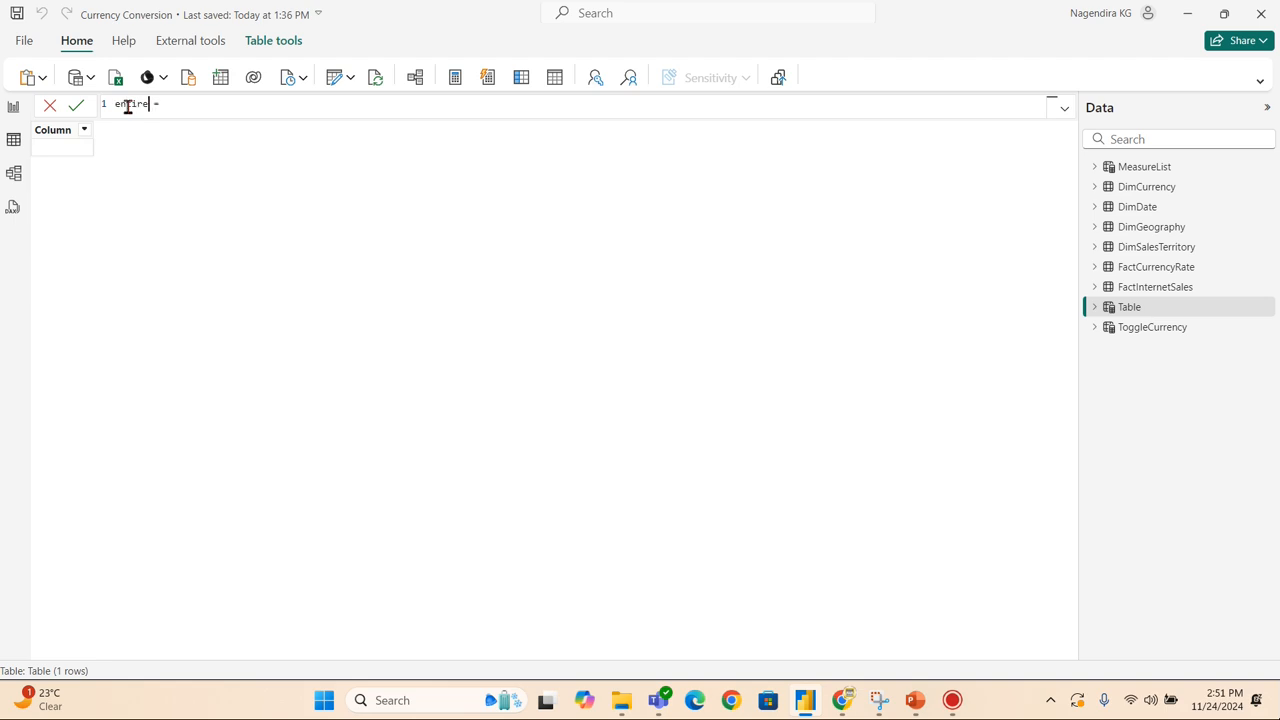
{"action": "type", "text": "ColumnList"}
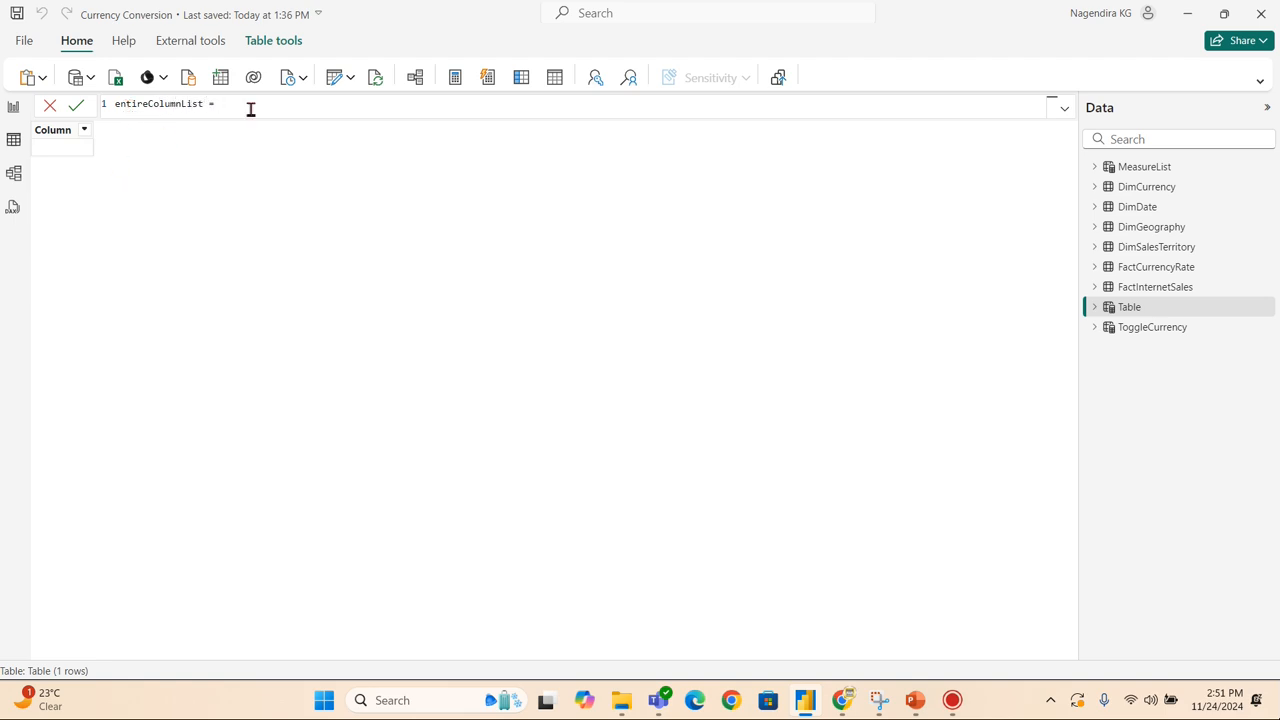
{"action": "type", "text": "Info"}
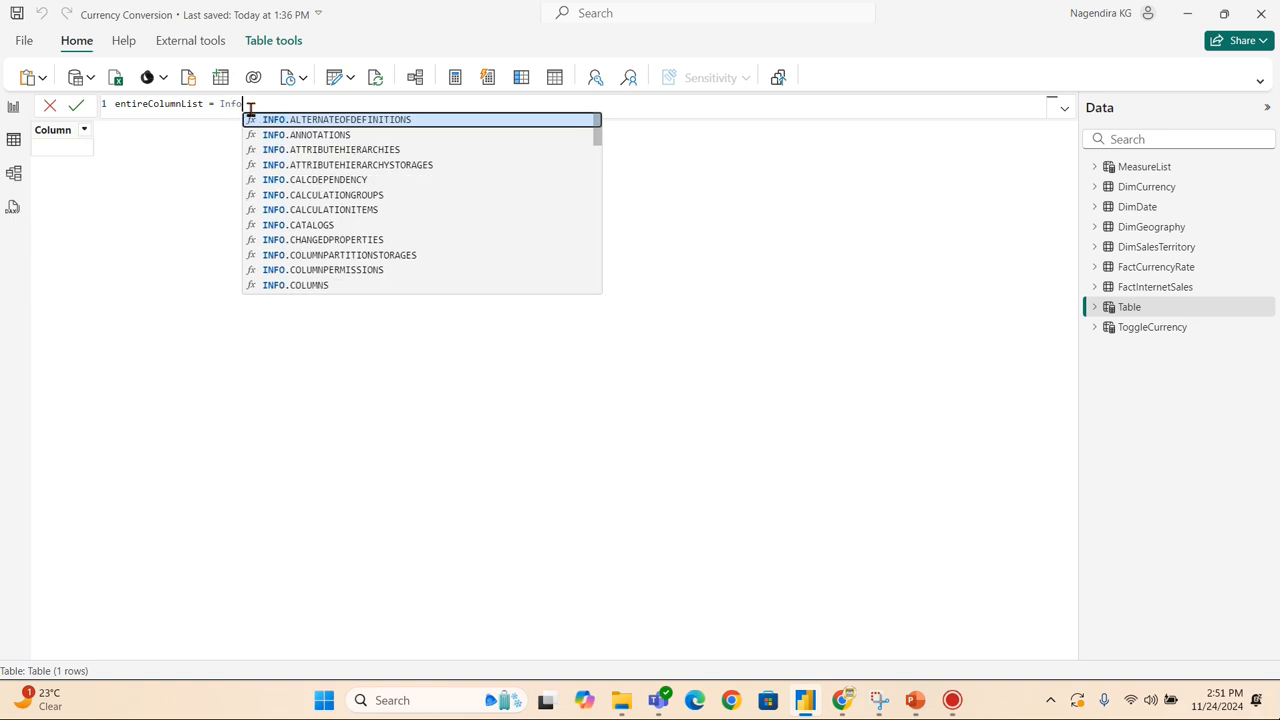
{"action": "type", "text": "COL"}
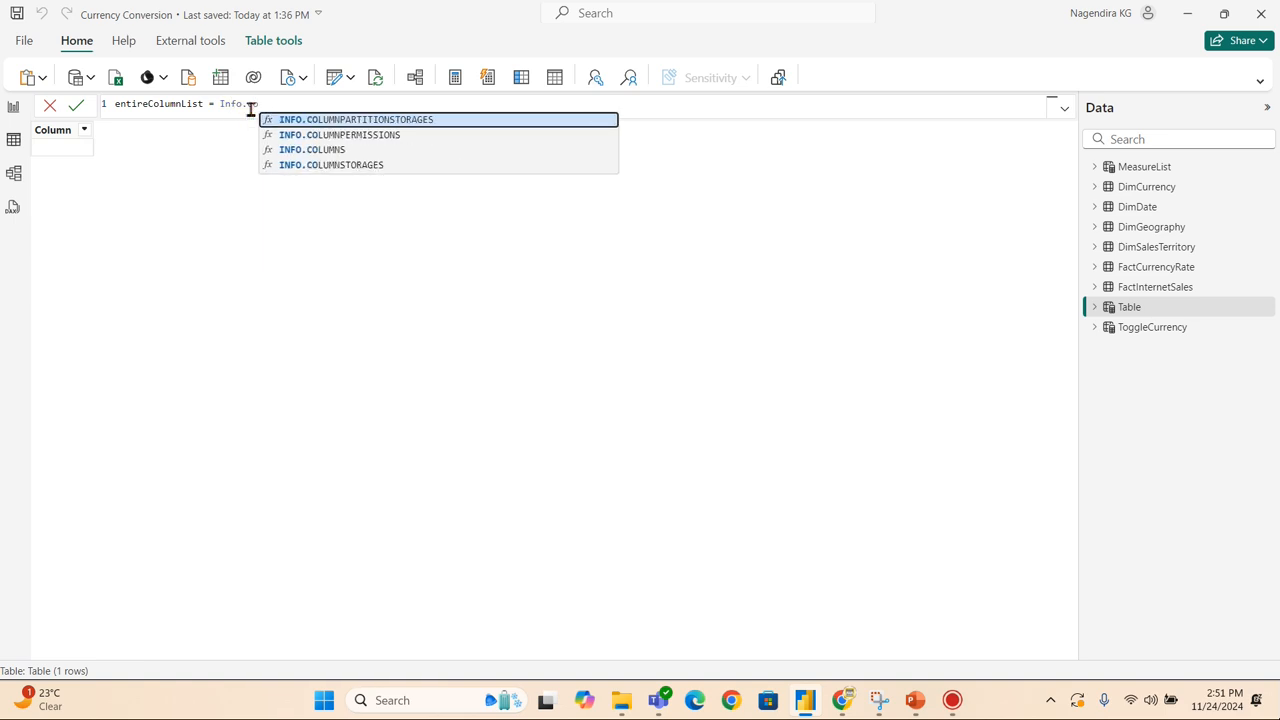
{"action": "left_click", "coordinate": [312, 148]}
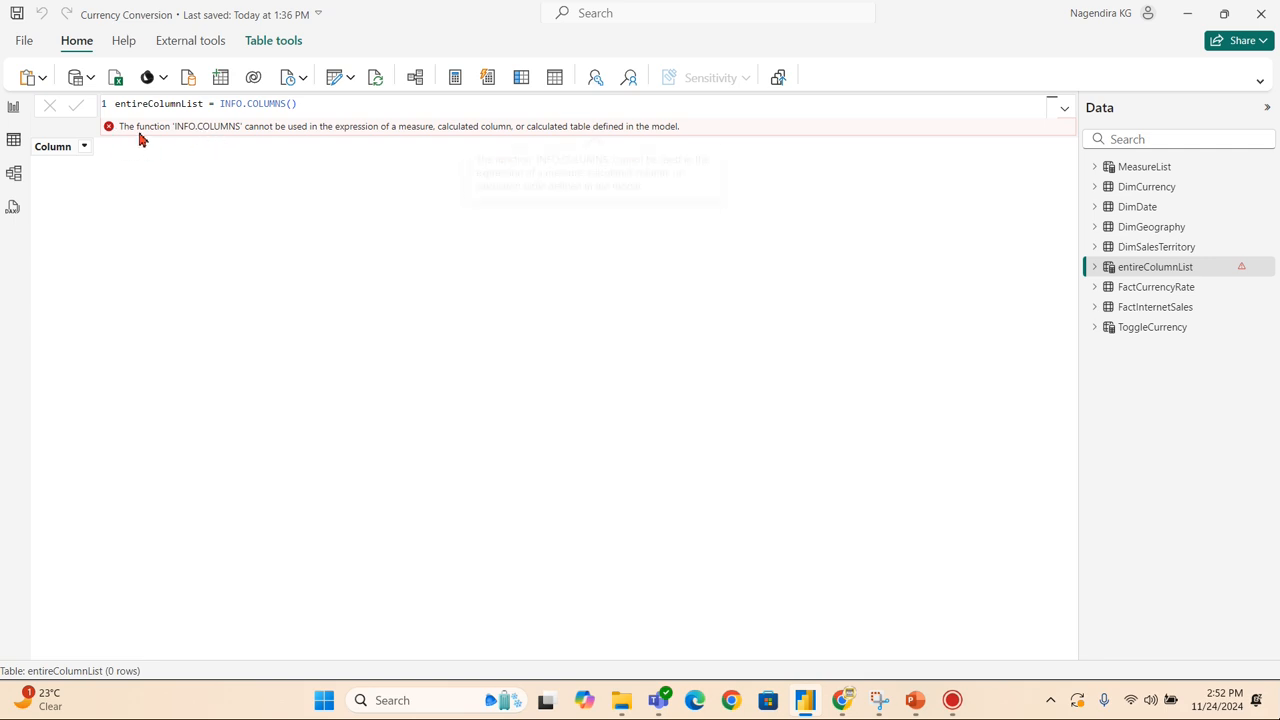
{"action": "mouse_move", "coordinate": [316, 138]}
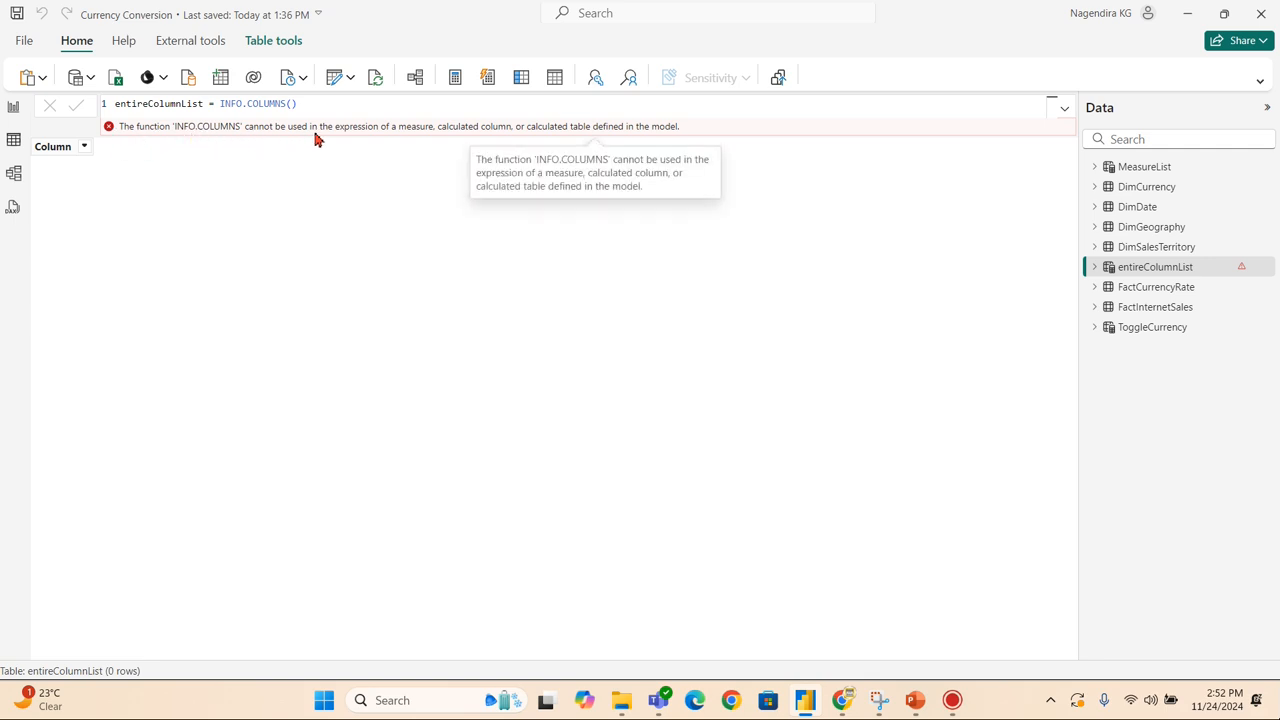
{"action": "mouse_move", "coordinate": [422, 136]}
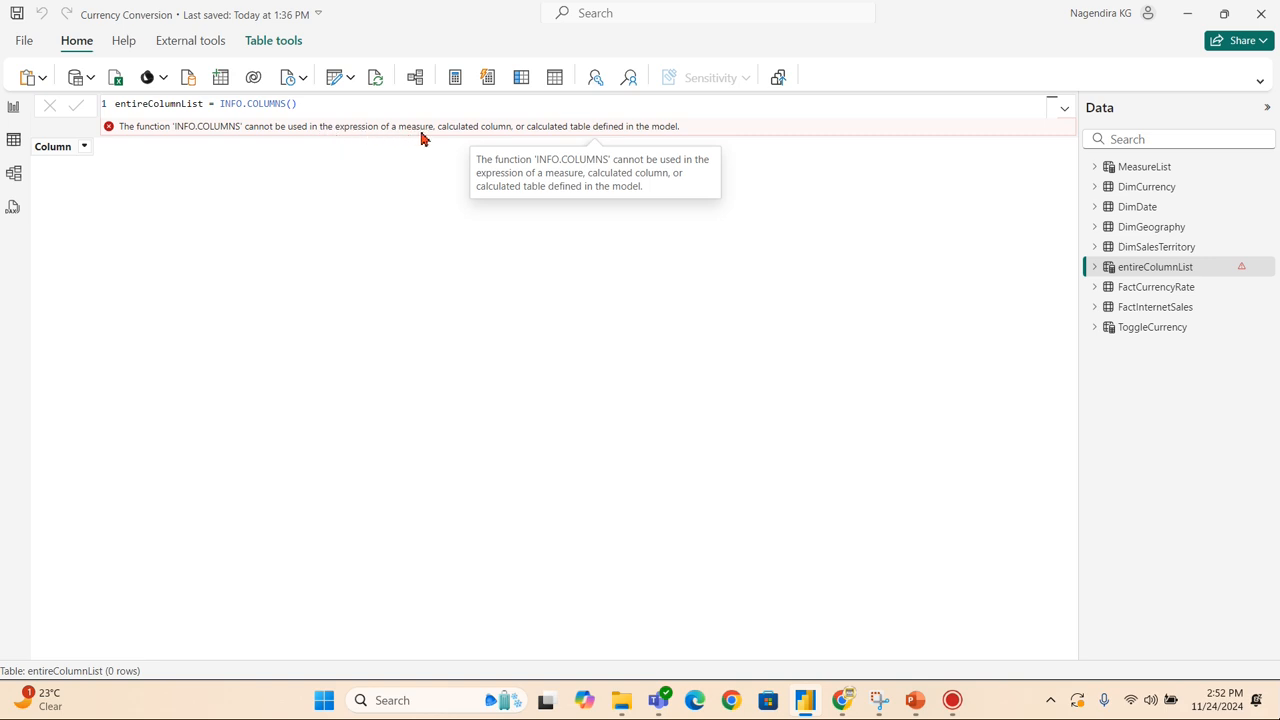
{"action": "mouse_move", "coordinate": [624, 138]}
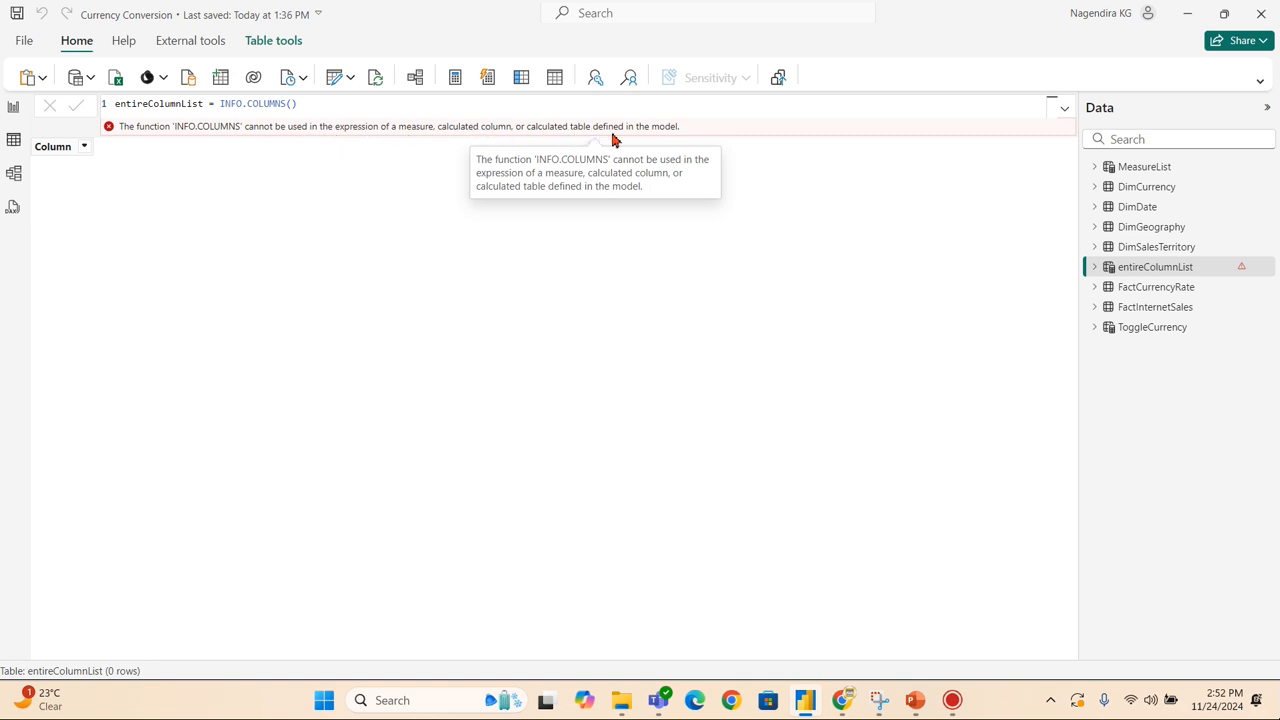
{"action": "mouse_move", "coordinate": [748, 144]}
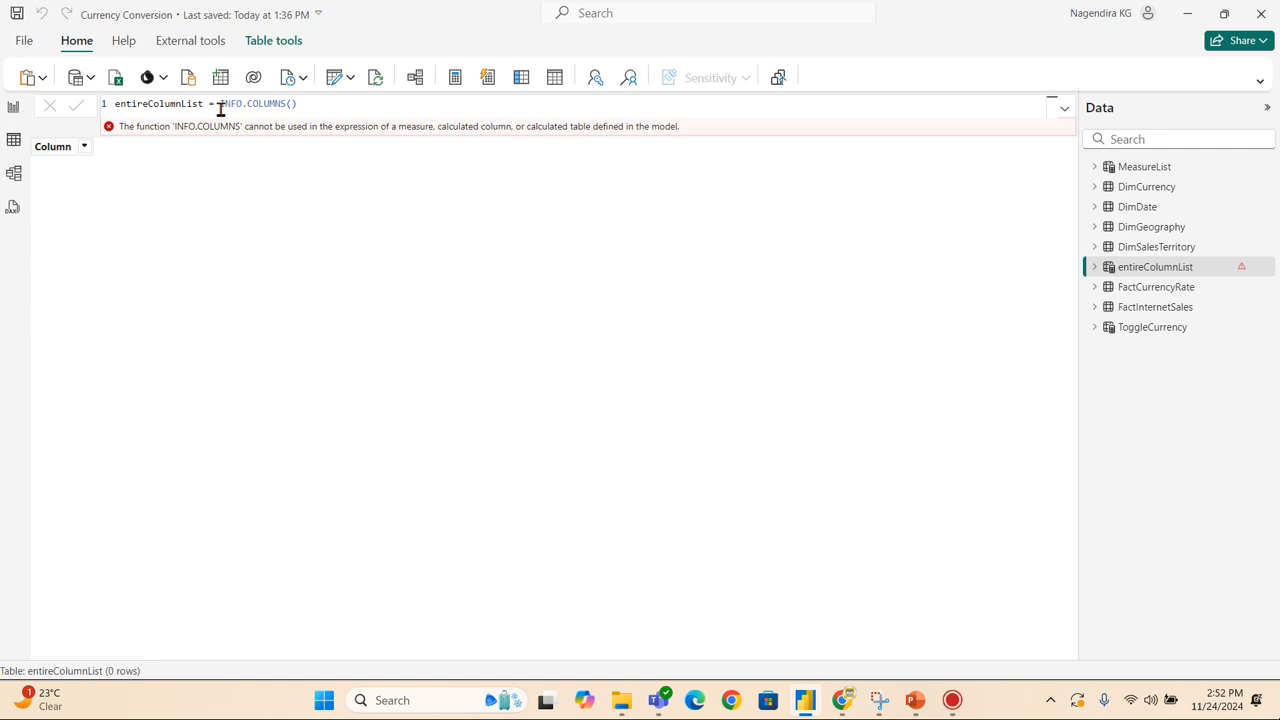
{"action": "mouse_move", "coordinate": [438, 126]}
{"action": "type", "text": "view"}
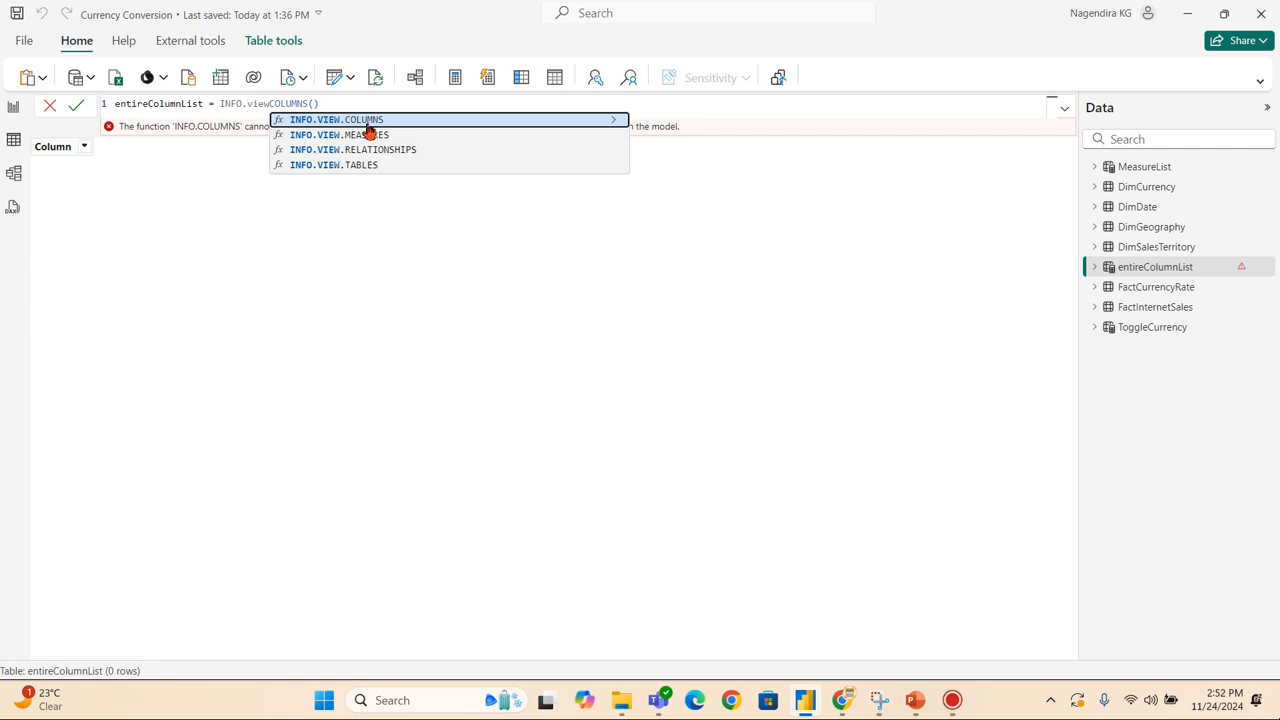
Change entireColumnList to INFO.VIEW.COLUMNS(), loading 154 rows, and reselect the function name
{"action": "left_click", "coordinate": [336, 120]}
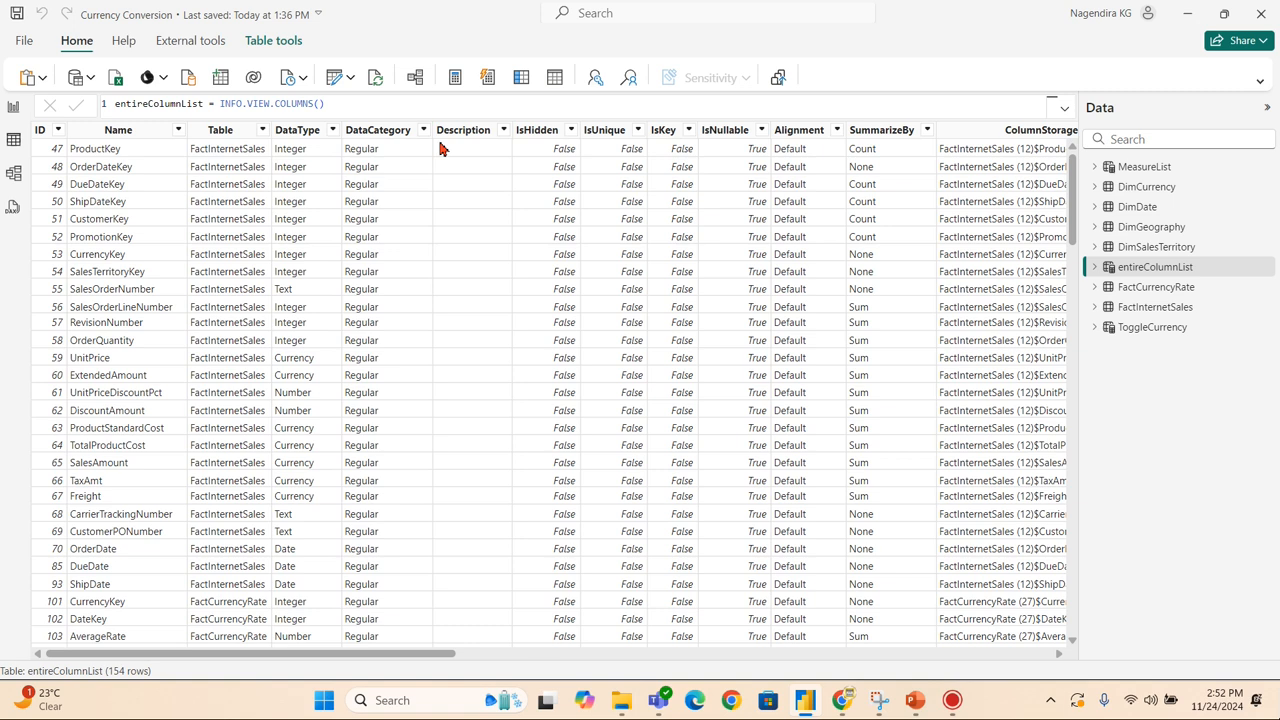
{"action": "mouse_move", "coordinate": [312, 160]}
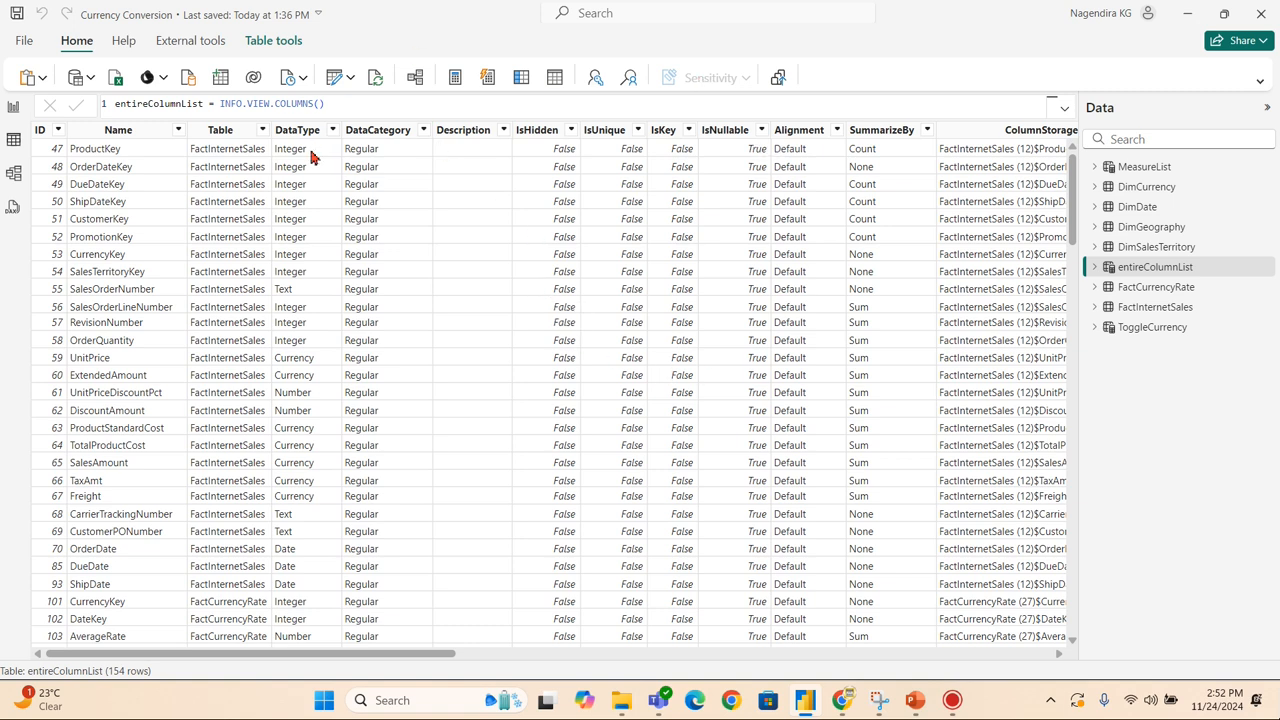
{"action": "mouse_move", "coordinate": [776, 252]}
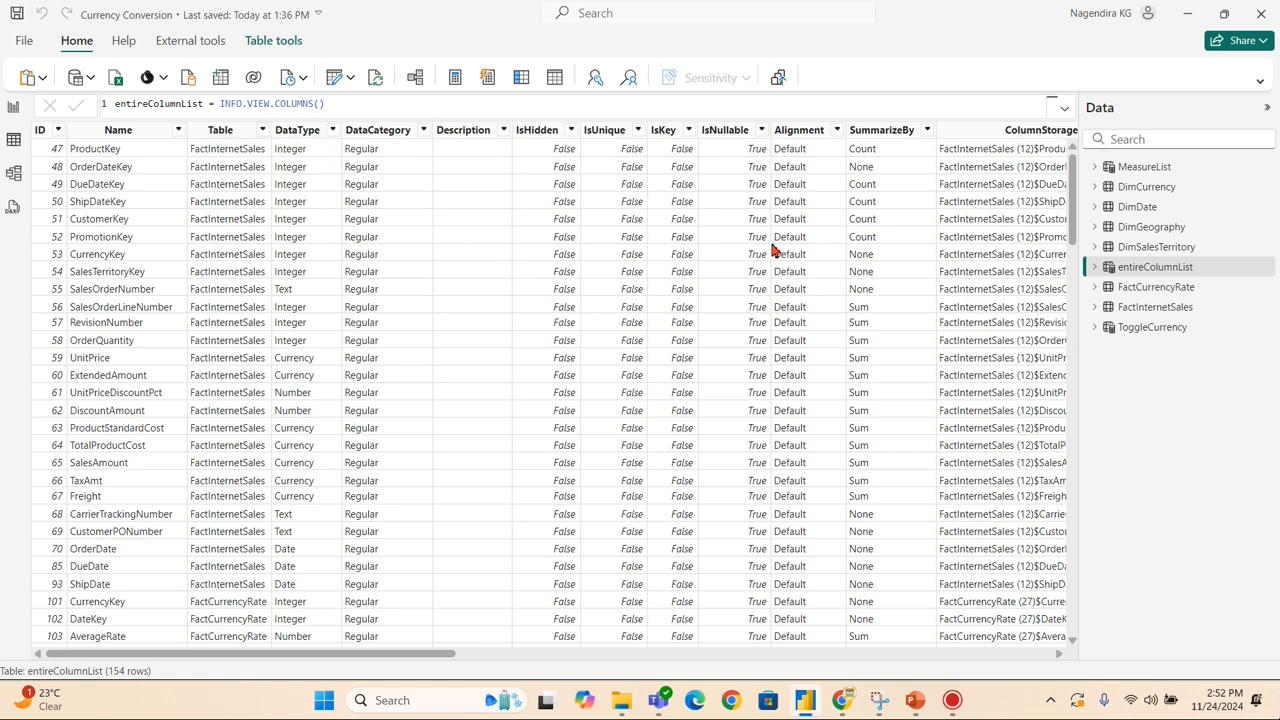
{"action": "mouse_move", "coordinate": [536, 236]}
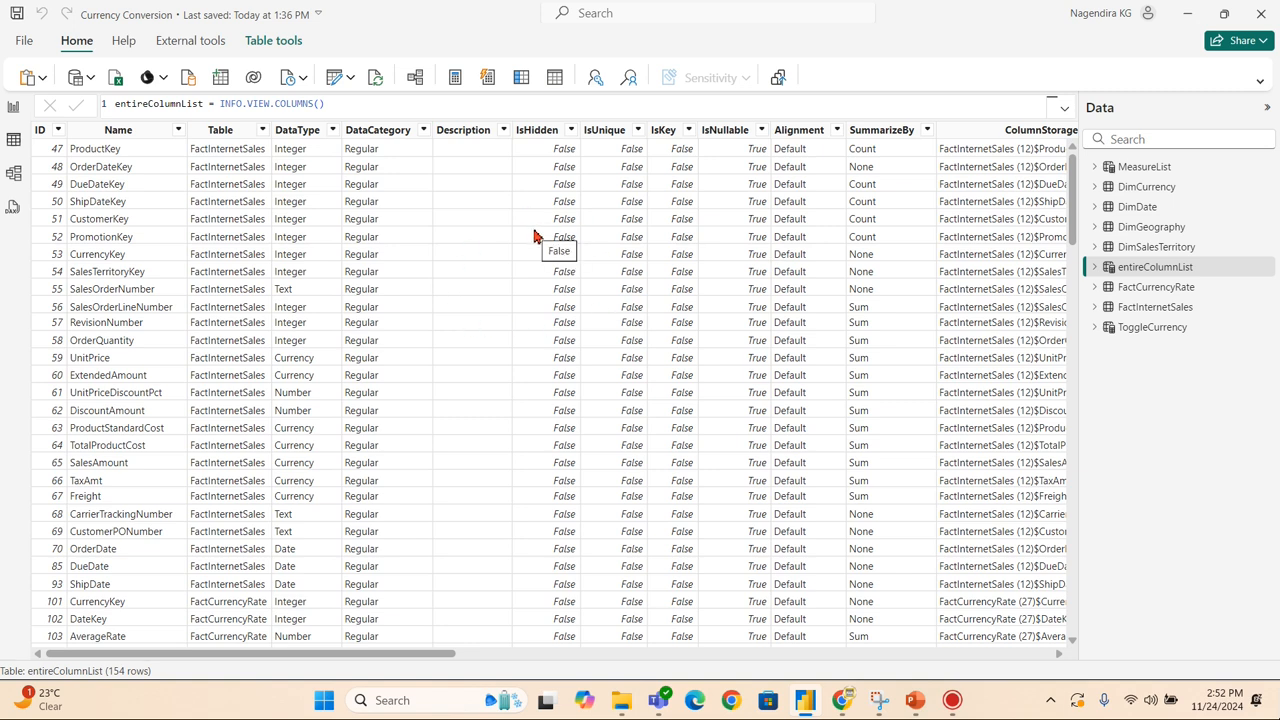
{"action": "mouse_move", "coordinate": [536, 234]}
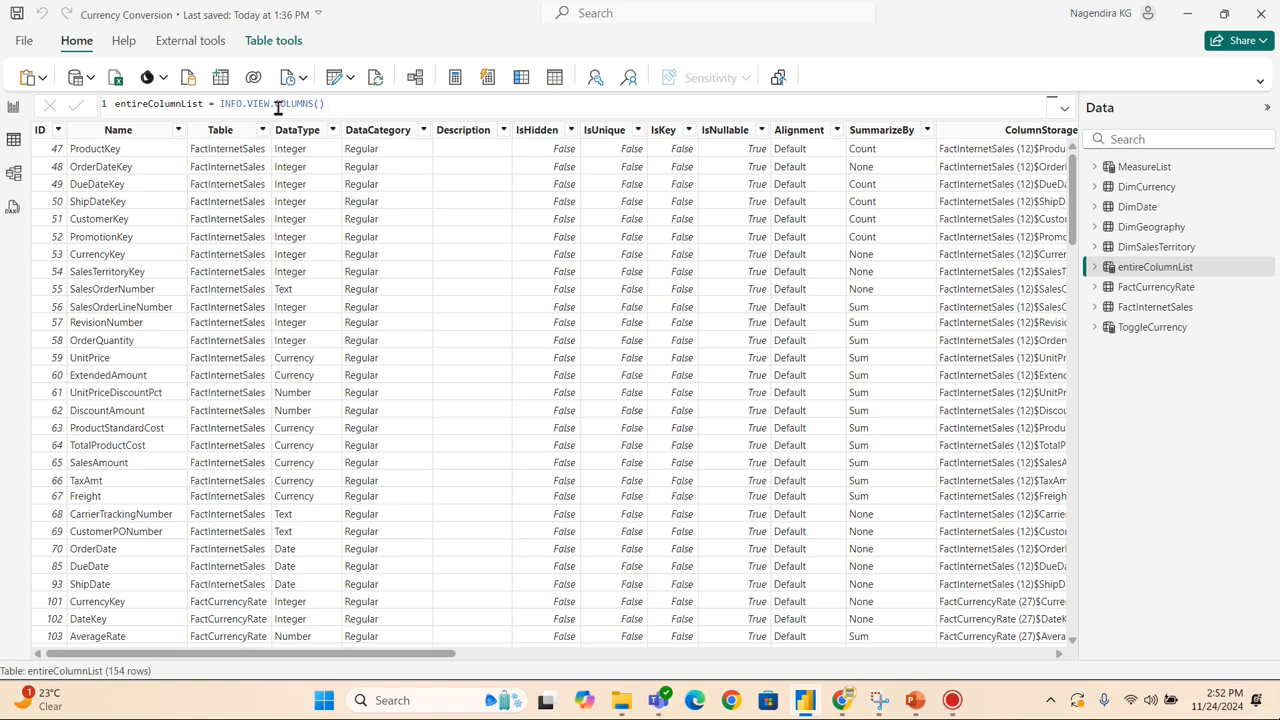
{"action": "double_click", "coordinate": [296, 104]}
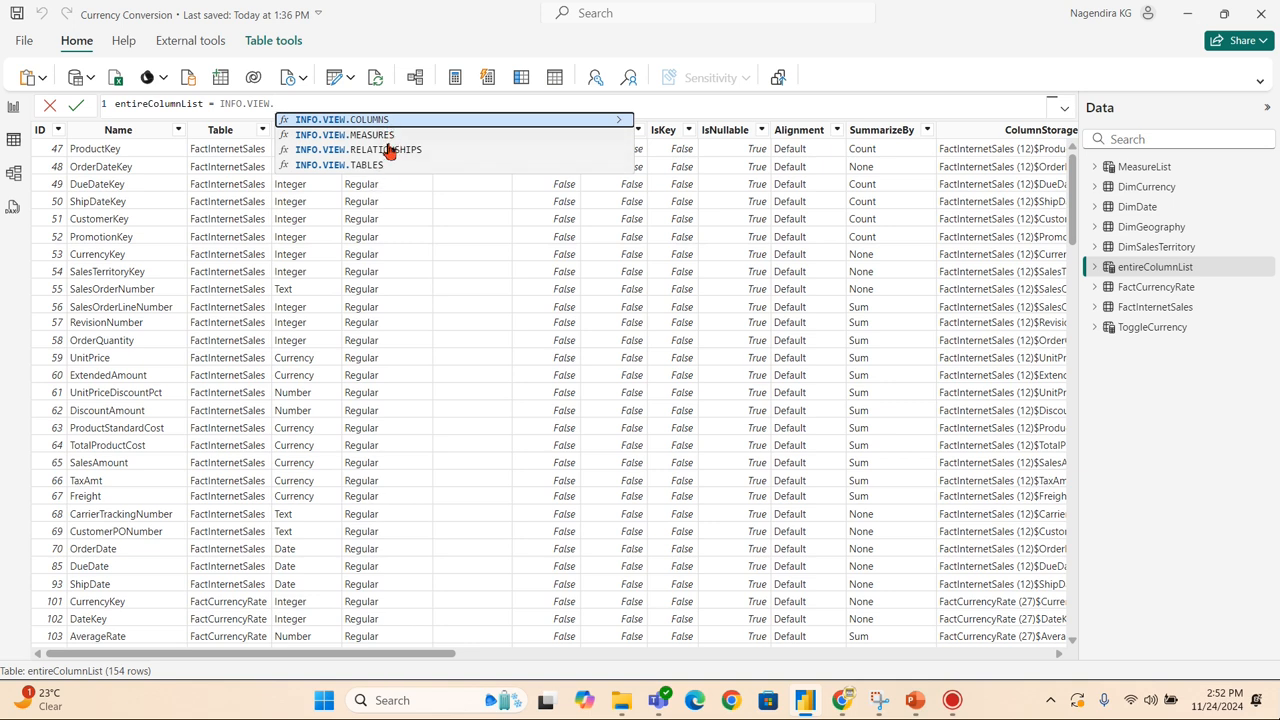
{"action": "mouse_move", "coordinate": [372, 180]}
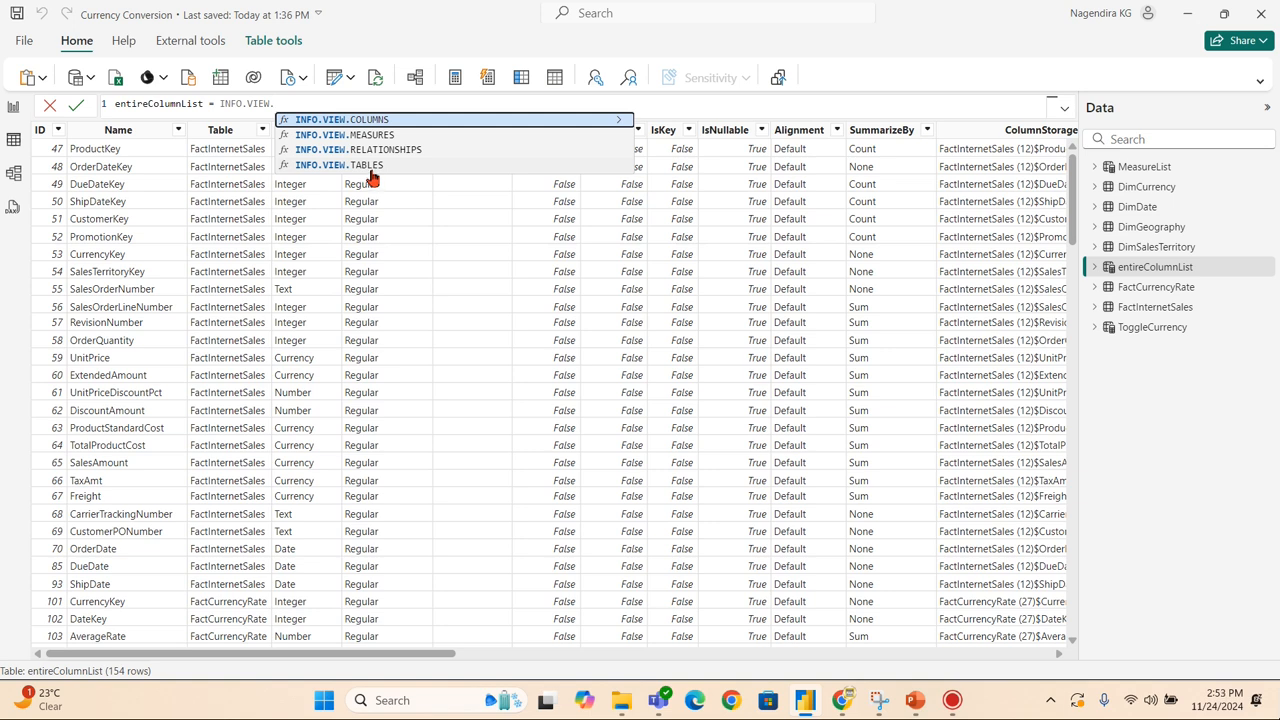
{"action": "mouse_move", "coordinate": [688, 106]}
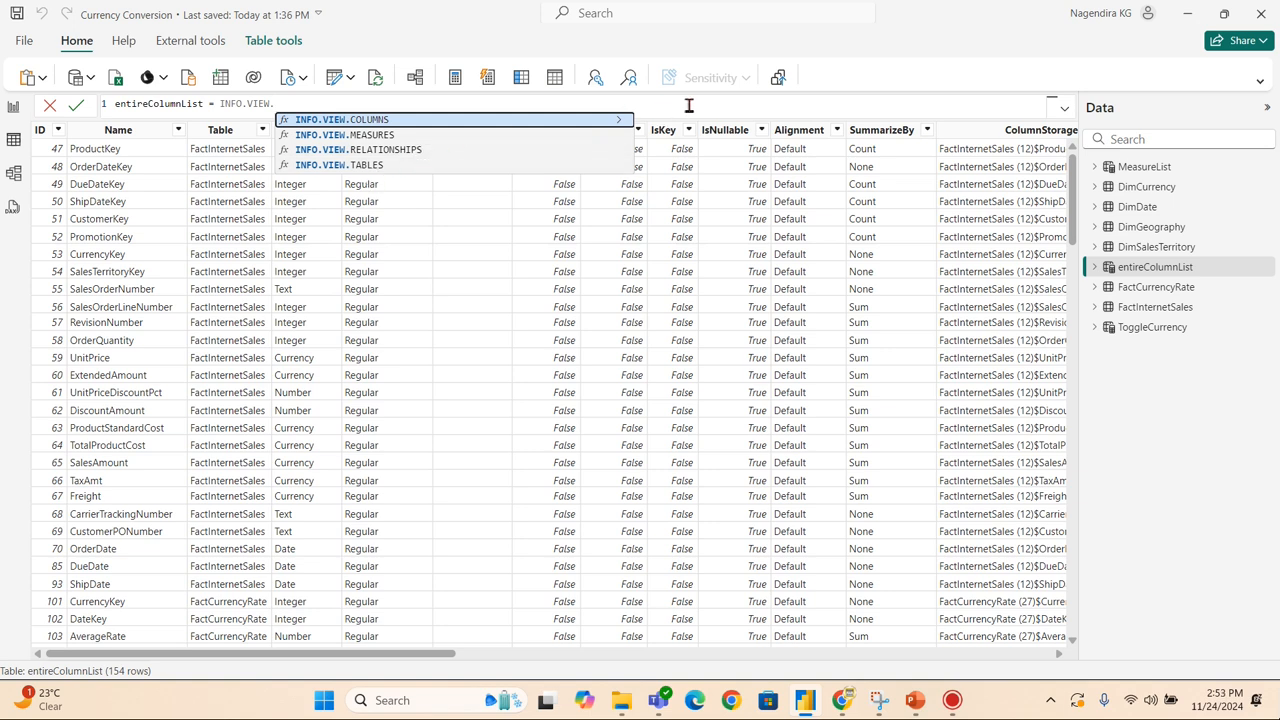
{"action": "mouse_move", "coordinate": [12, 190]}
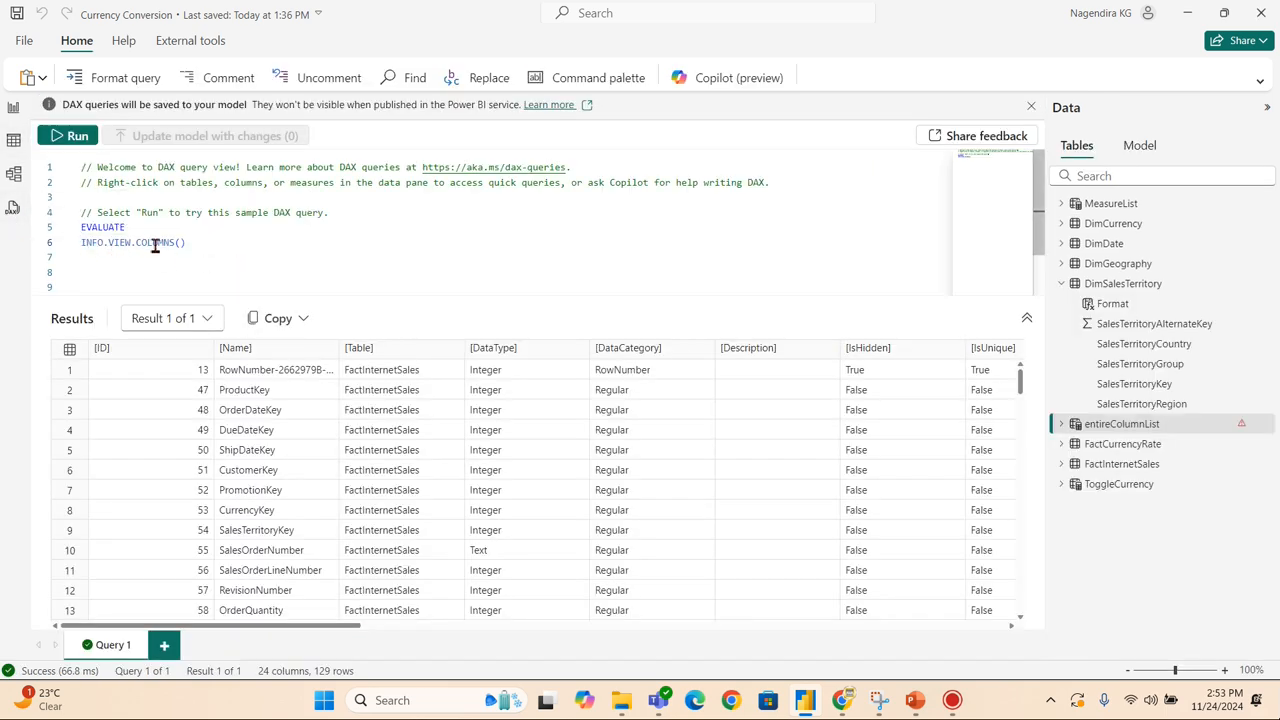
{"action": "mouse_move", "coordinate": [156, 252]}
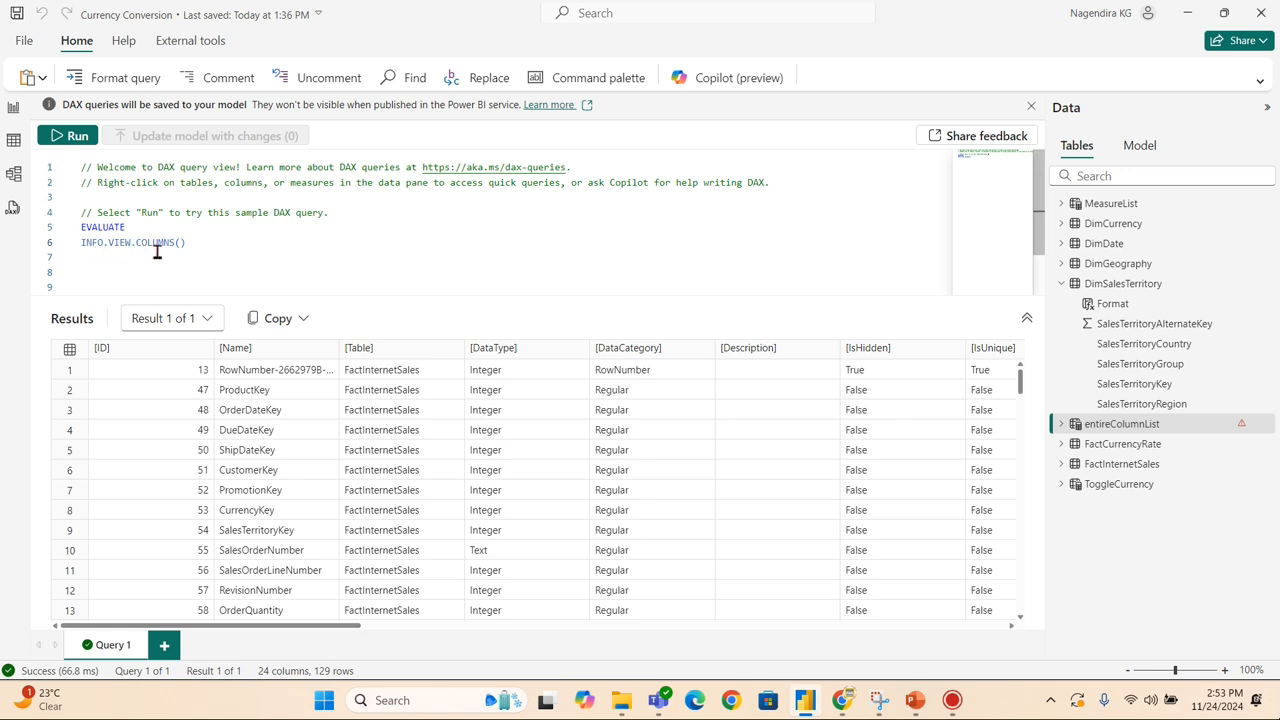
{"action": "mouse_move", "coordinate": [428, 262]}
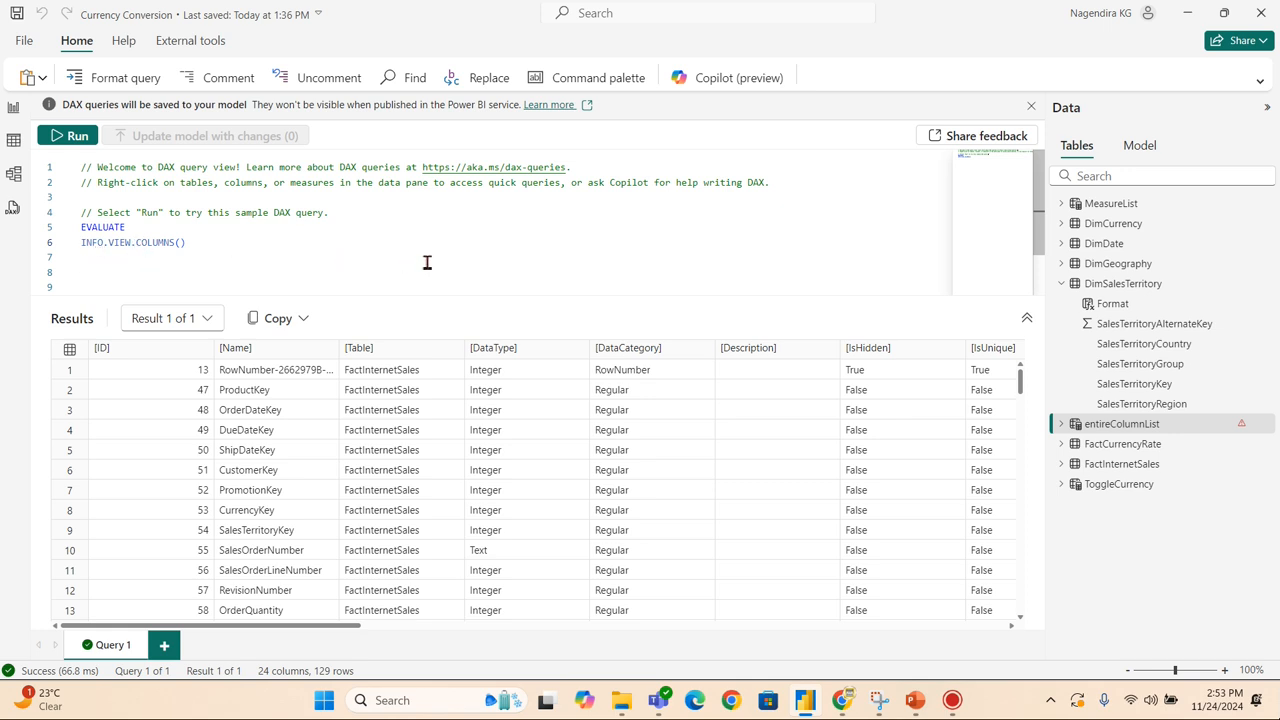
{"action": "mouse_move", "coordinate": [420, 248]}
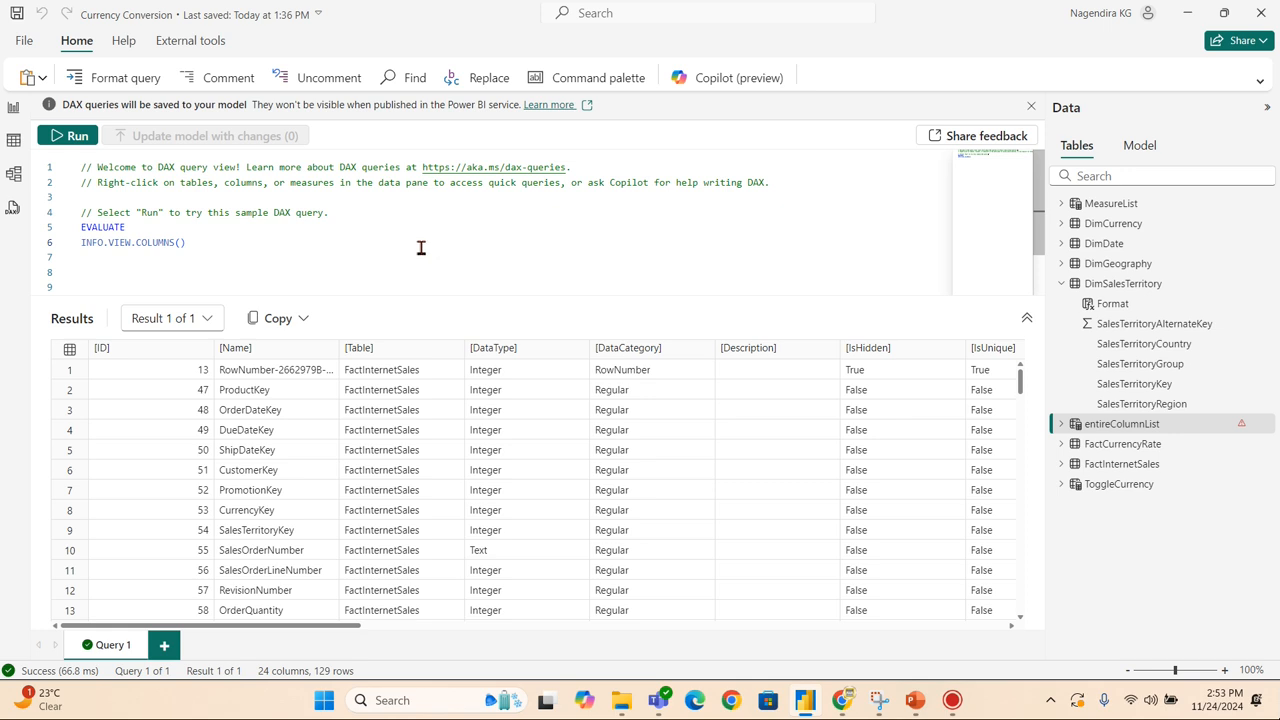